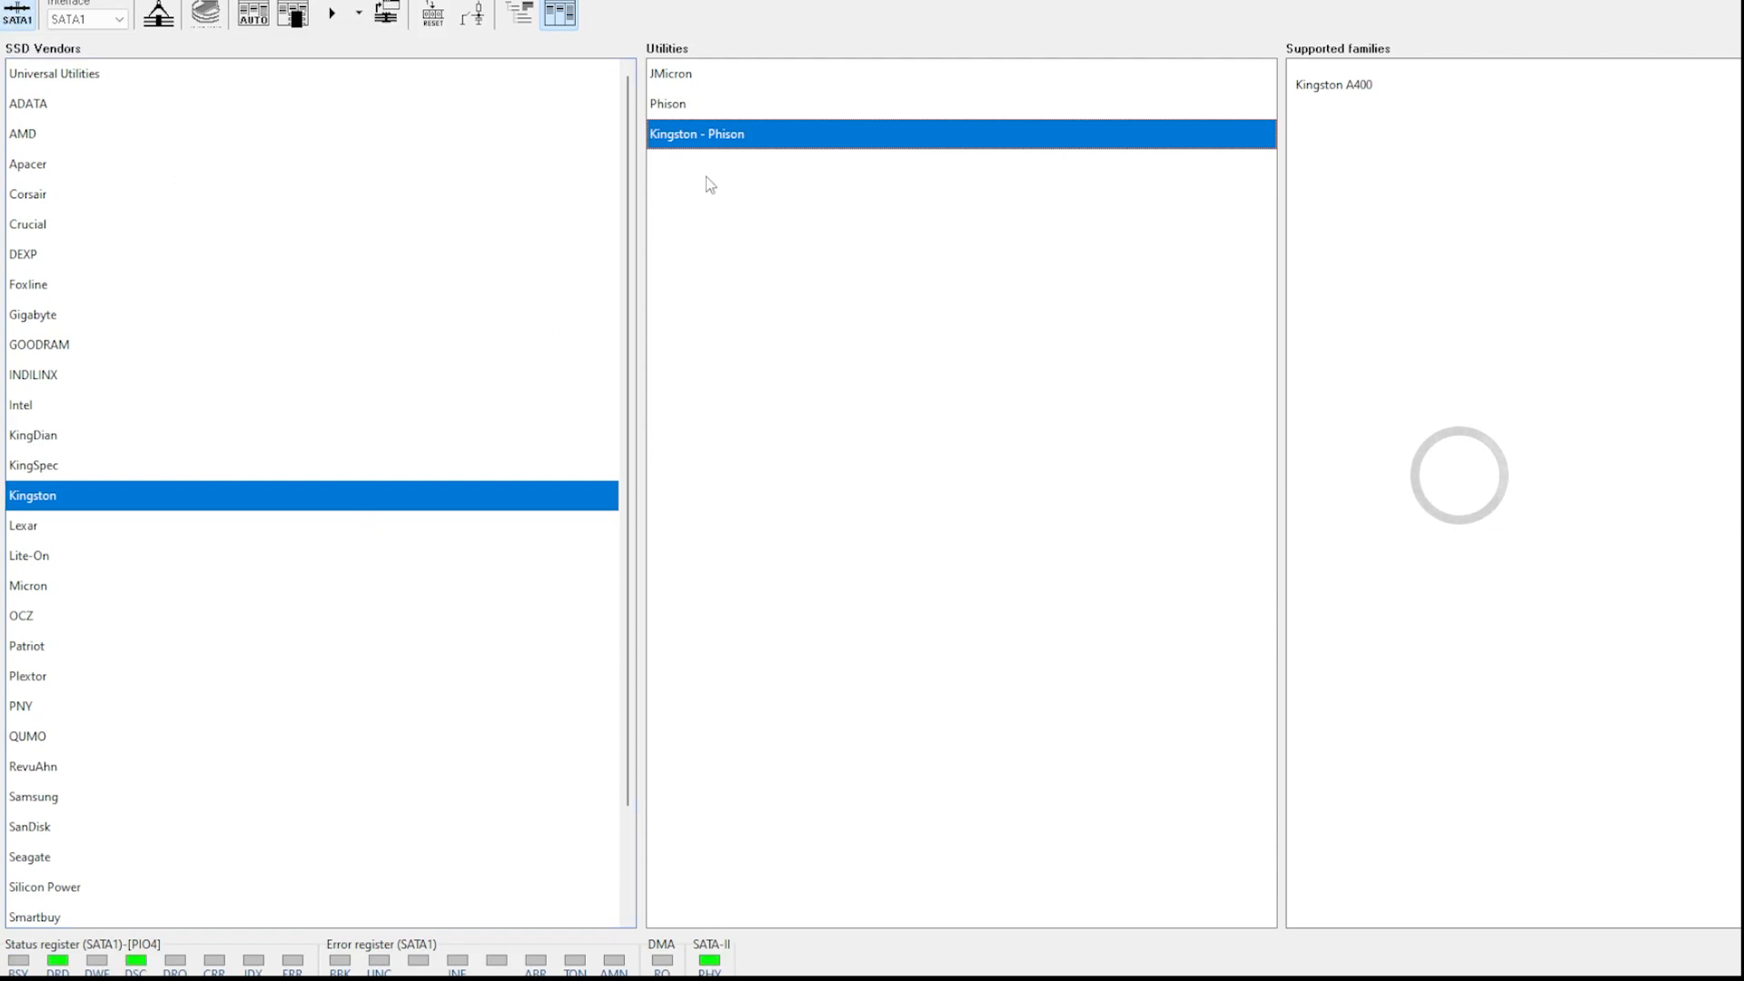
pyautogui.moveTo(732, 147)
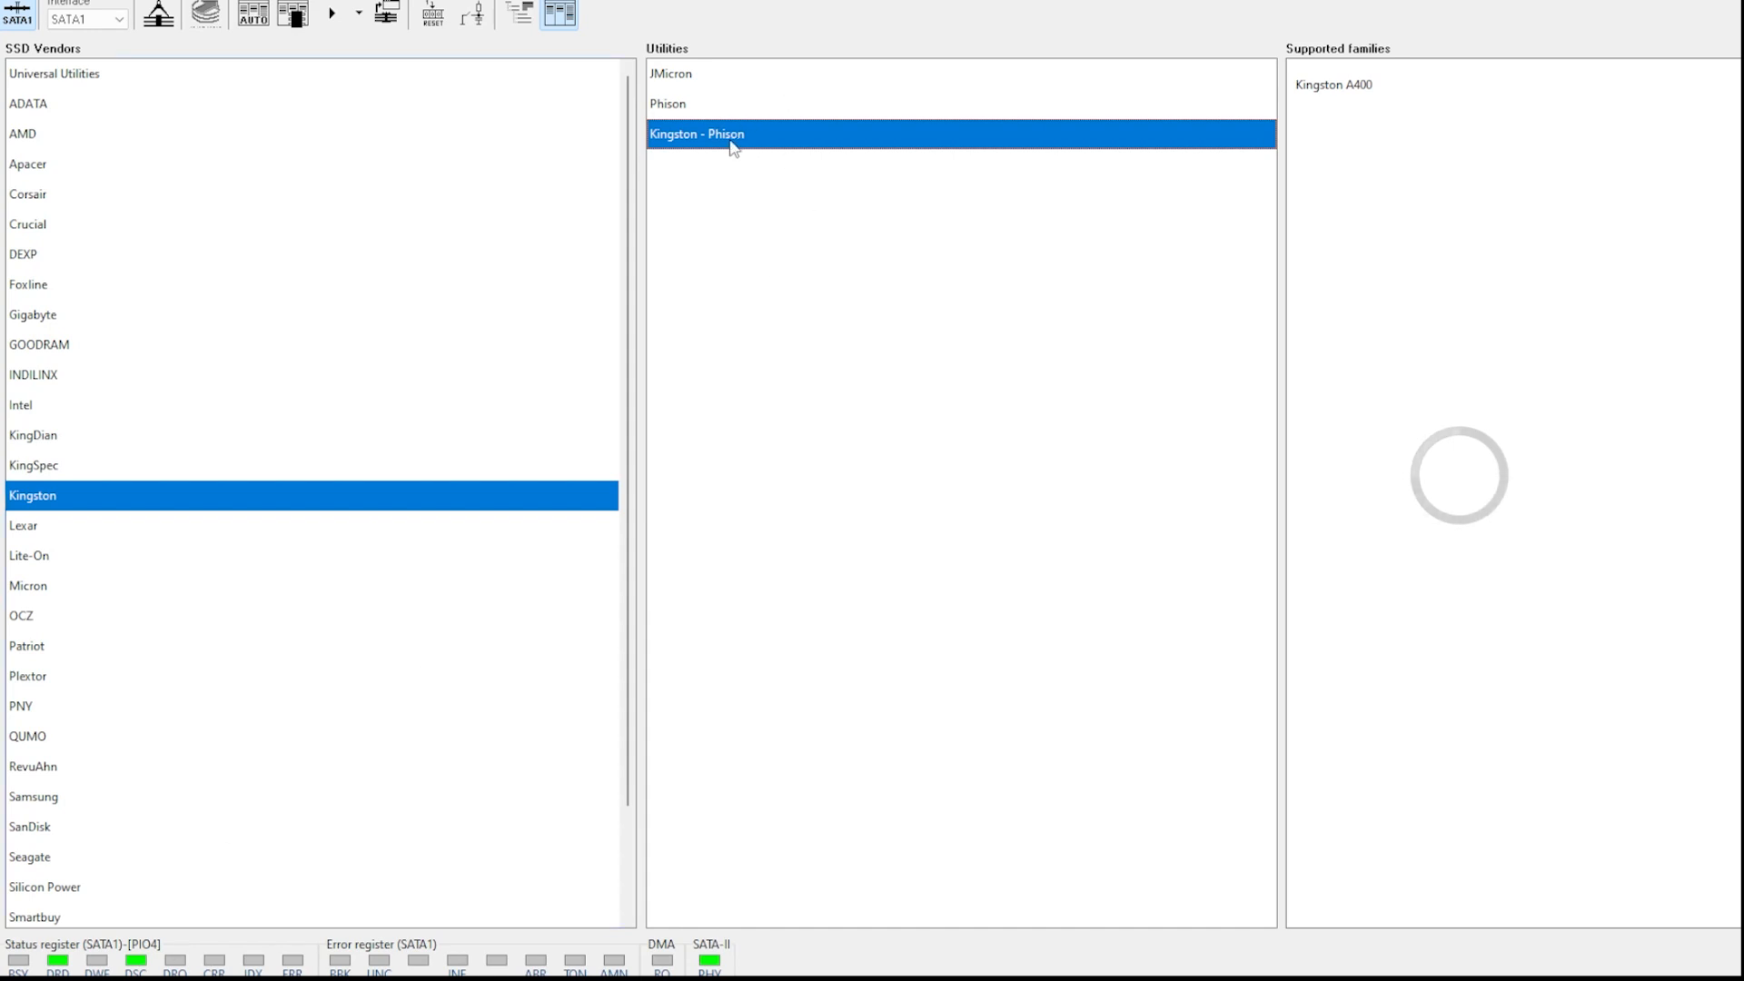
# - Launch the Kingston - Phison utility with controller CP33238B (PS3111) and family Kingston A400
pyautogui.doubleClick(696, 132)
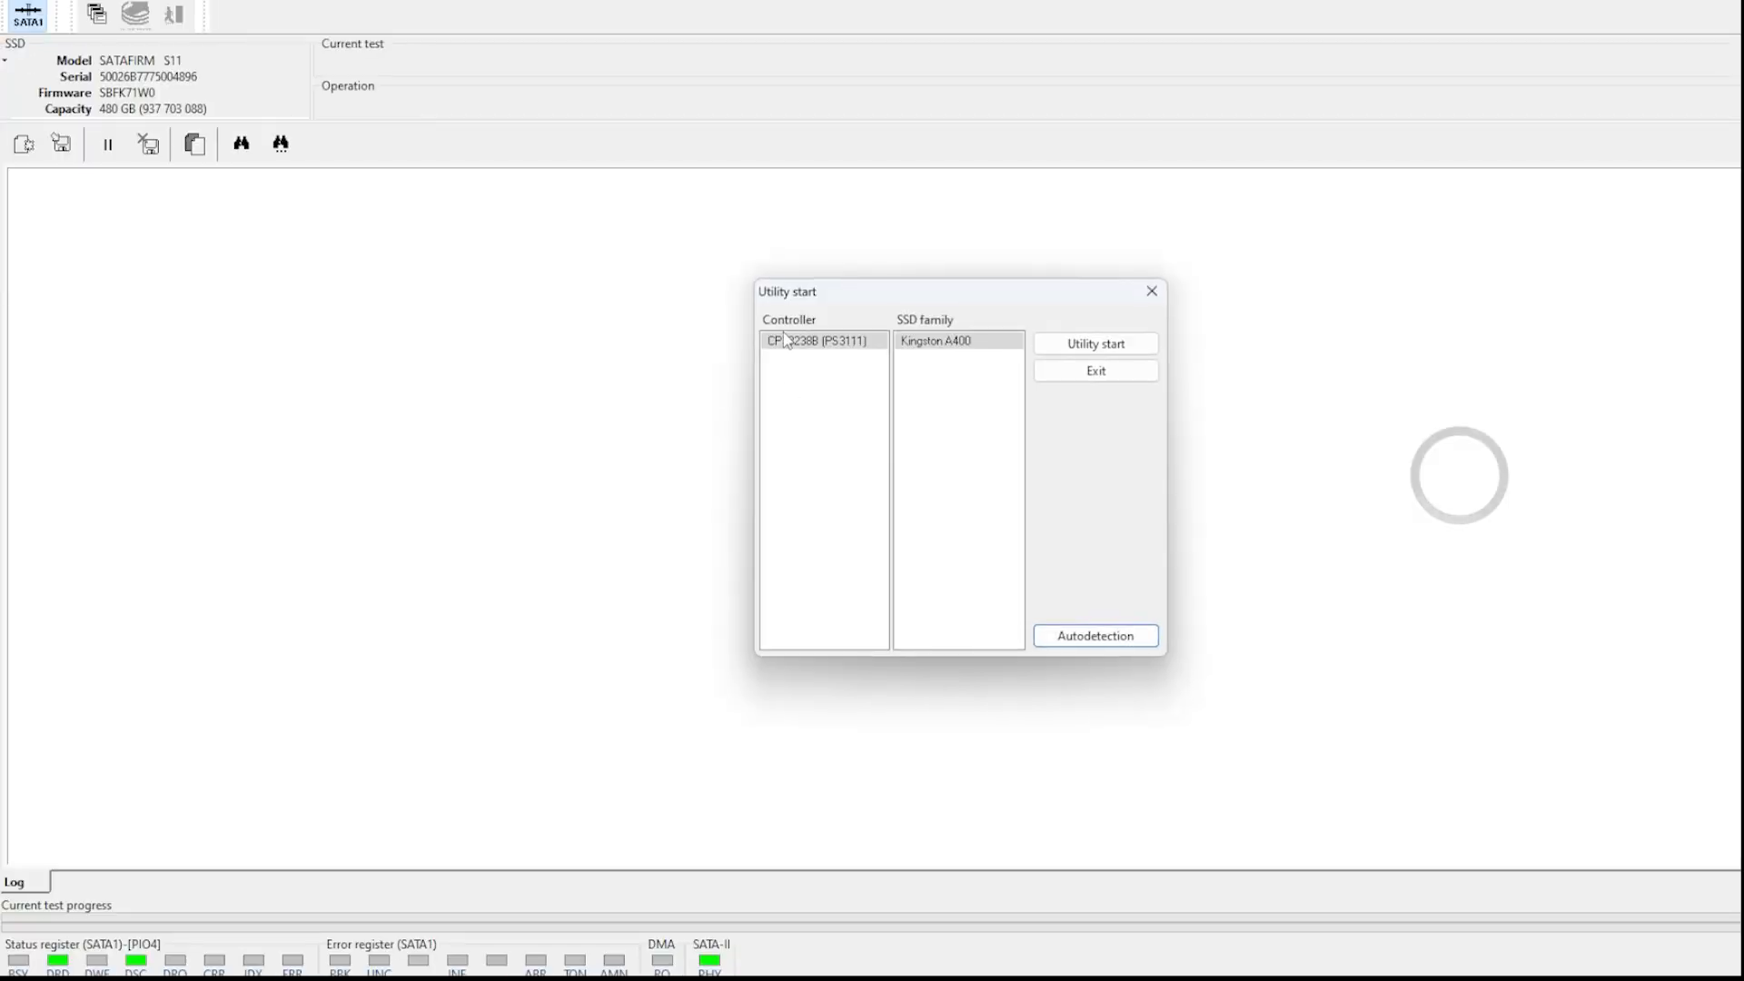
pyautogui.click(816, 339)
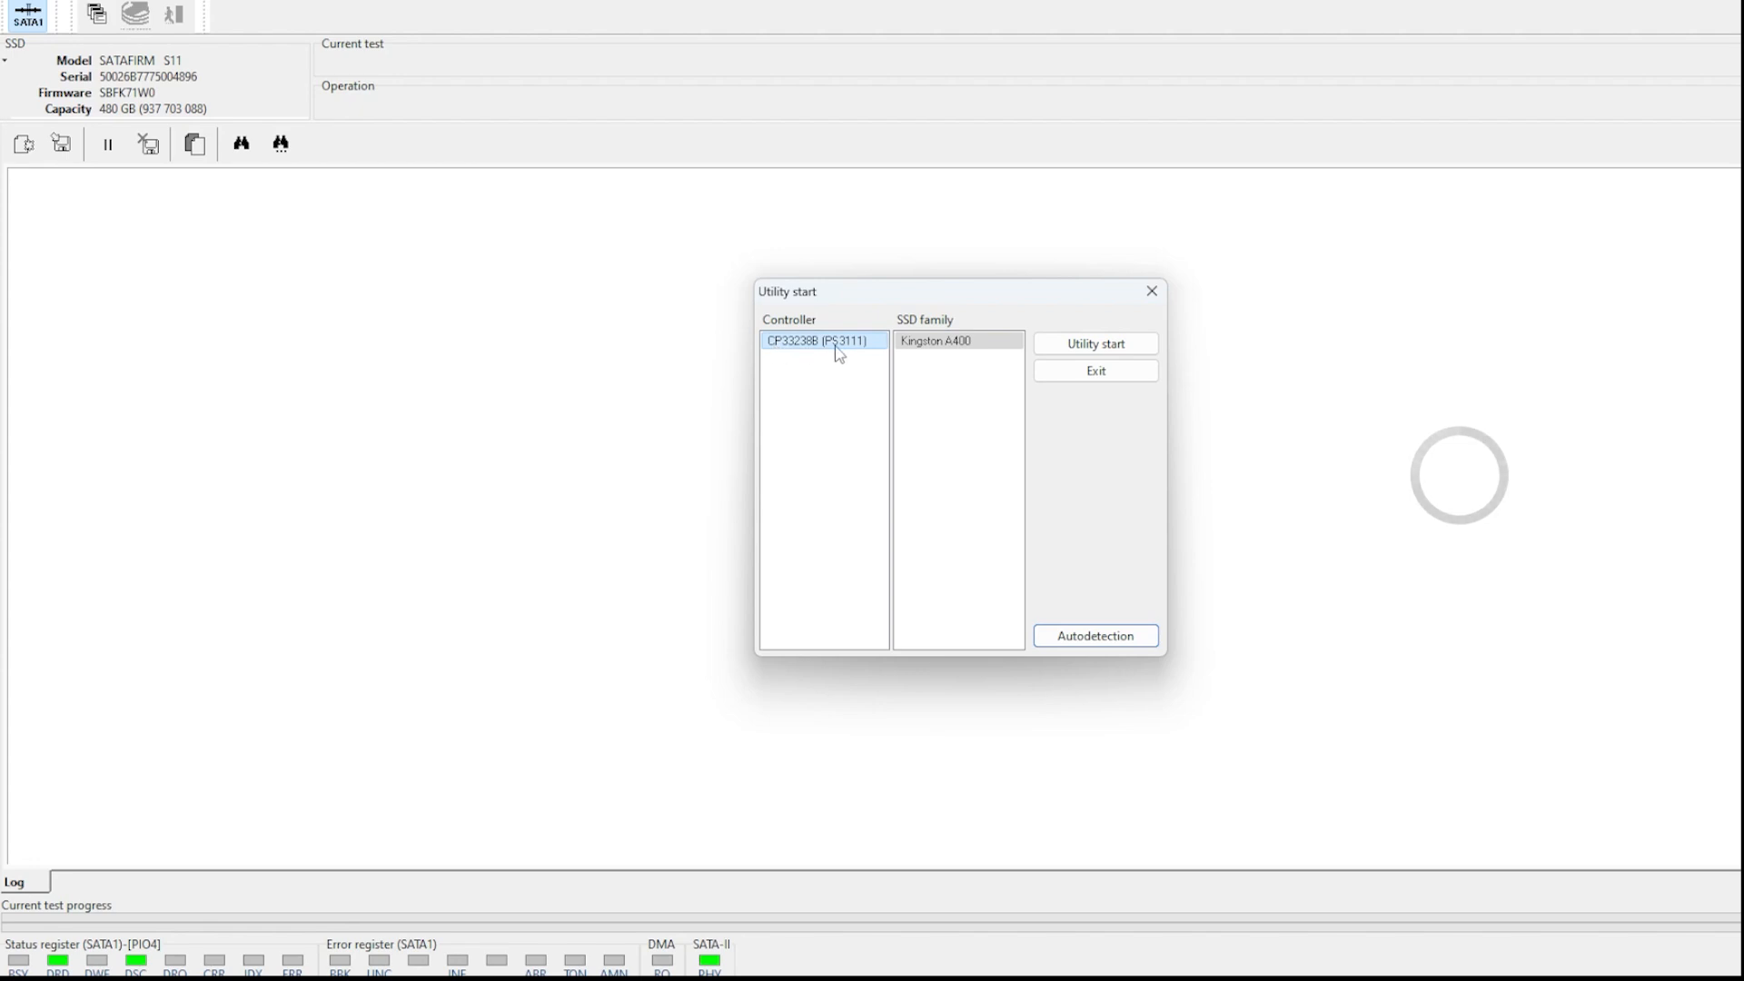
pyautogui.click(957, 340)
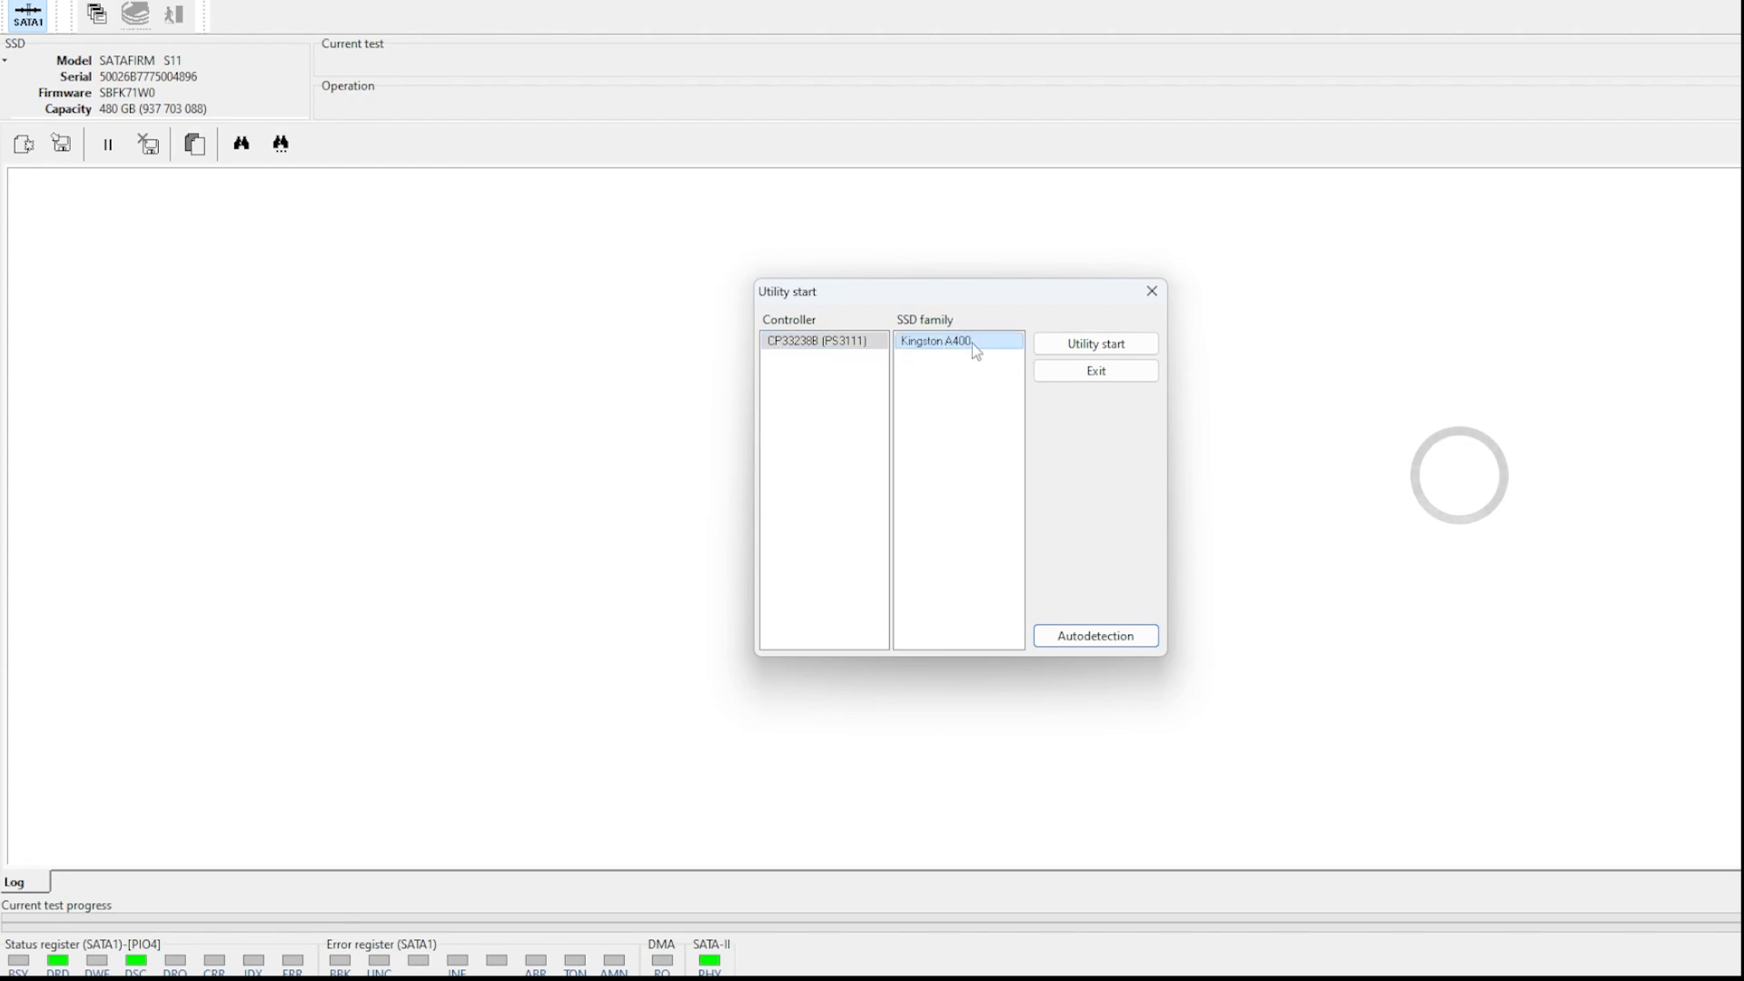
pyautogui.click(1094, 344)
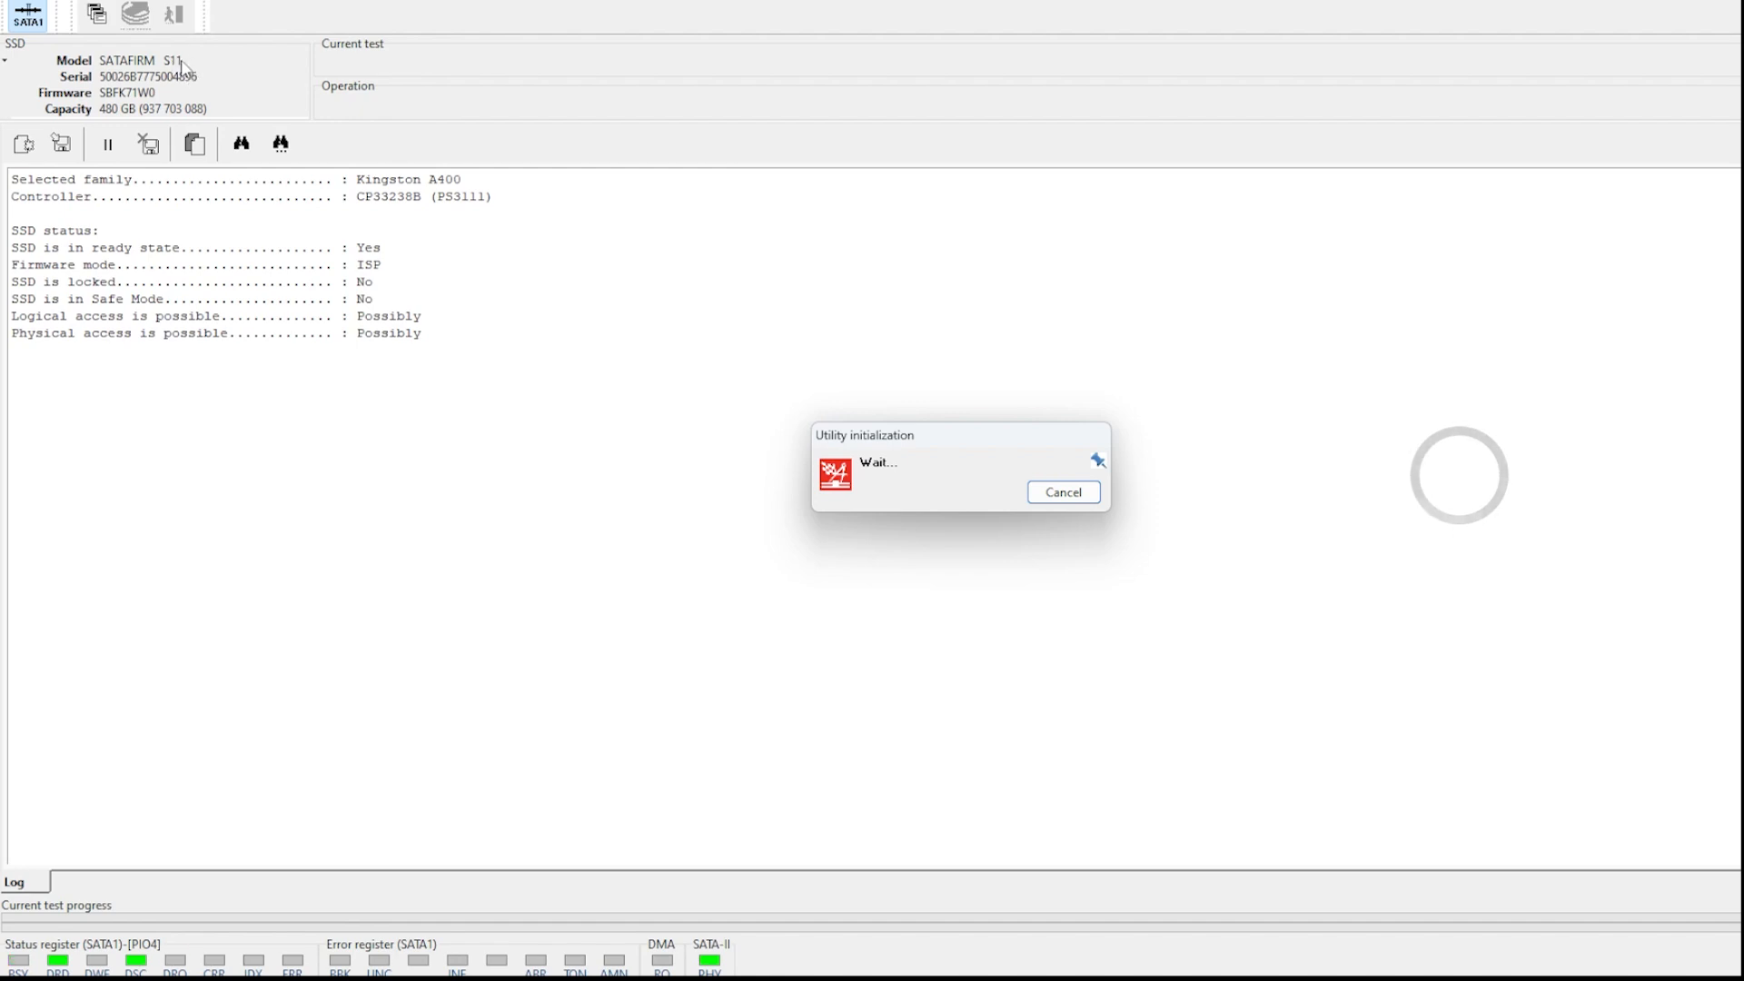
pyautogui.moveTo(174, 185)
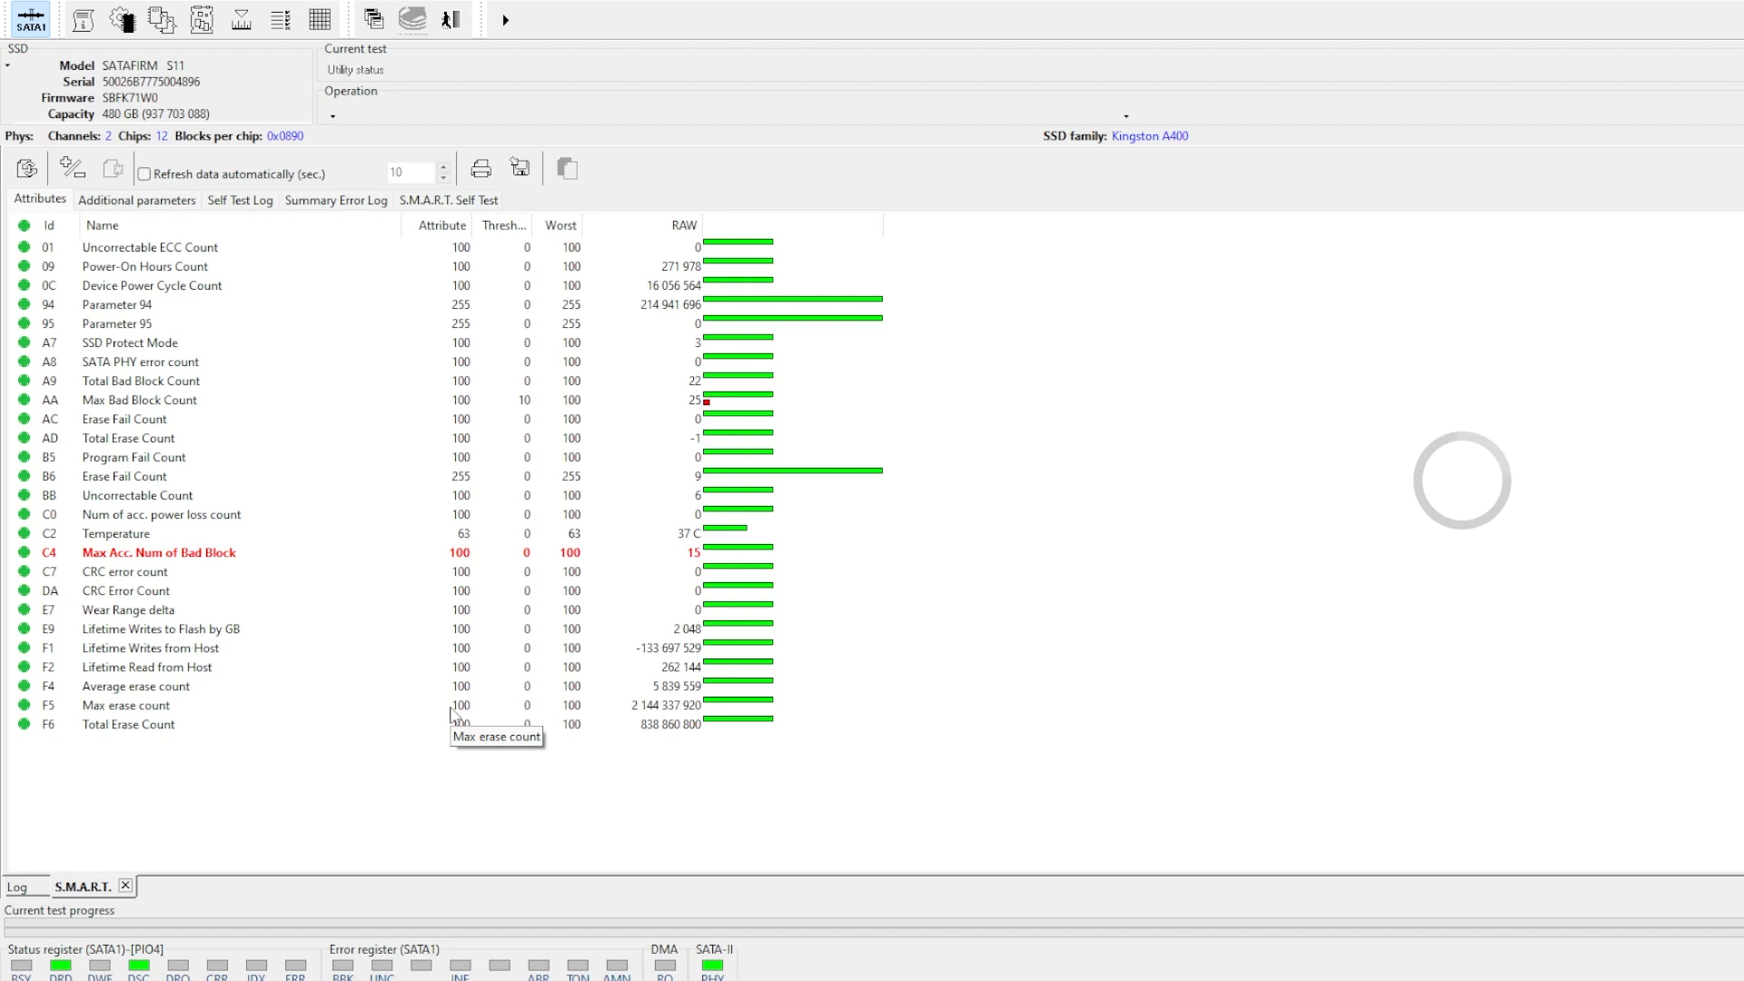
pyautogui.moveTo(231, 565)
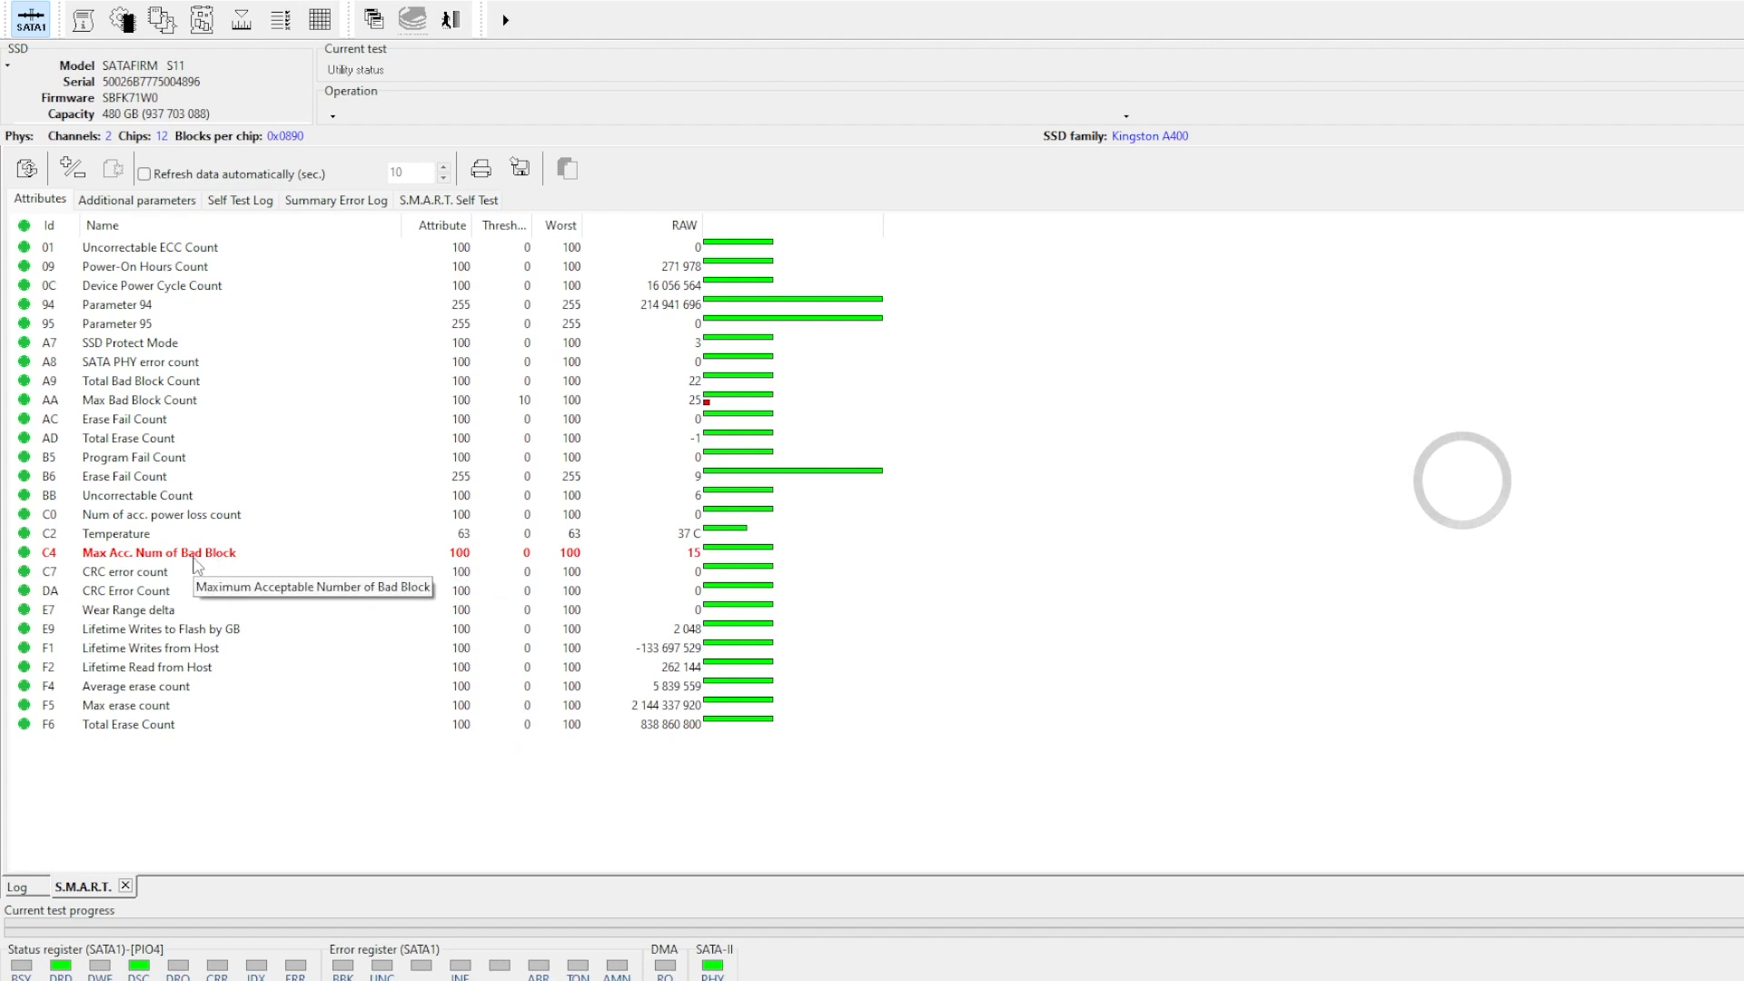
pyautogui.moveTo(167, 566)
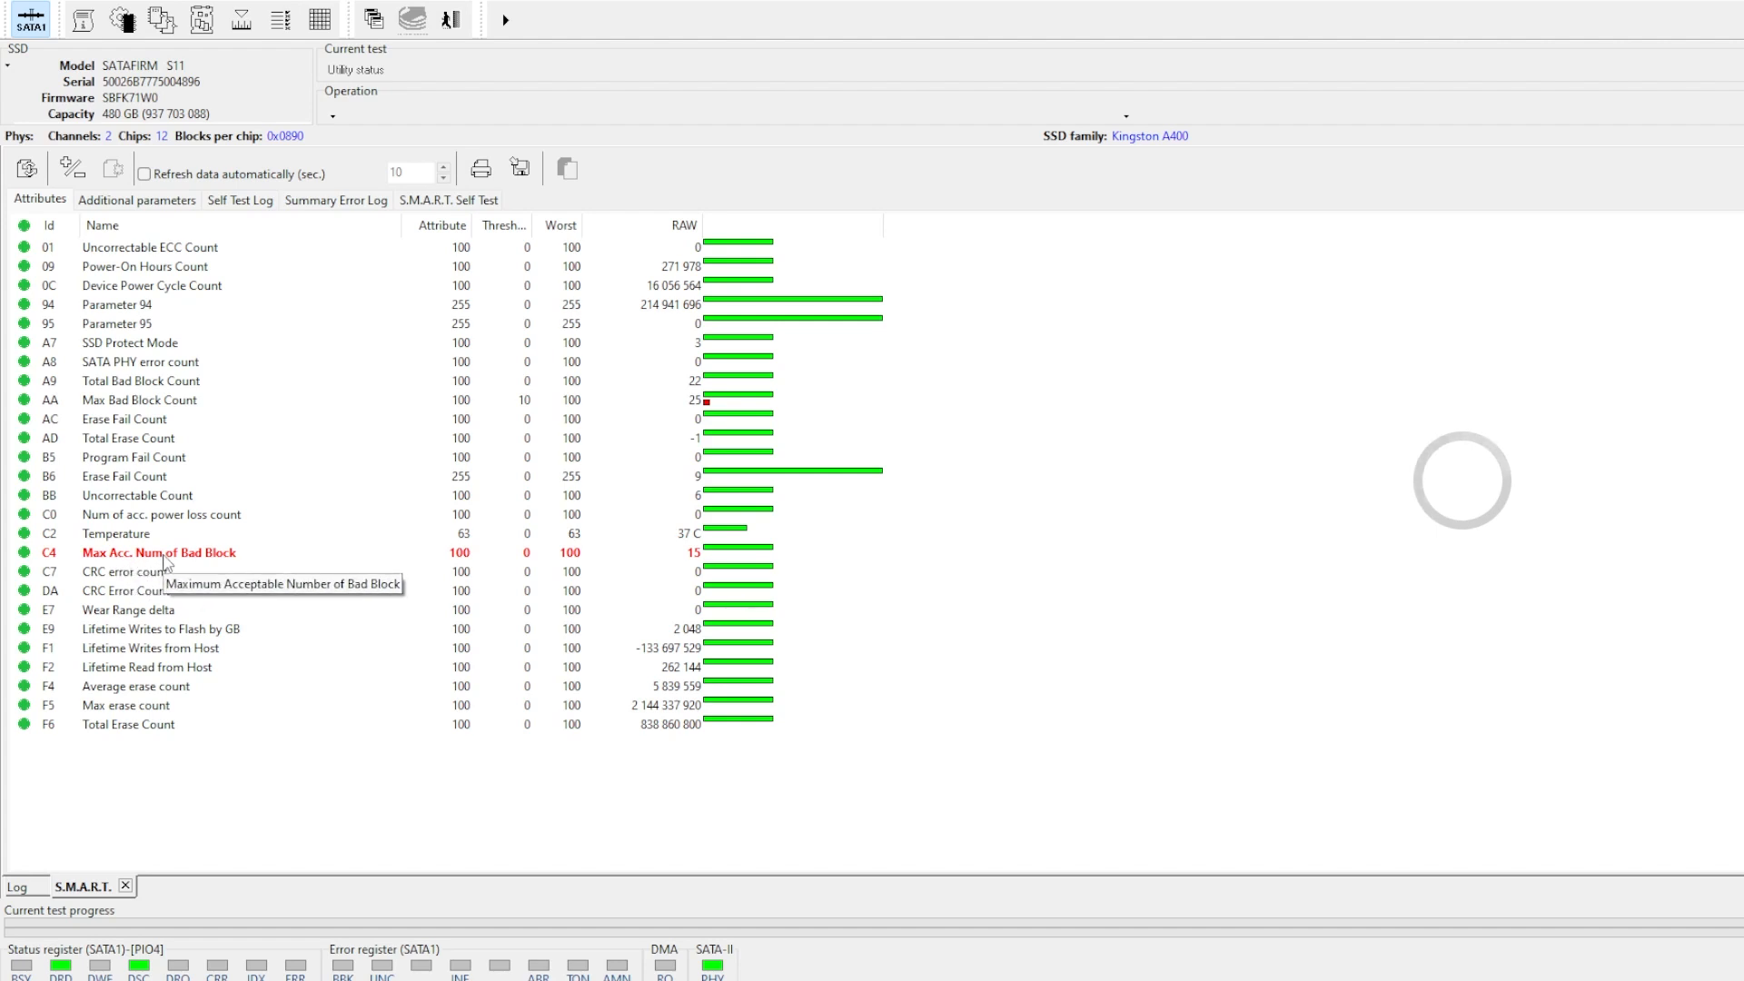
# - Show the S.M.A.R.T. attributes table, including Max Acc. Num of Bad Block at 15
pyautogui.click(160, 553)
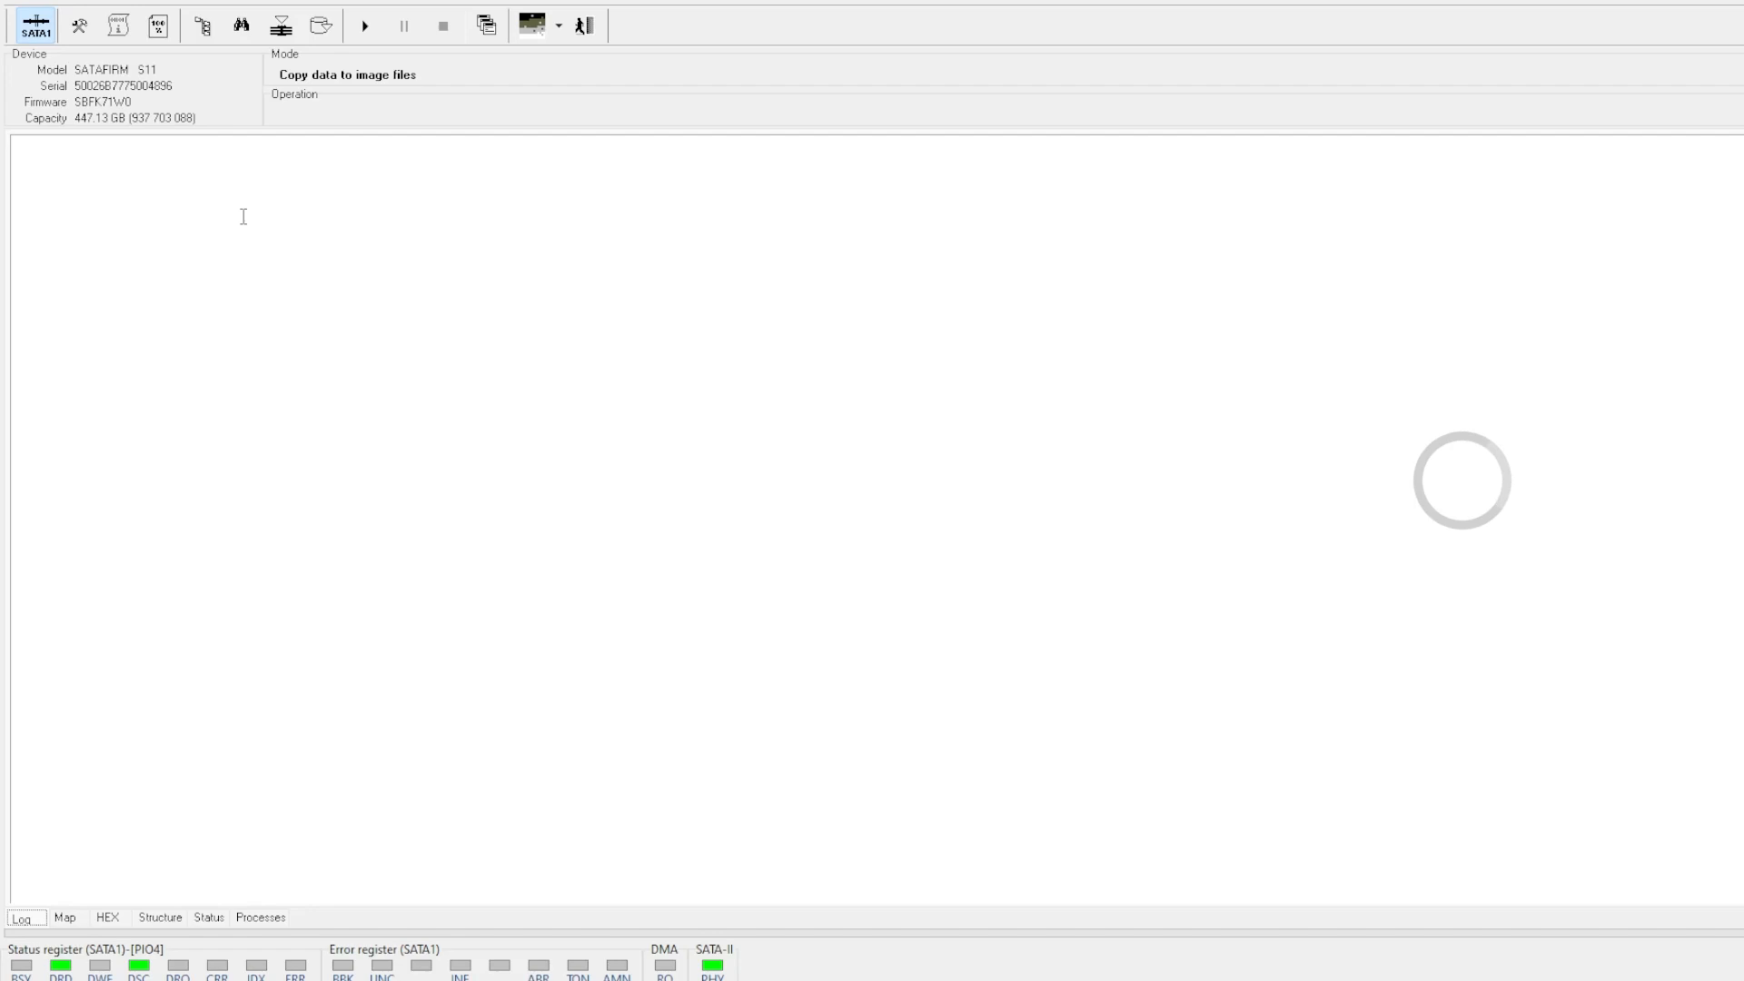
pyautogui.moveTo(392, 364)
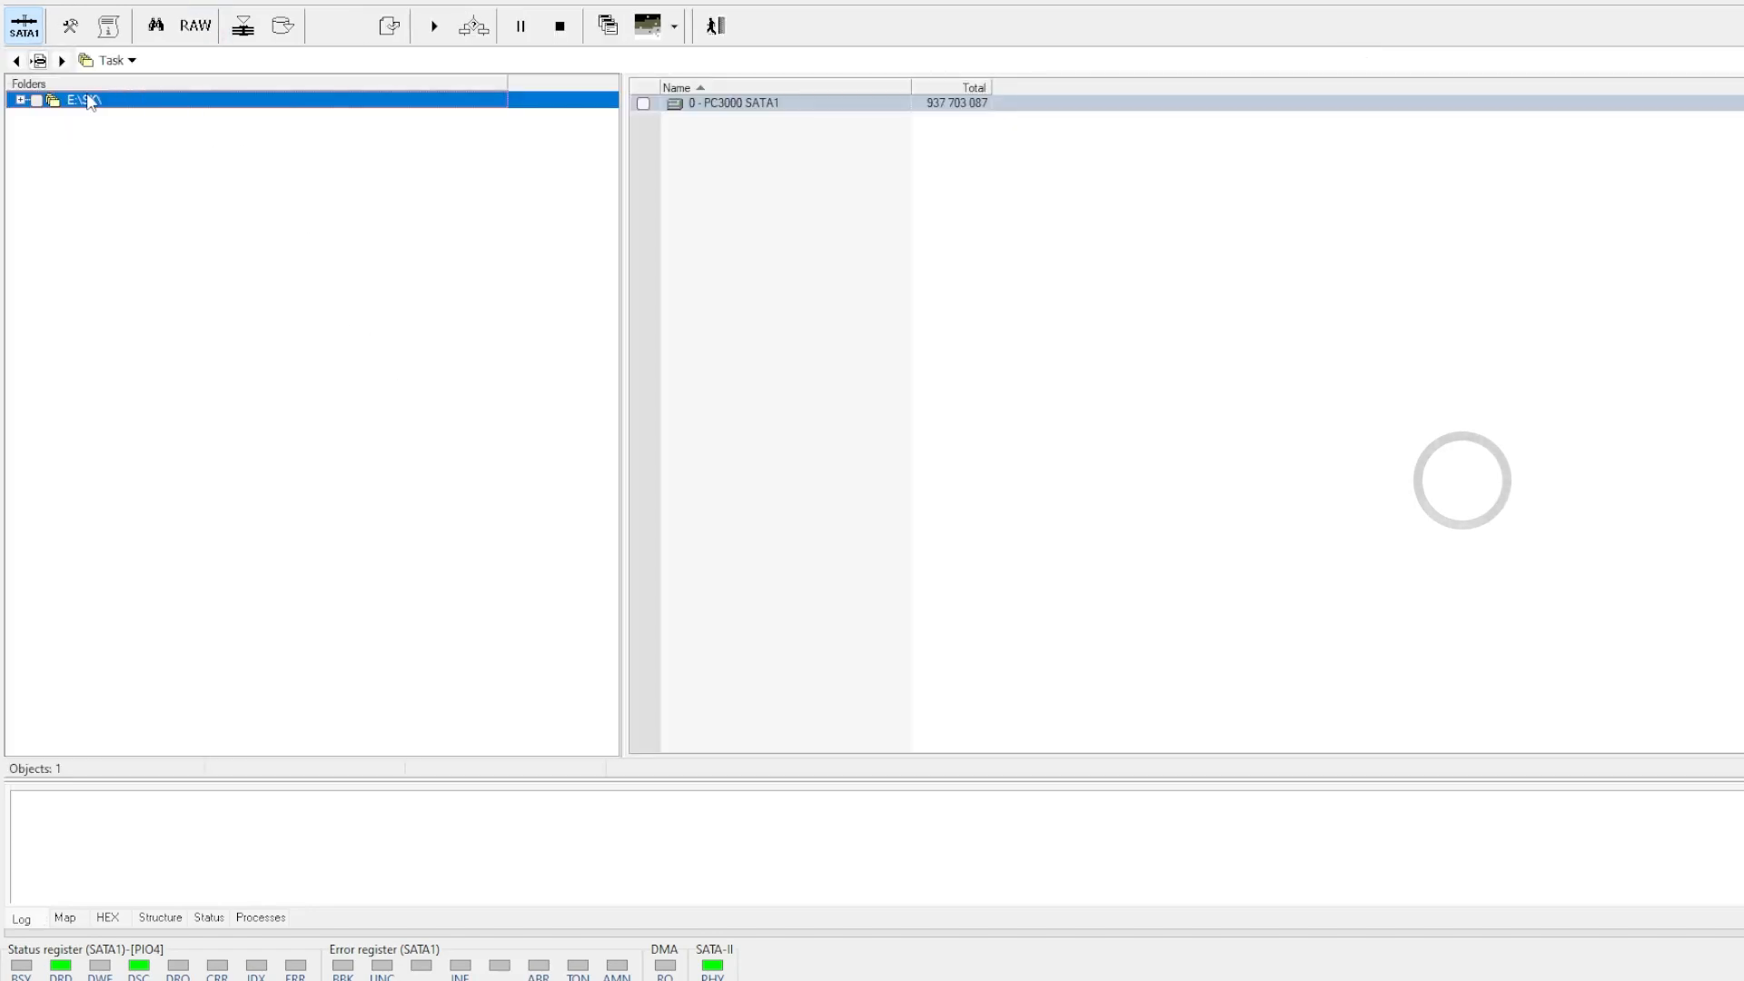
# - Run Quick disk analysis for all file systems on PC3000 SATA1 and watch the sector map
pyautogui.click(127, 116)
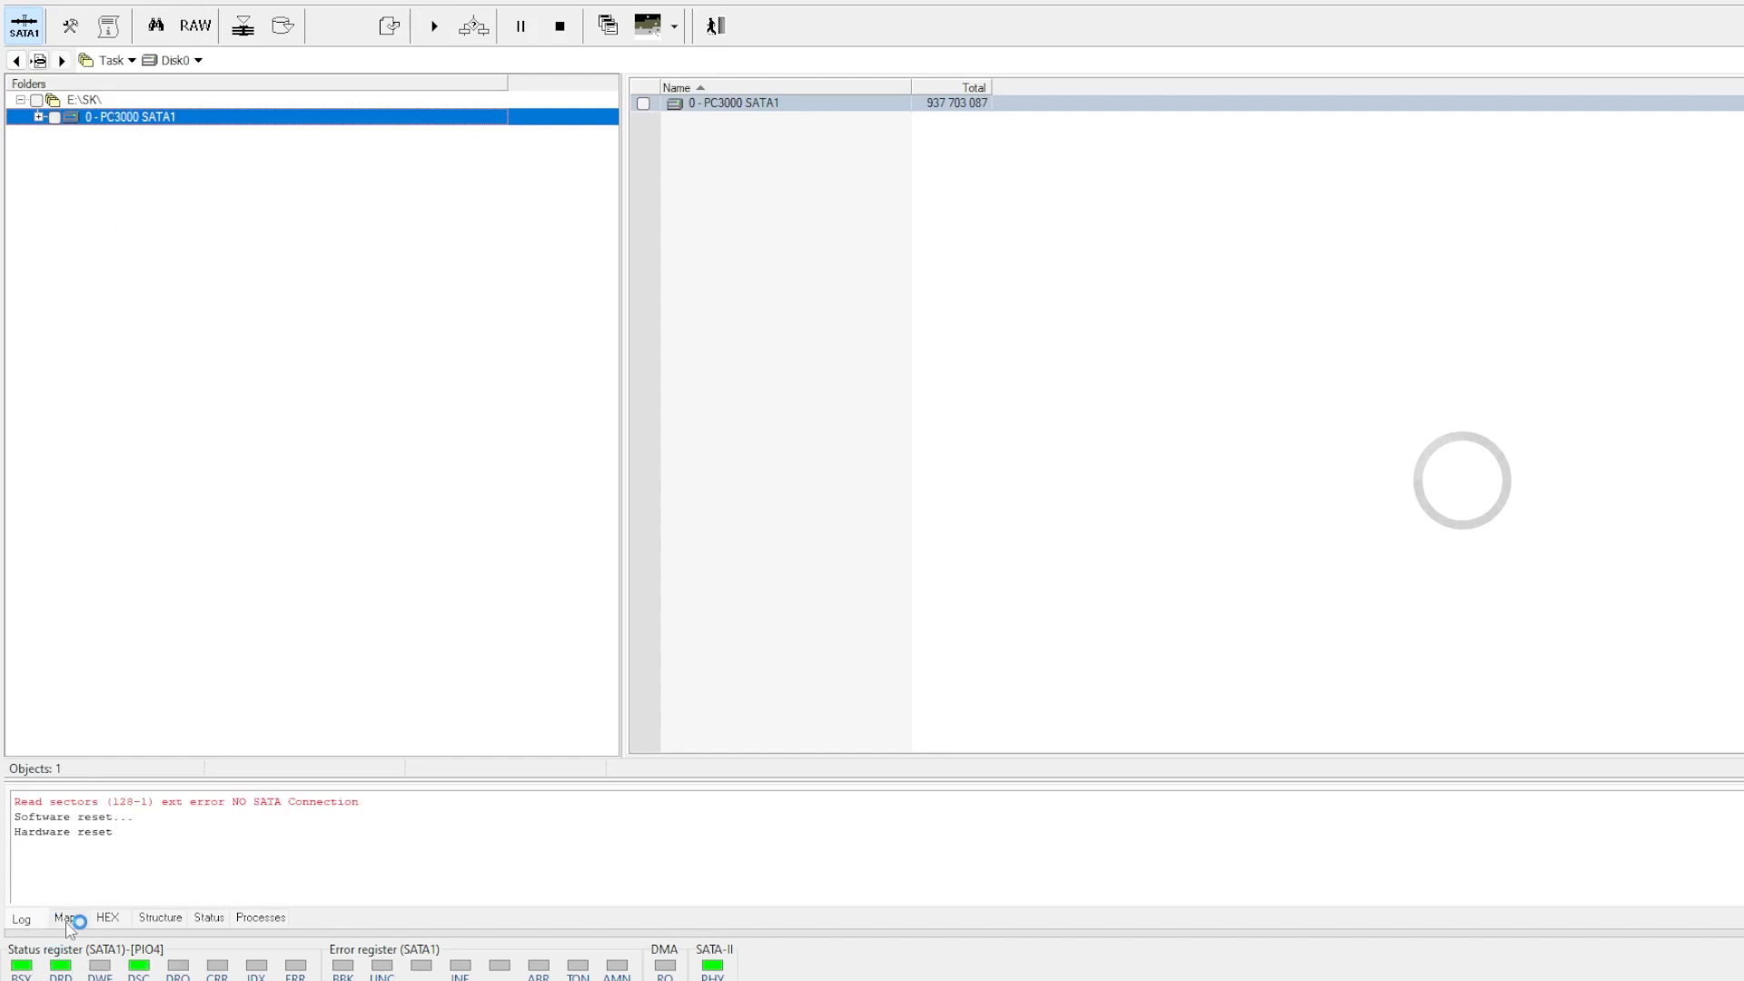
pyautogui.click(64, 918)
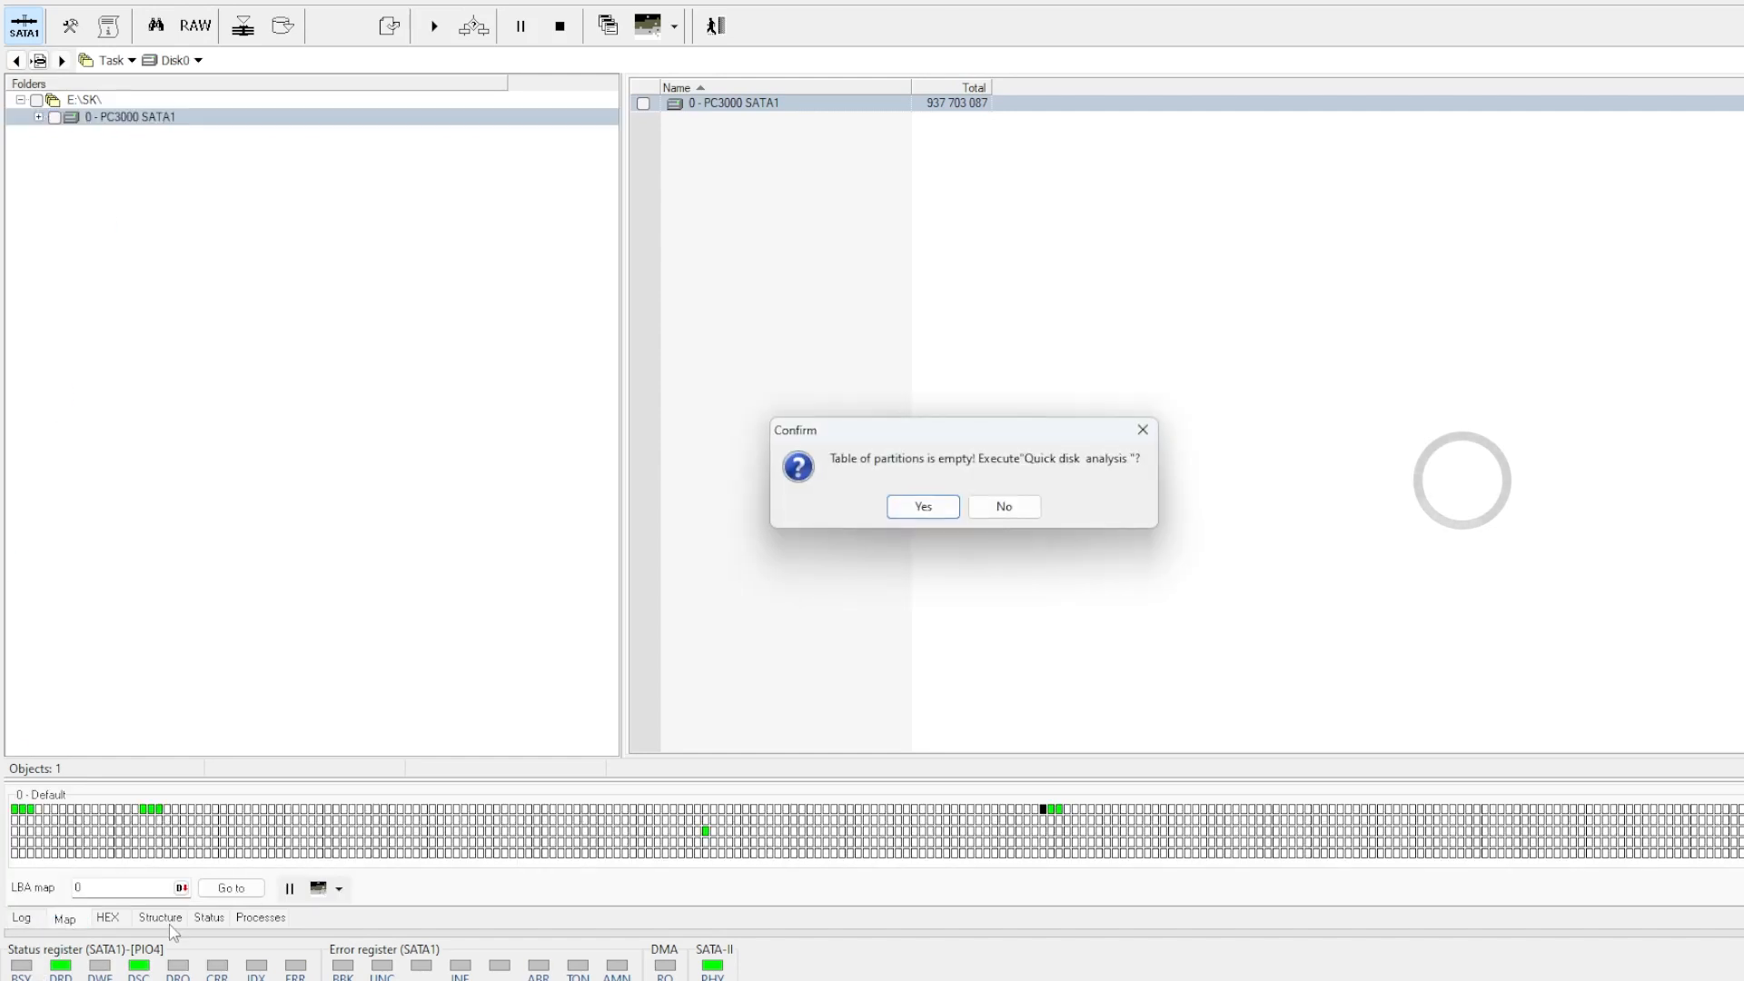
pyautogui.click(922, 507)
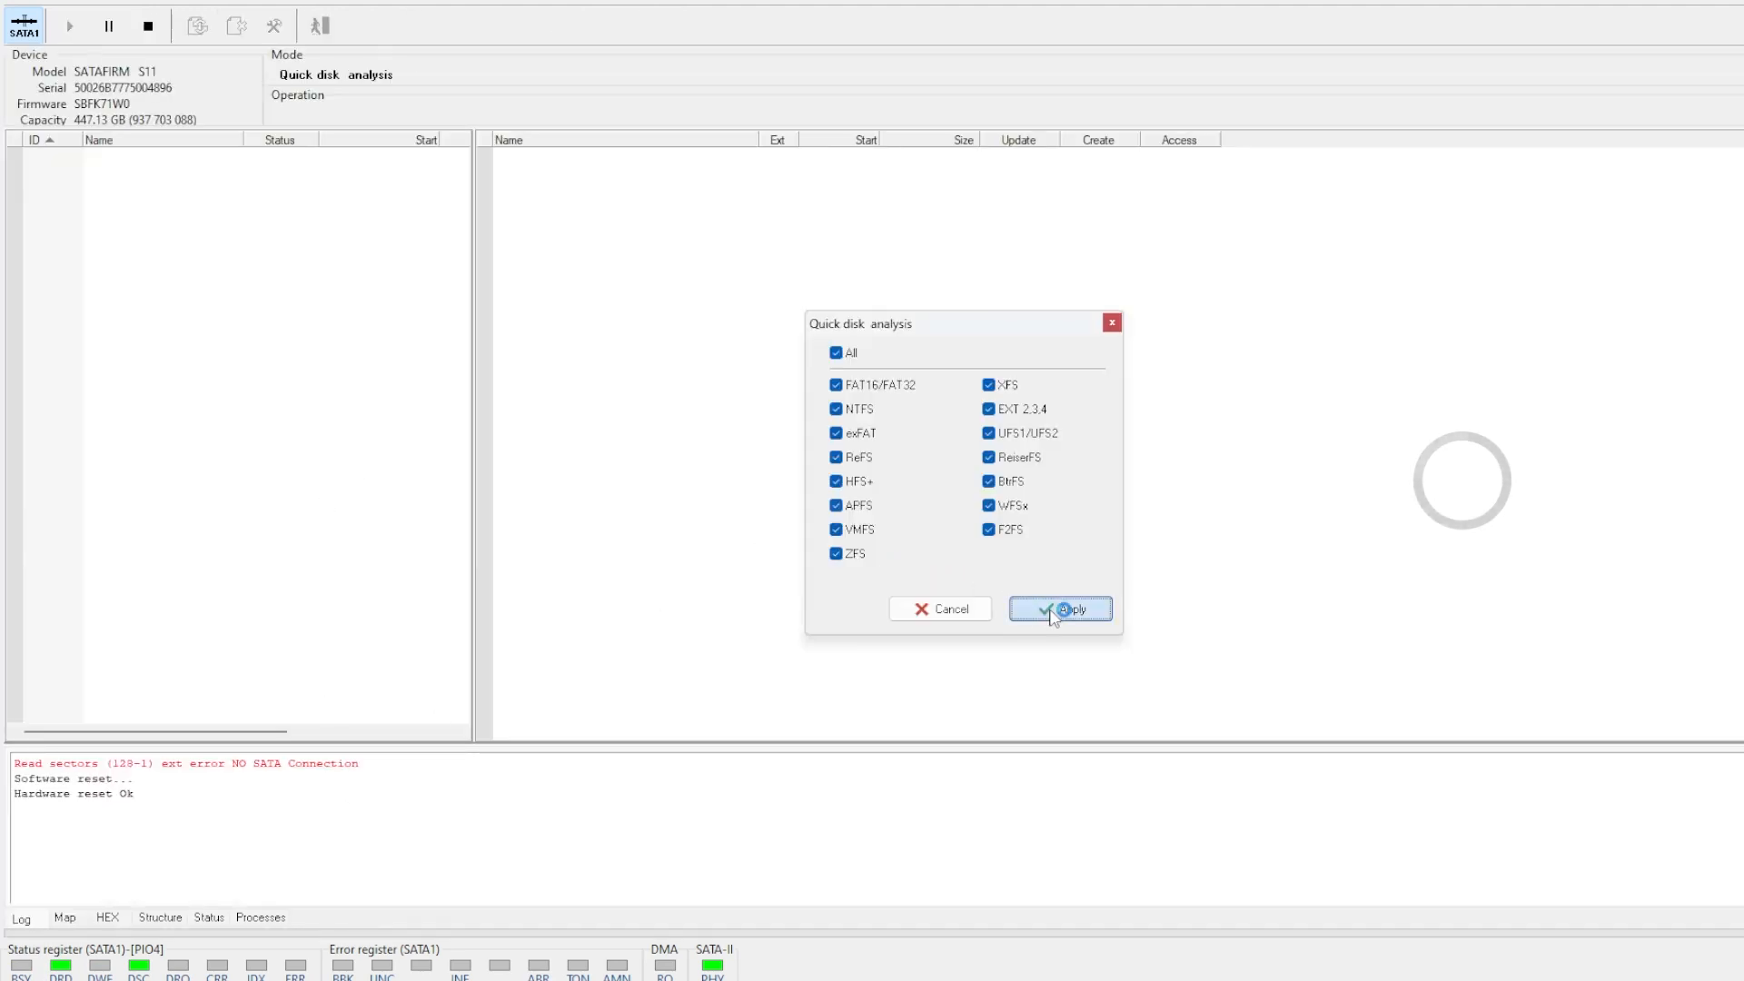
pyautogui.click(1057, 609)
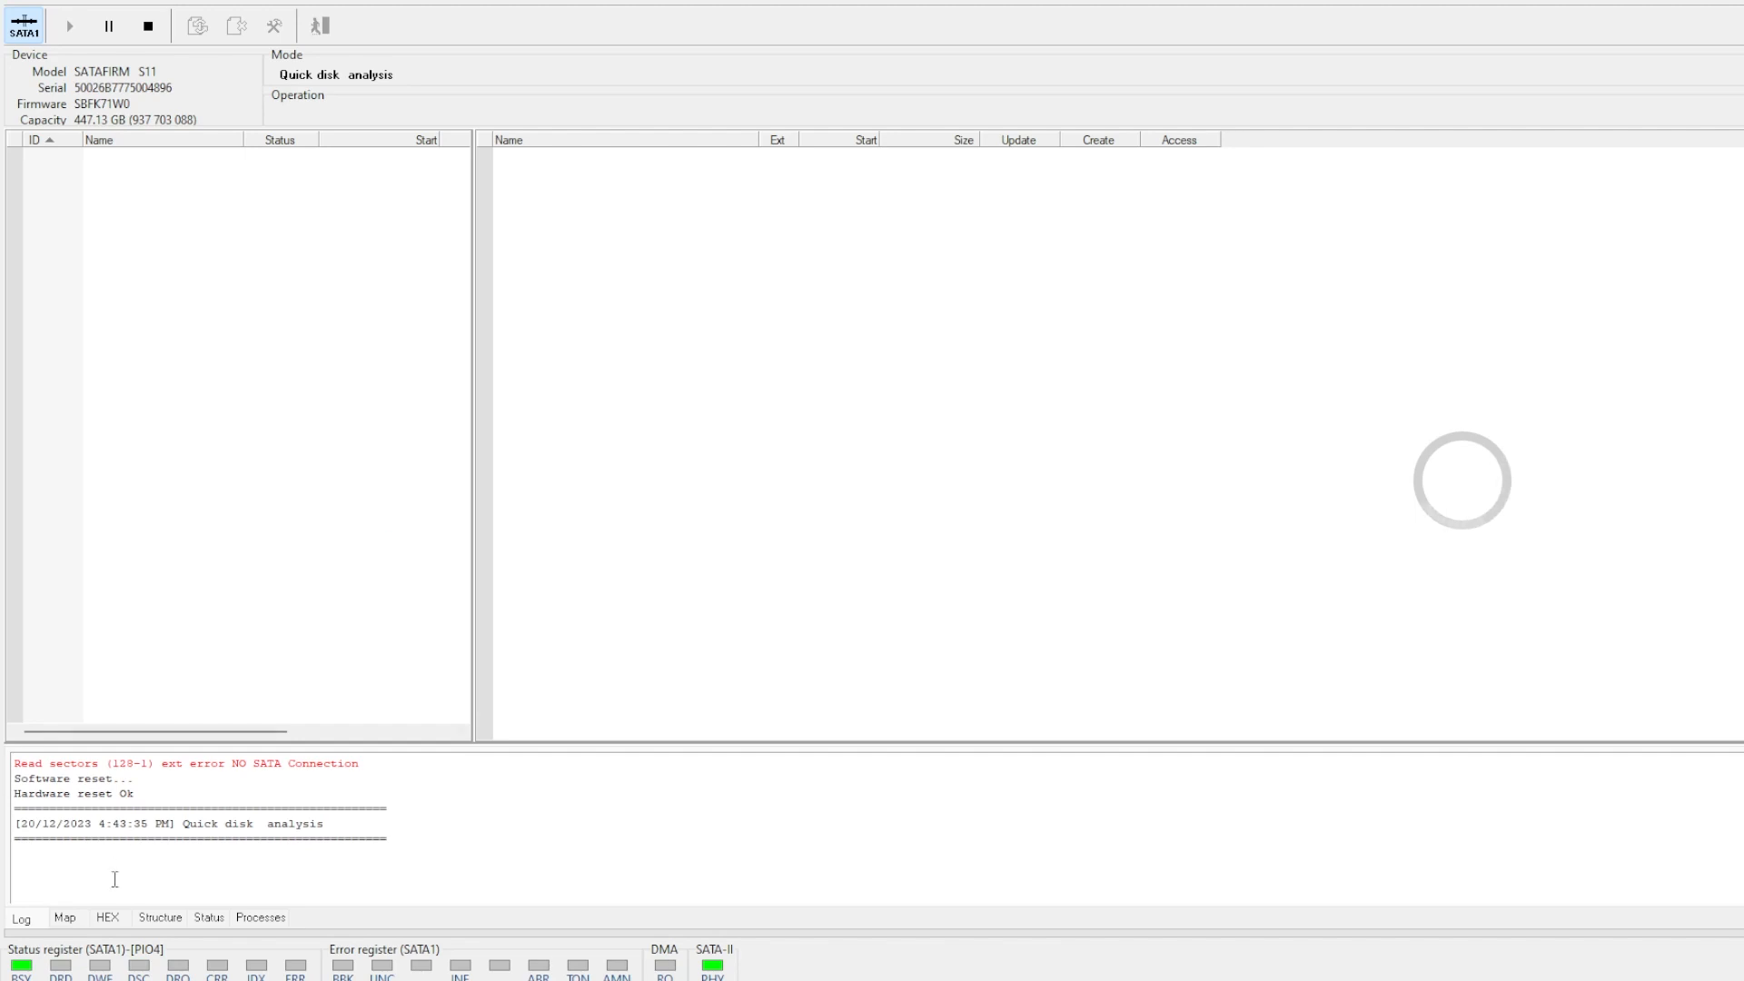
pyautogui.click(64, 917)
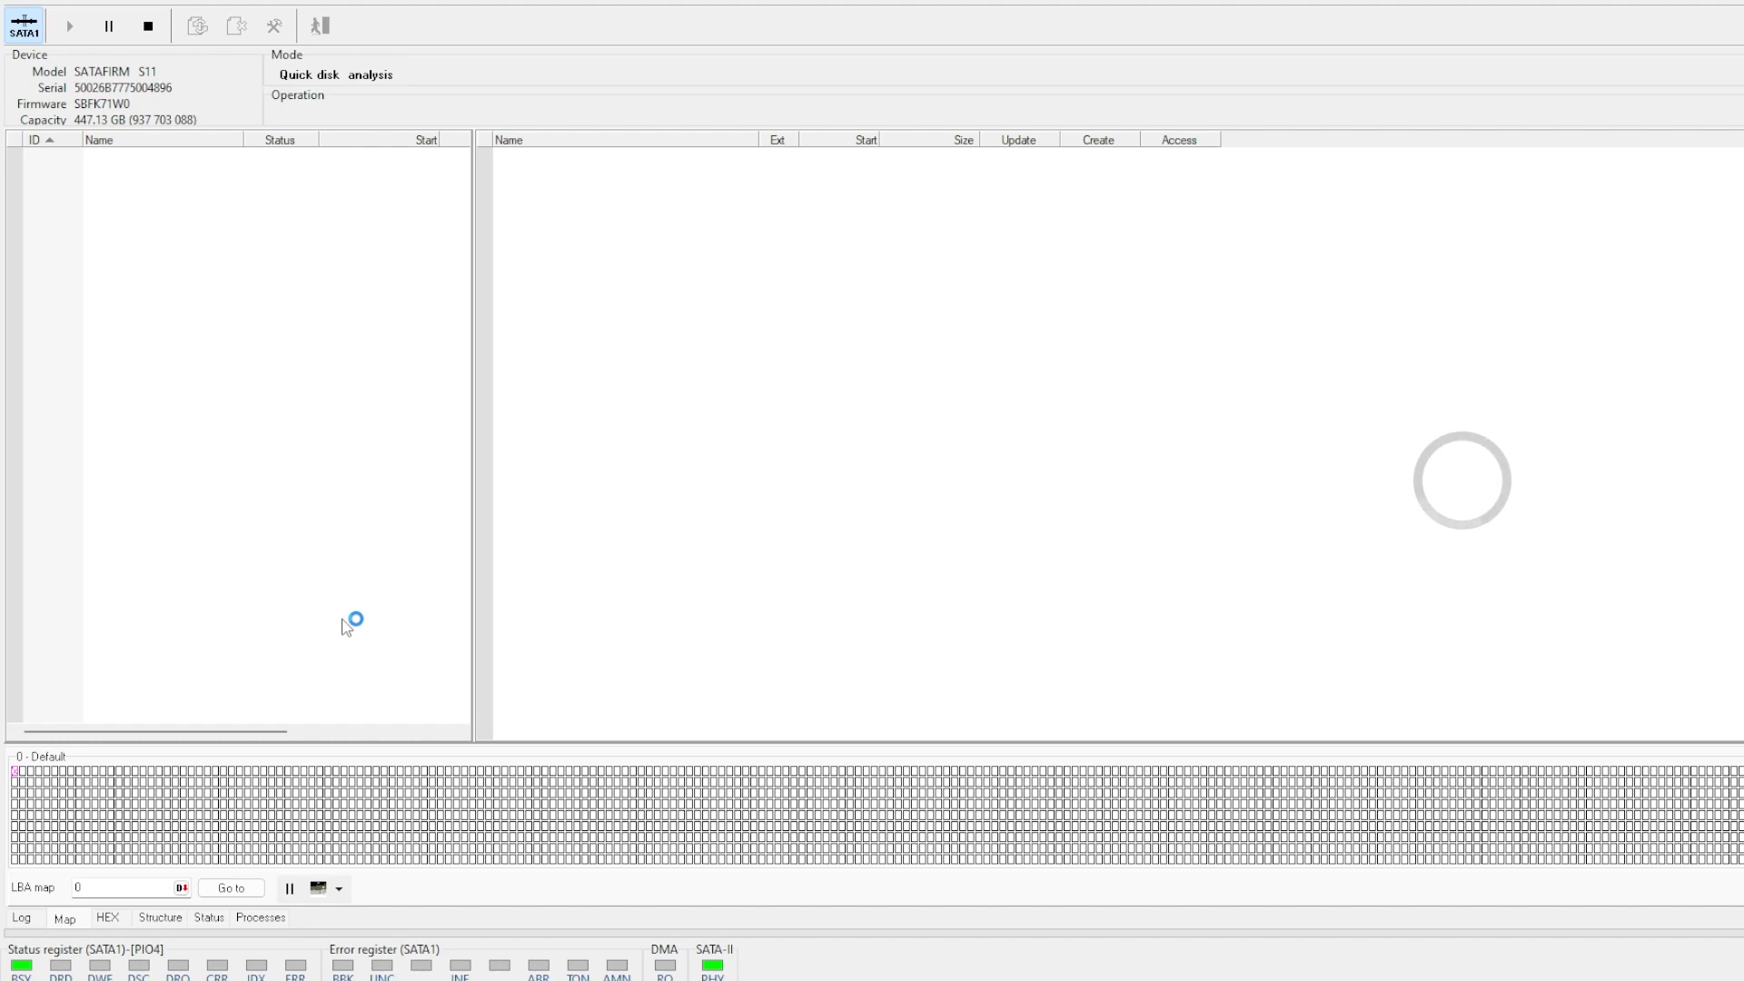
pyautogui.moveTo(134, 858)
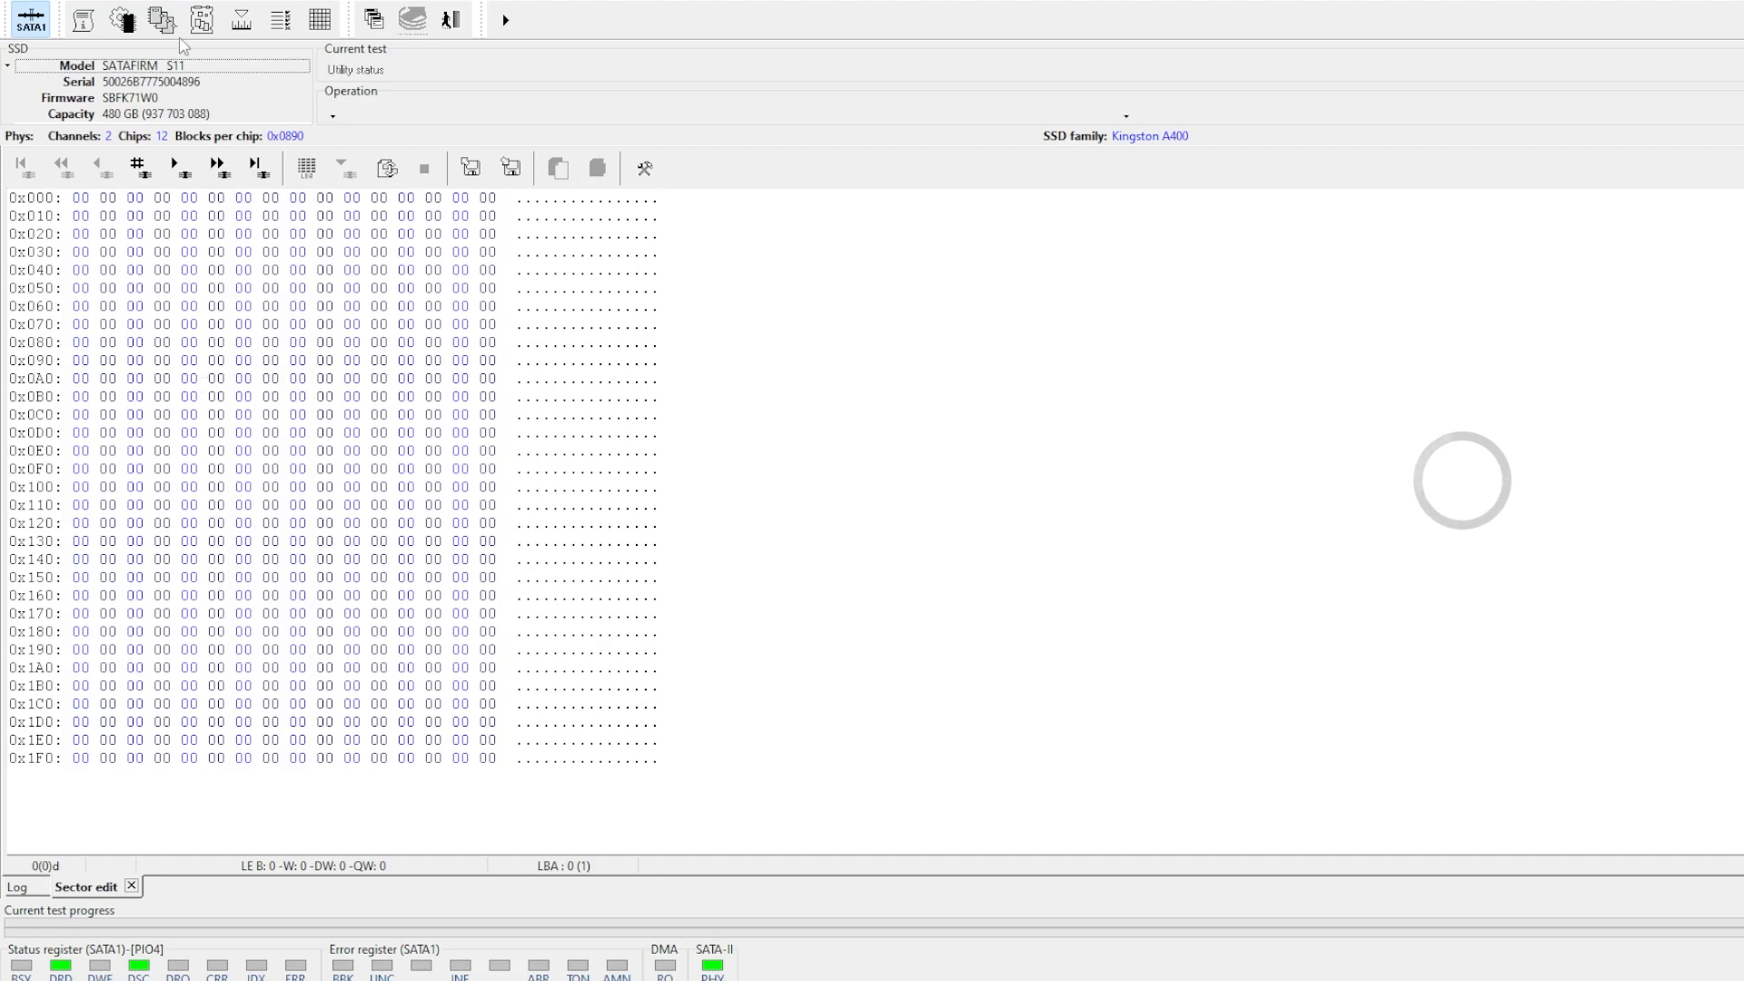
# - Step through sectors from LBA 0 to the last LBA 937 703 087, then return to the Log
pyautogui.click(174, 167)
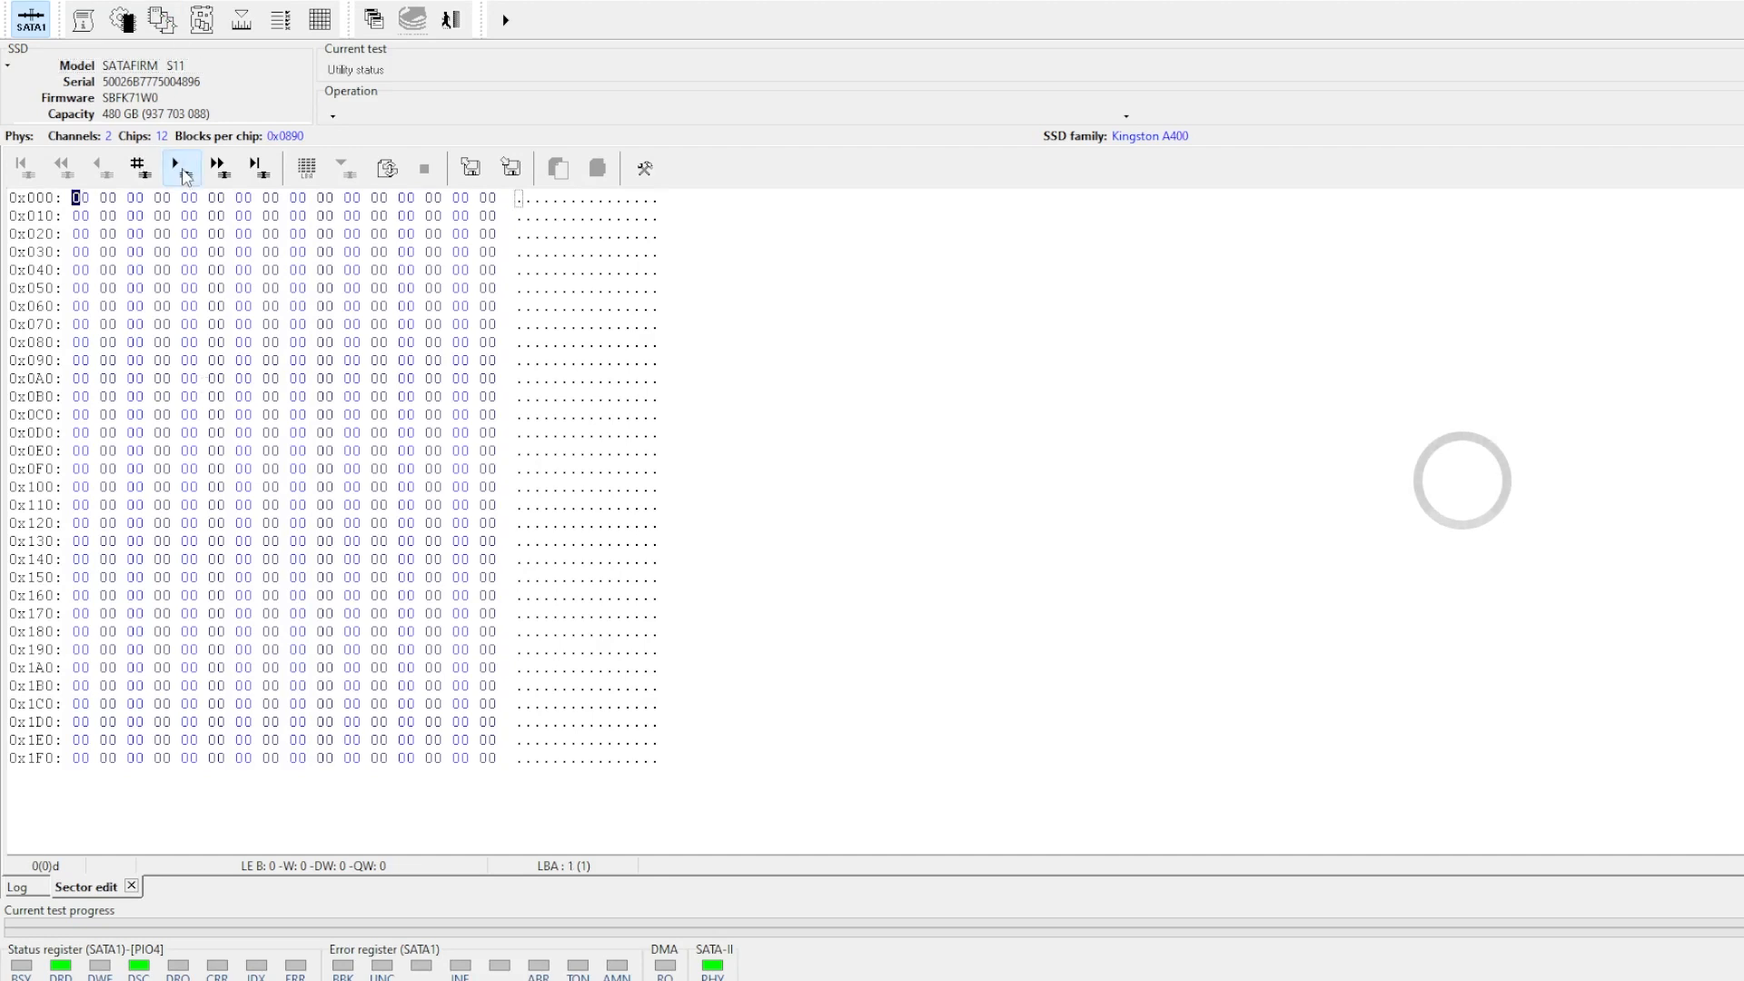
pyautogui.click(175, 167)
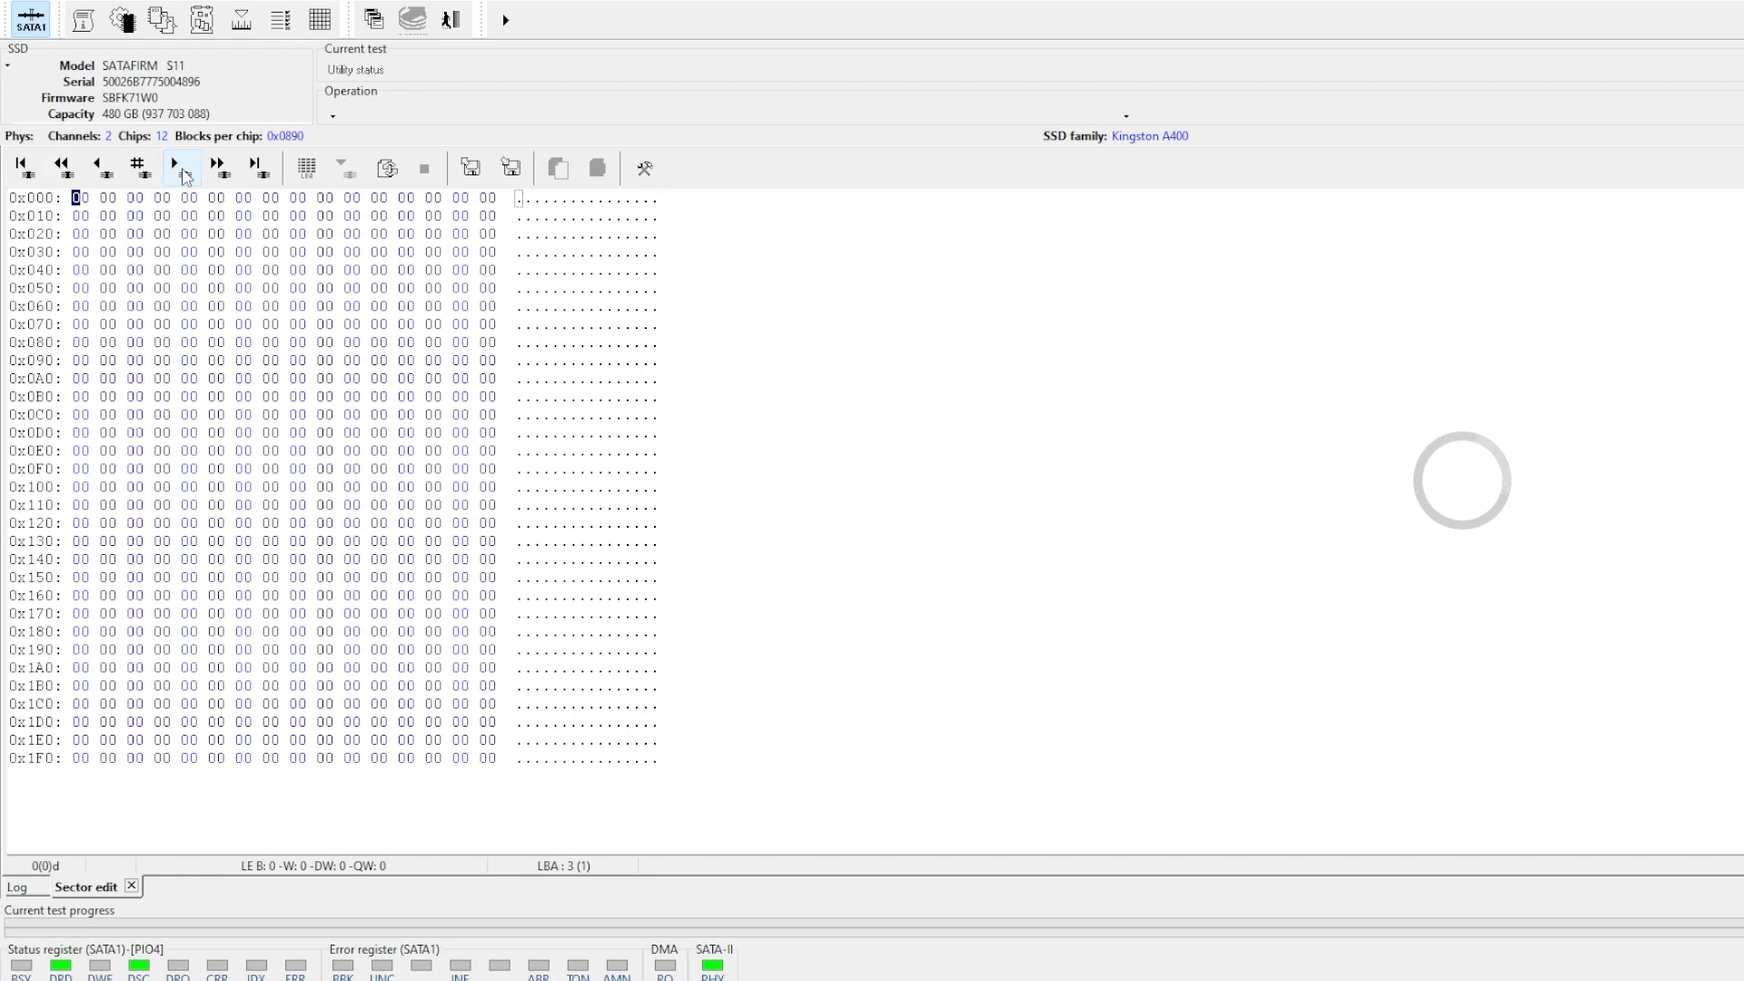
pyautogui.click(220, 167)
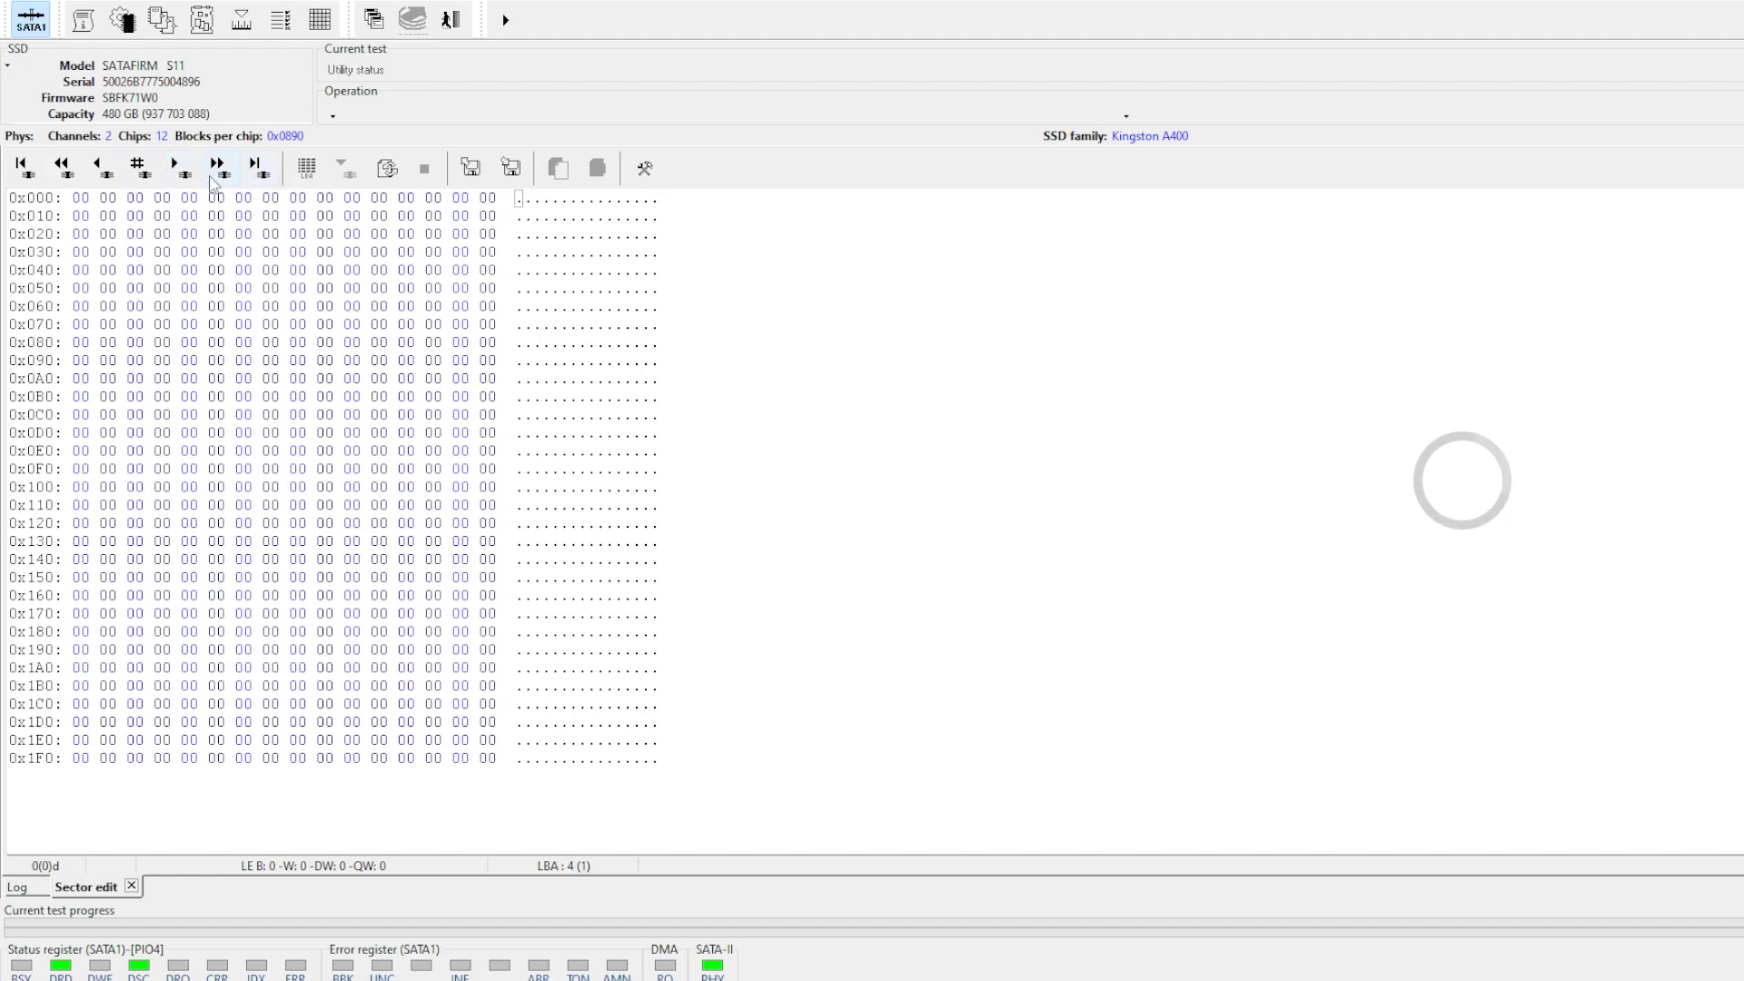
pyautogui.click(216, 164)
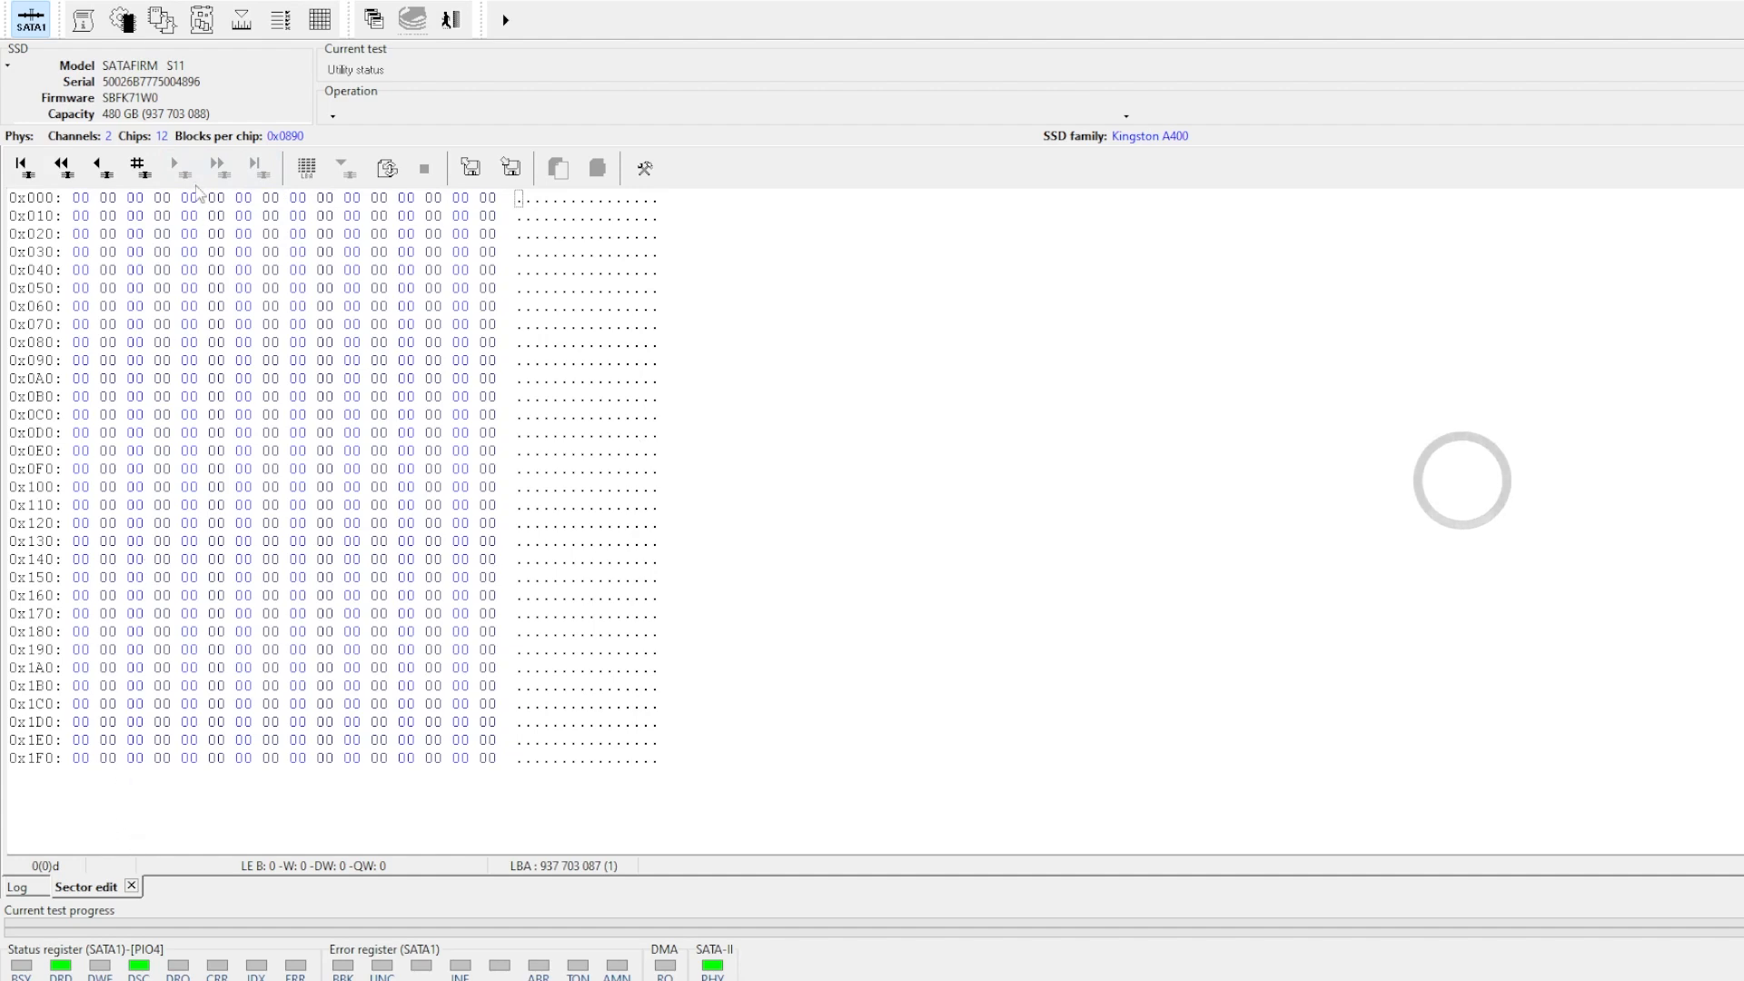
pyautogui.click(16, 887)
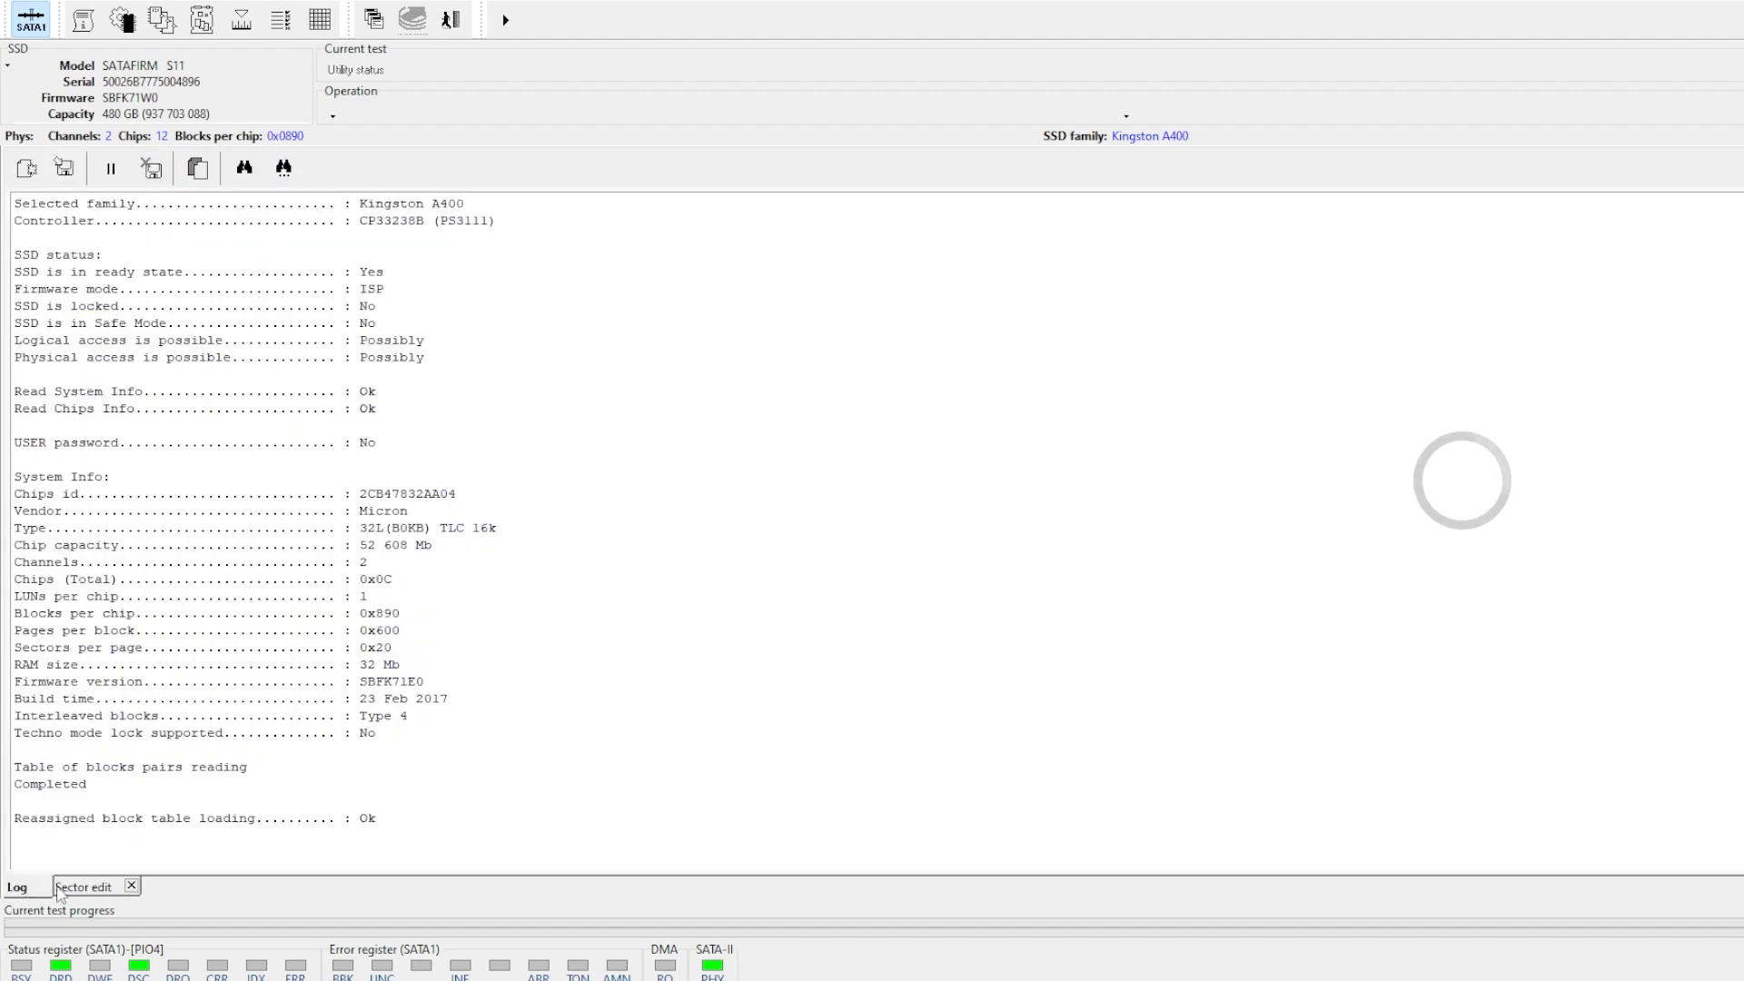
pyautogui.click(82, 887)
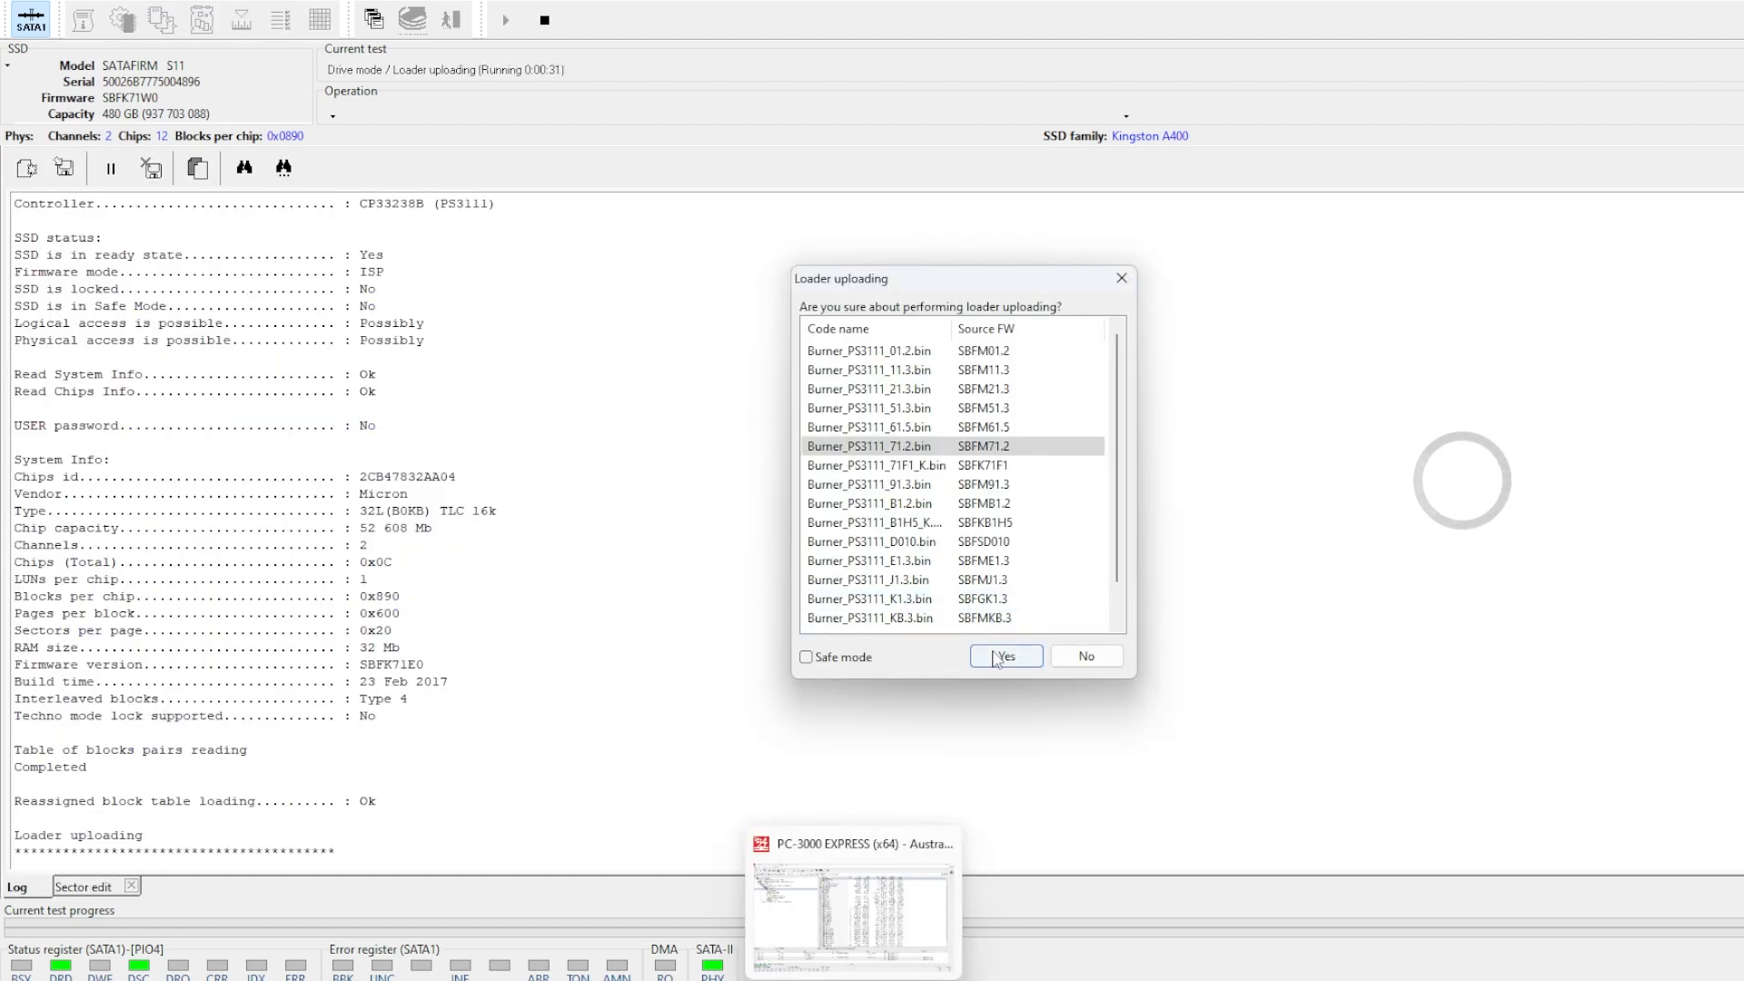
# - Upload Burner_PS3111_71.2.bin, dismissing the PATA-SATA bridge warning, so the SSD enters LDR mode
pyautogui.click(1005, 656)
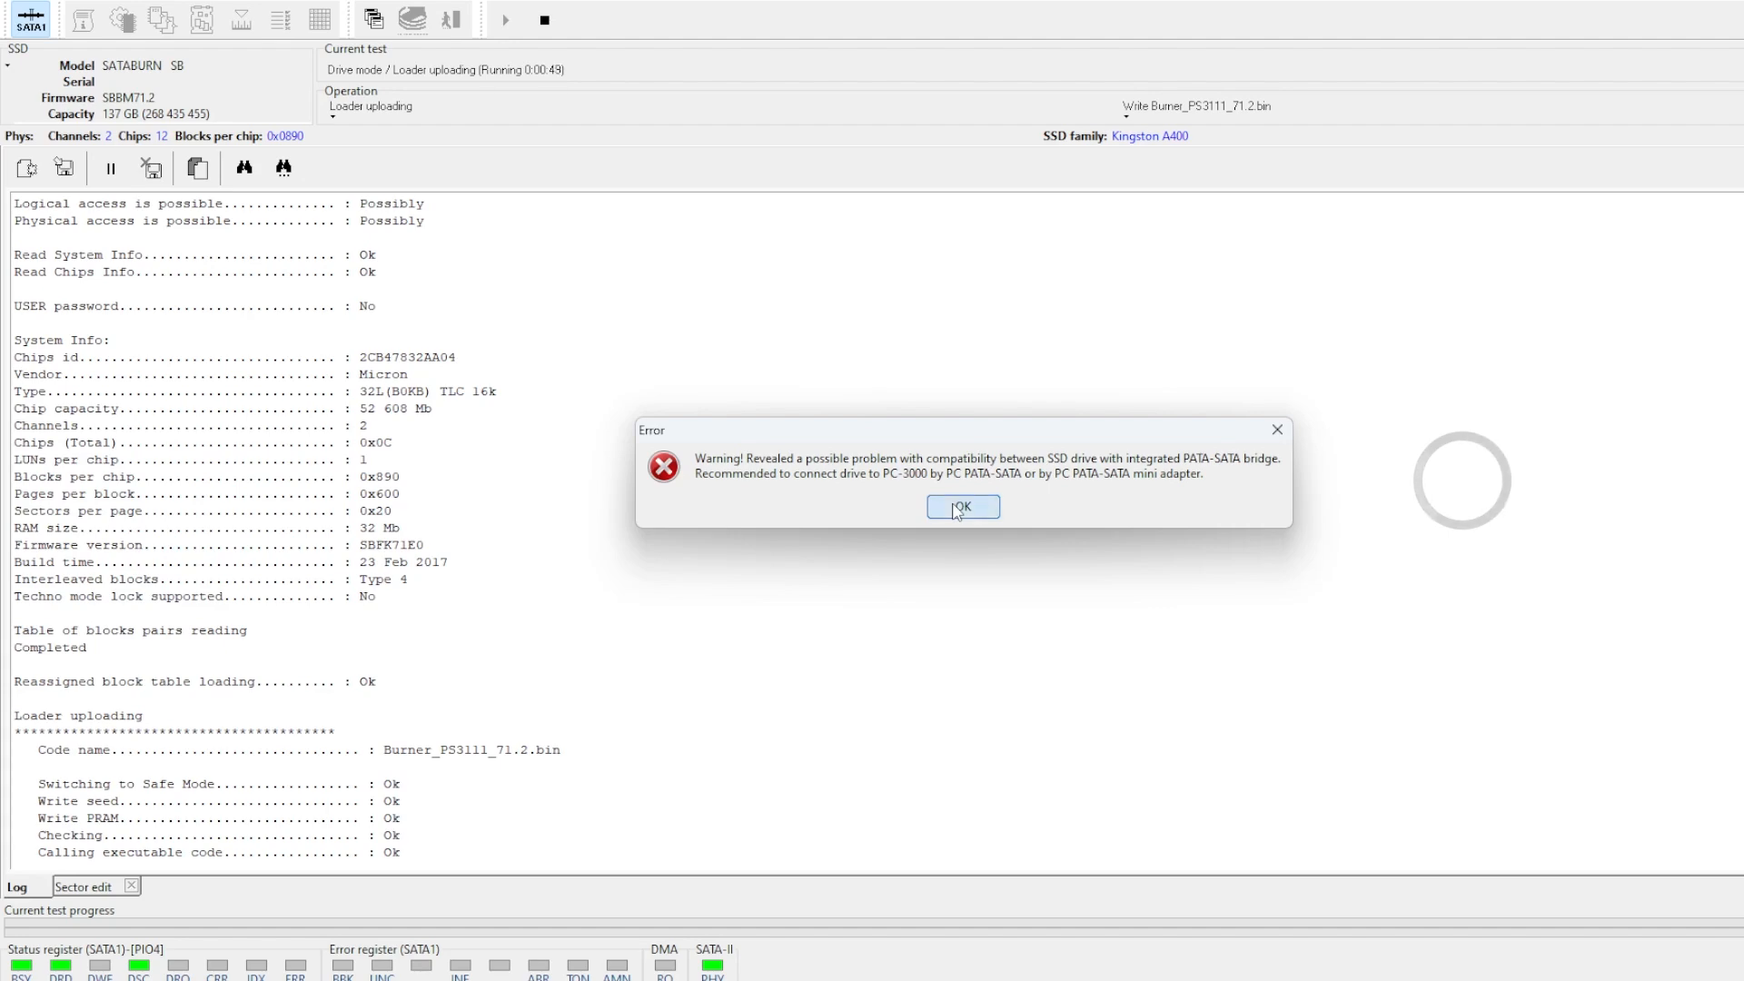
pyautogui.click(961, 507)
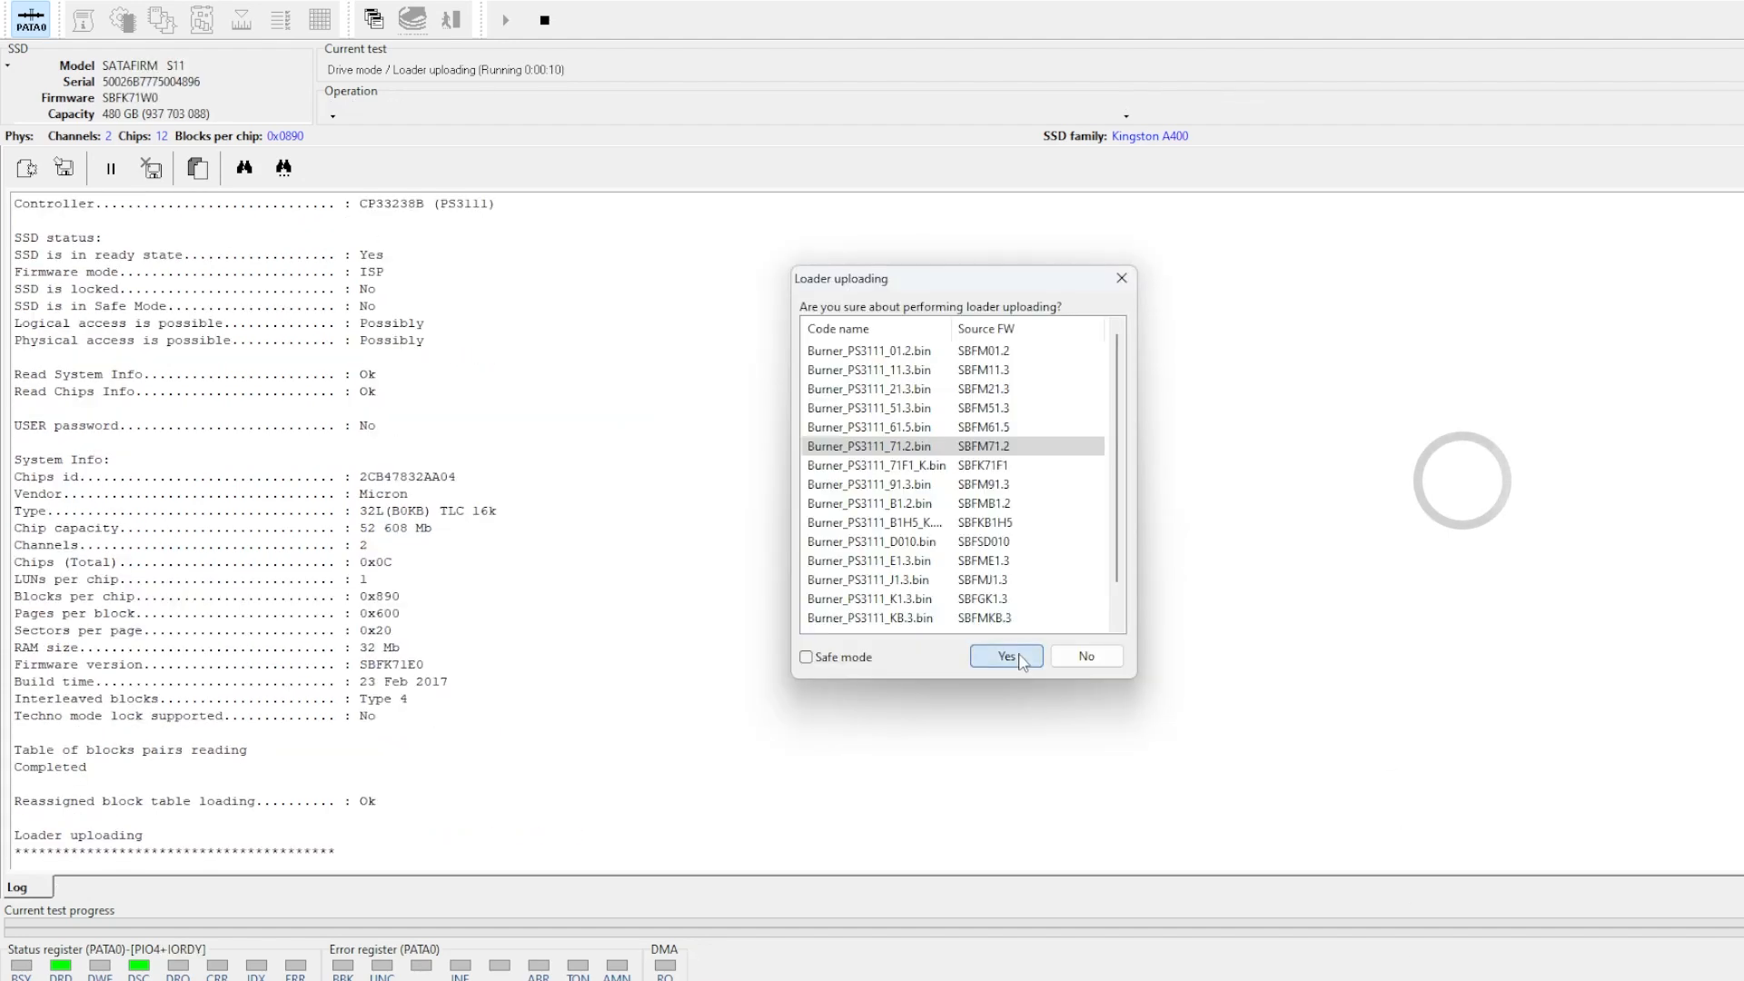
pyautogui.click(1005, 656)
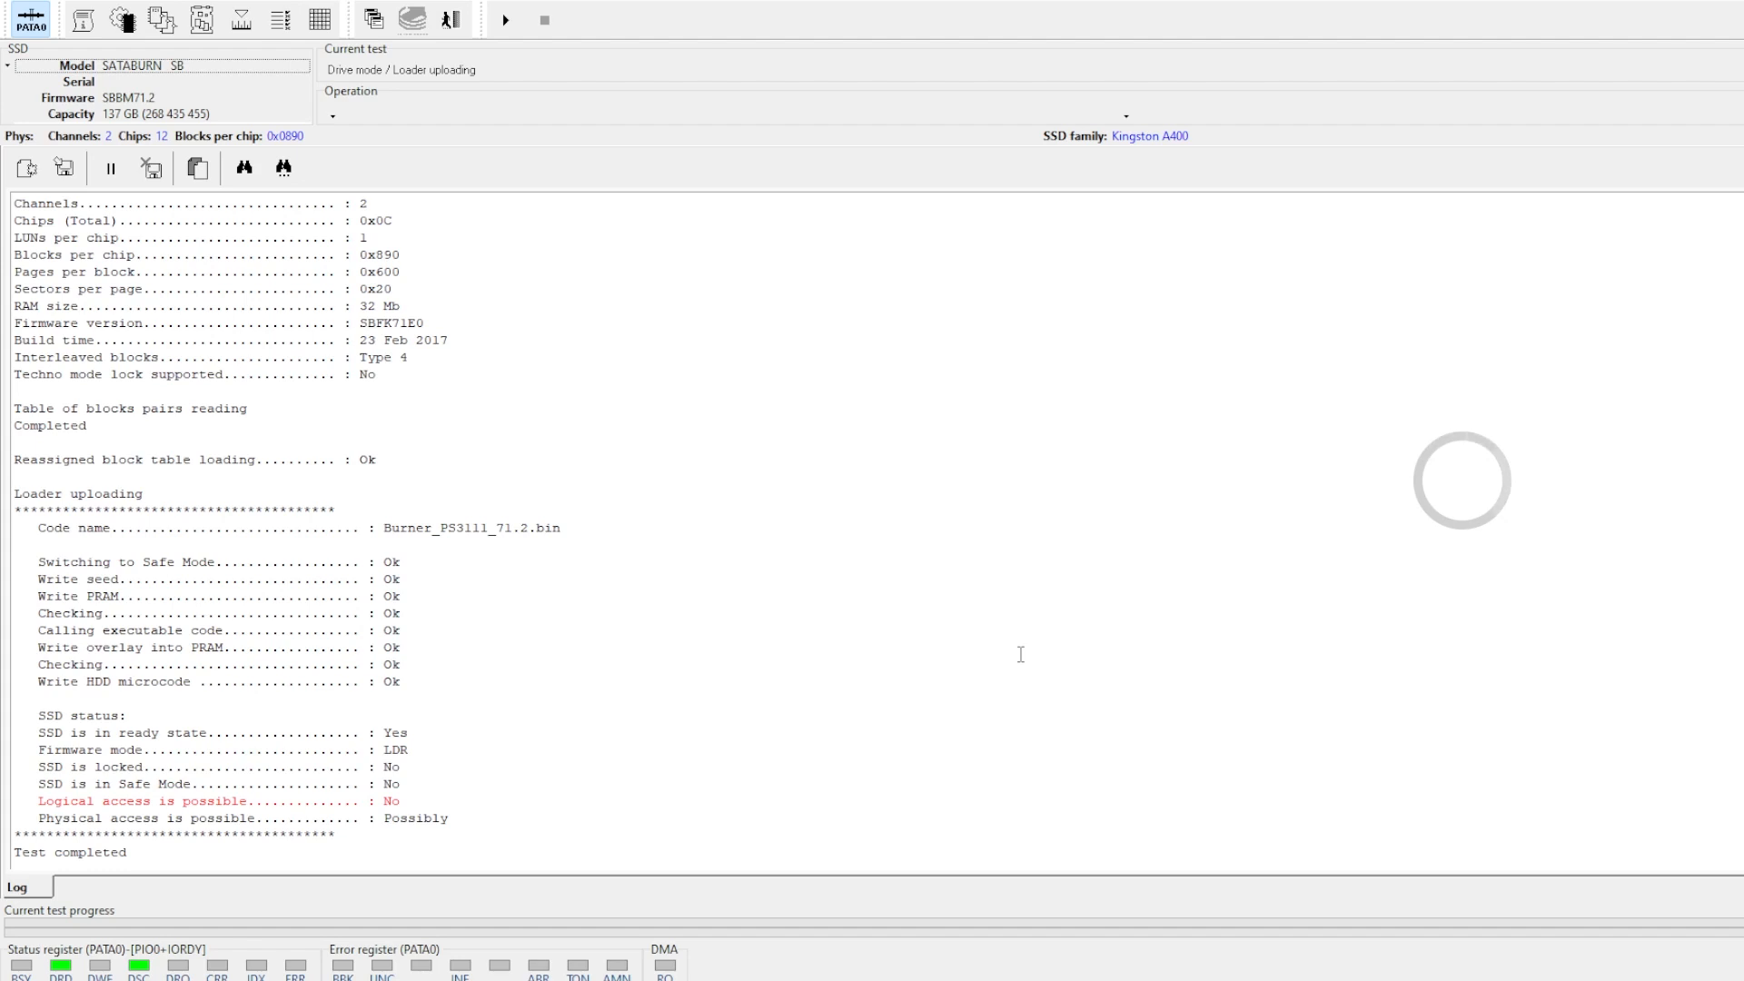
pyautogui.moveTo(240, 558)
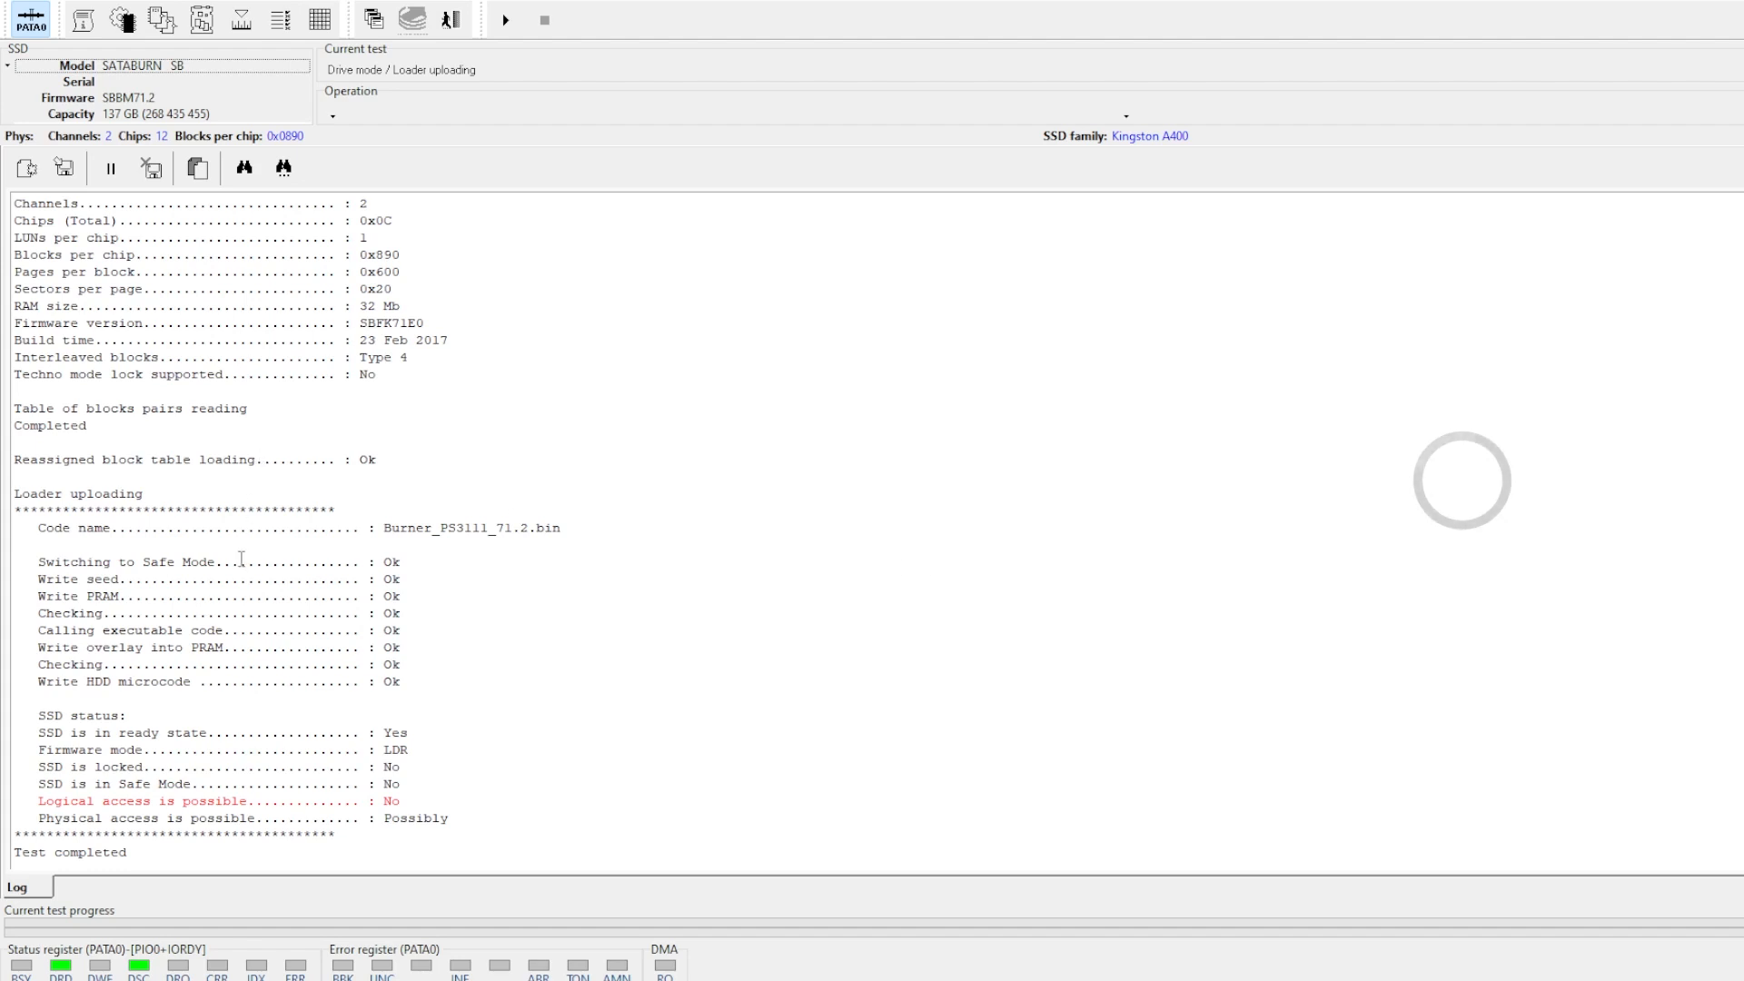
pyautogui.click(503, 20)
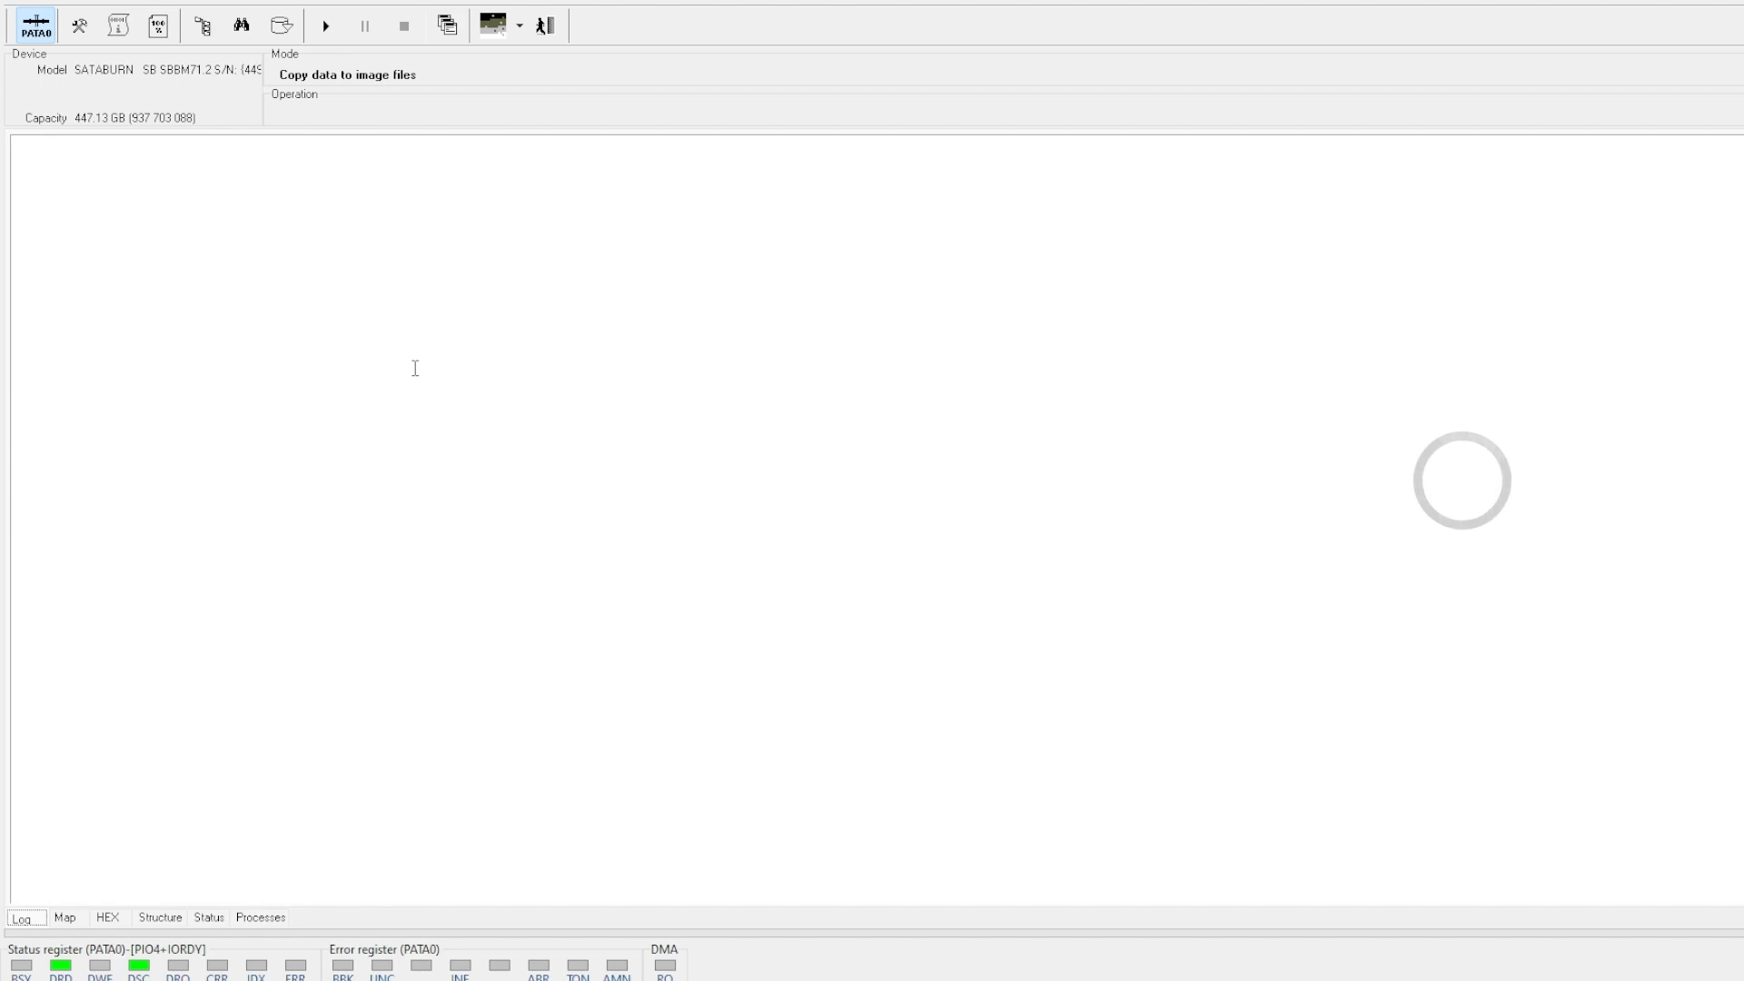
pyautogui.moveTo(295, 194)
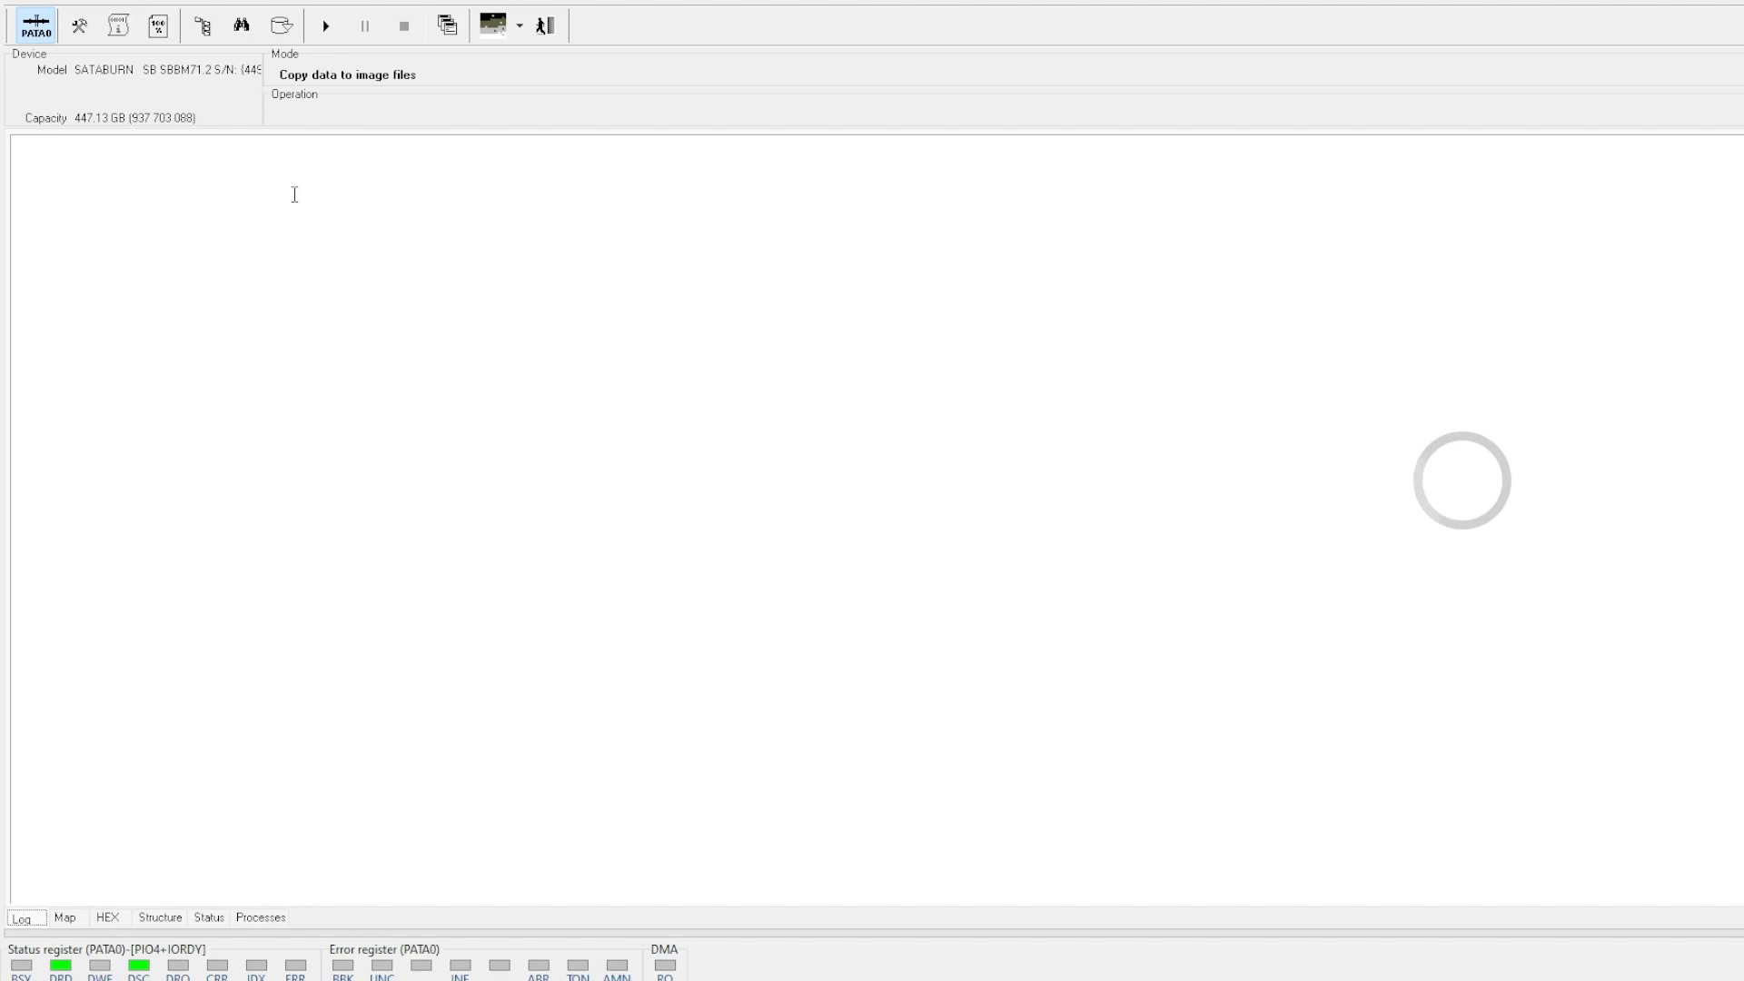
pyautogui.moveTo(232, 42)
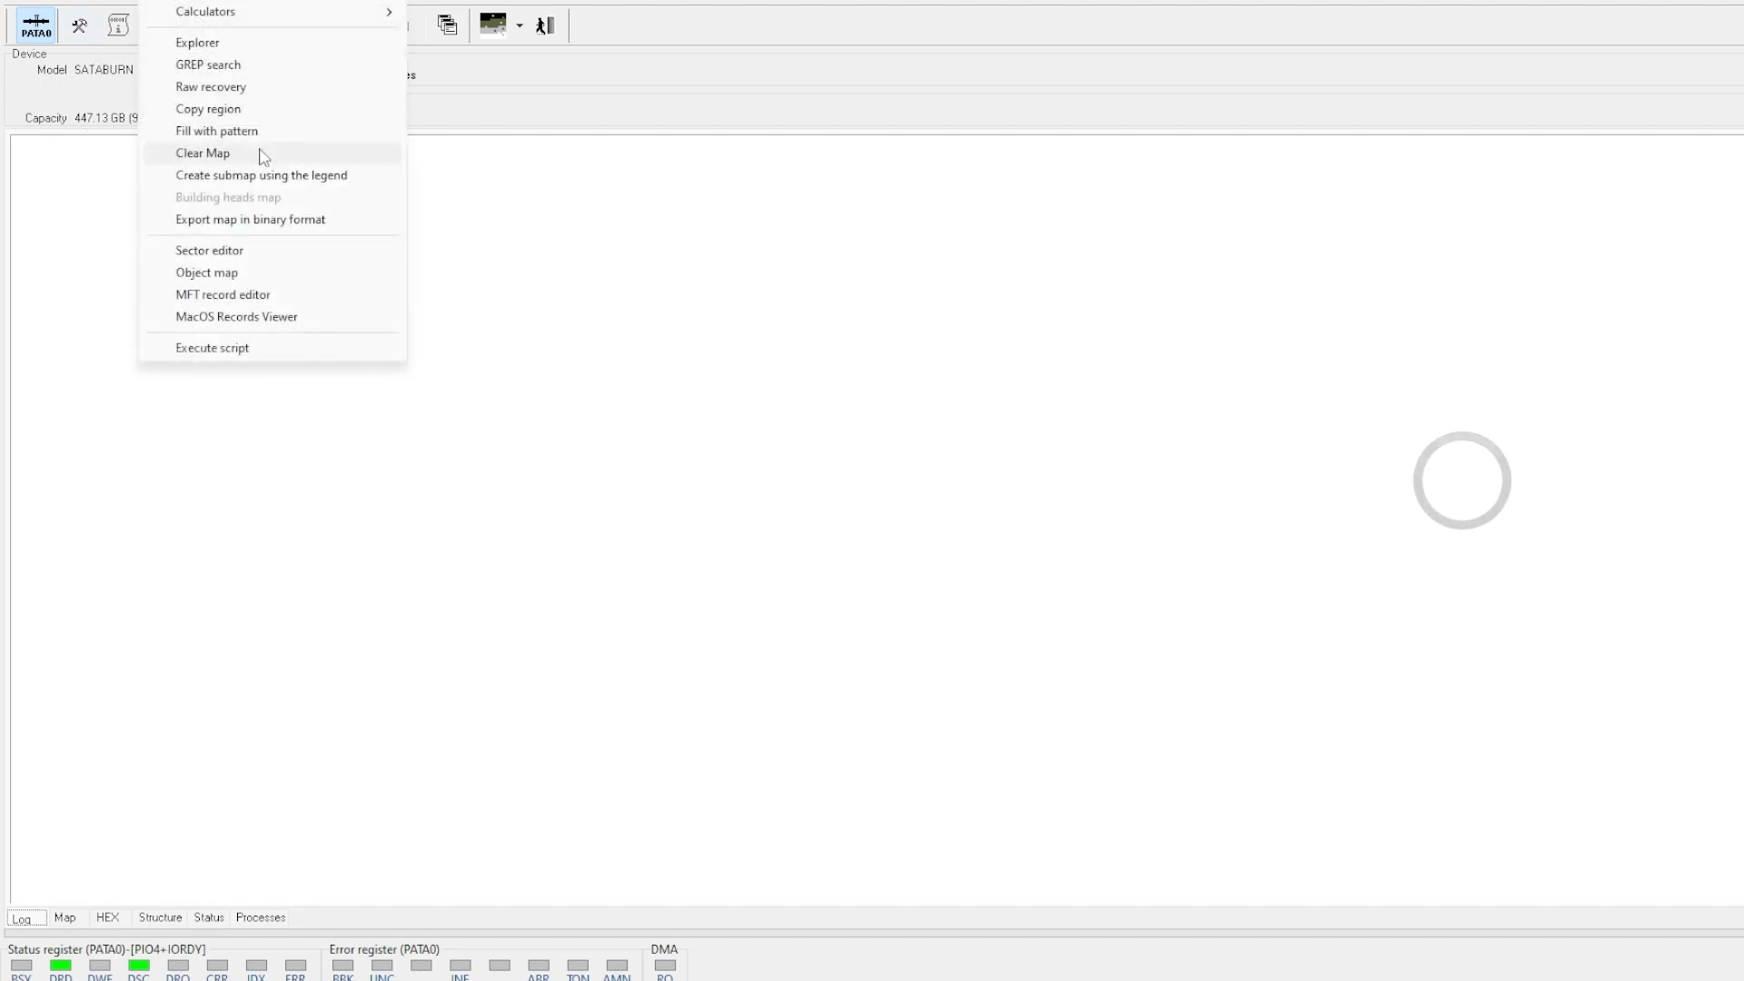
# - Open Explorer from the Copy data to image files task's tools menu
pyautogui.click(197, 42)
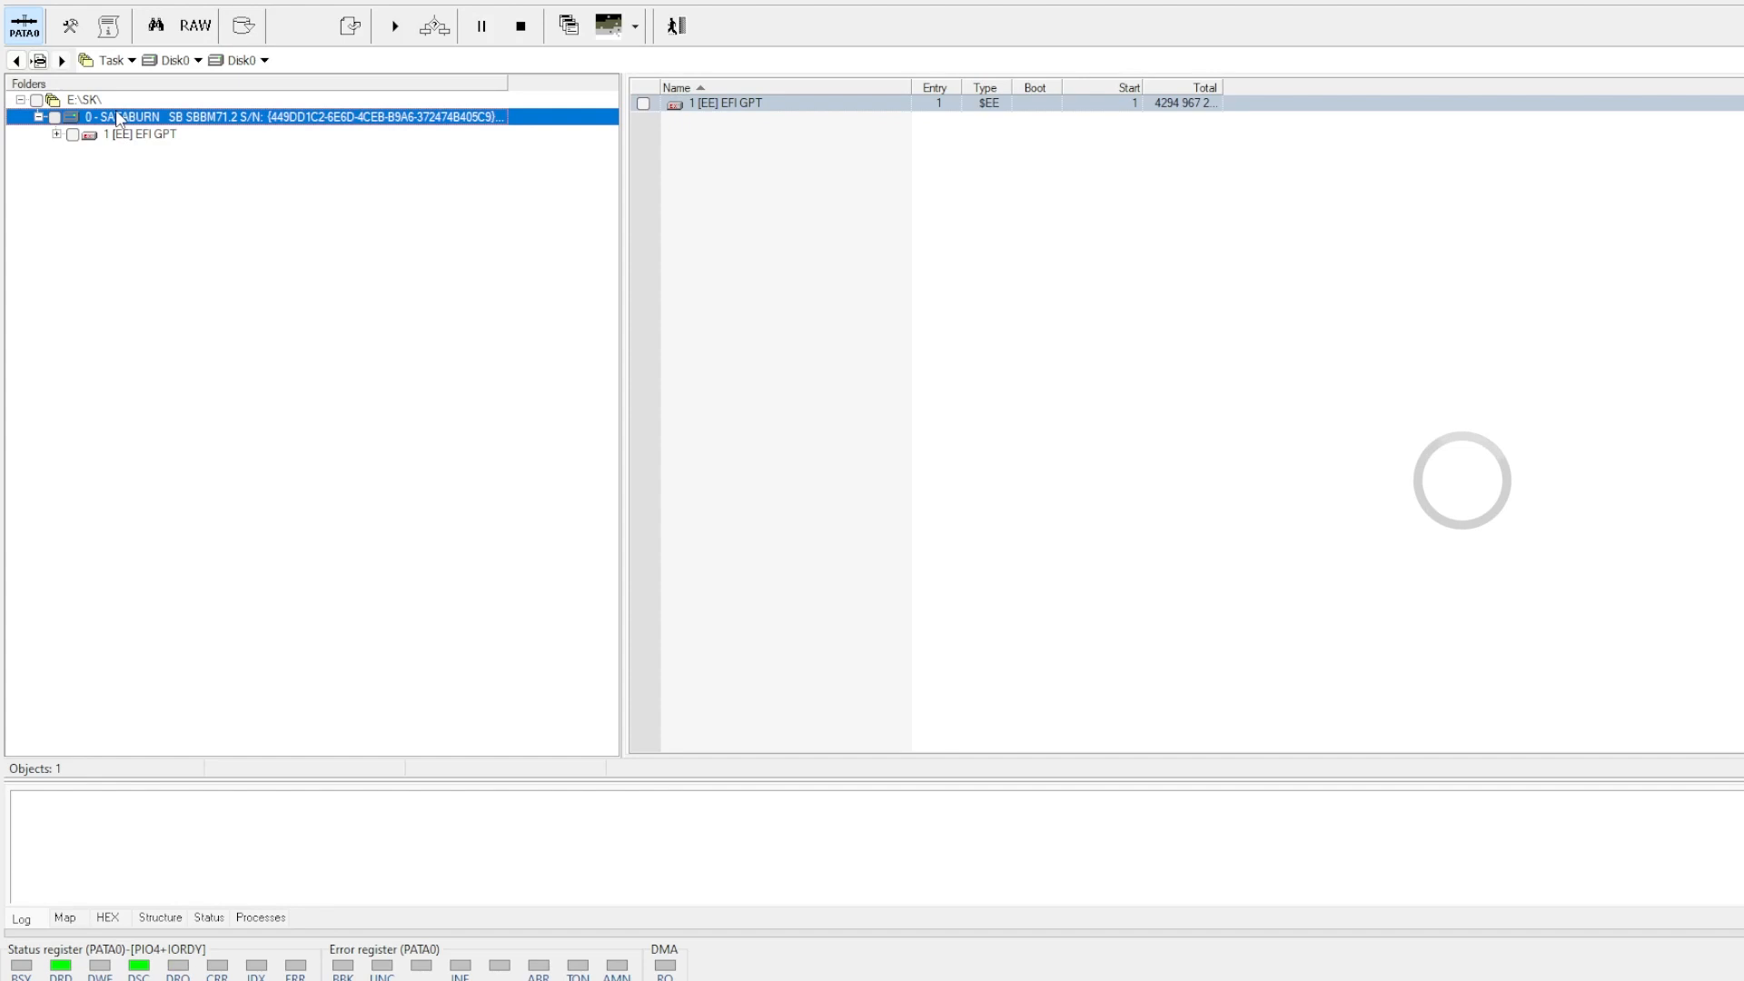
# - Expand EFI GPT to partition 3 (Windows/Linux Data) and show its NTFS Root
pyautogui.click(138, 133)
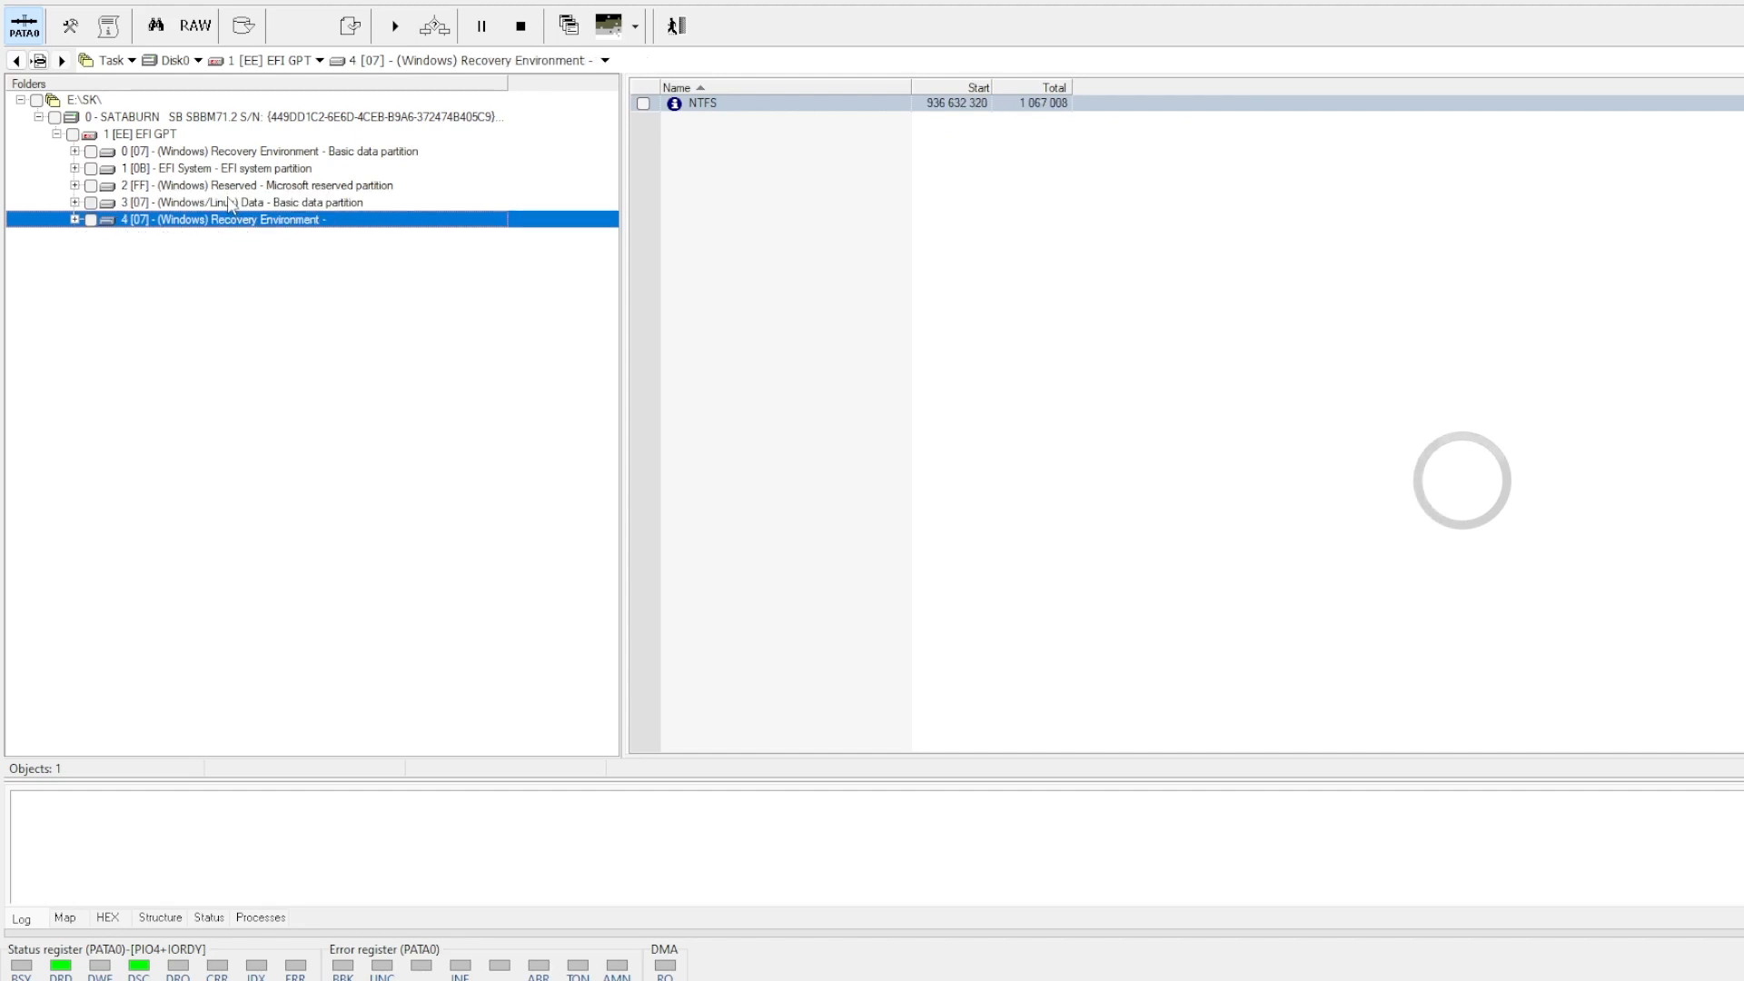
pyautogui.click(257, 202)
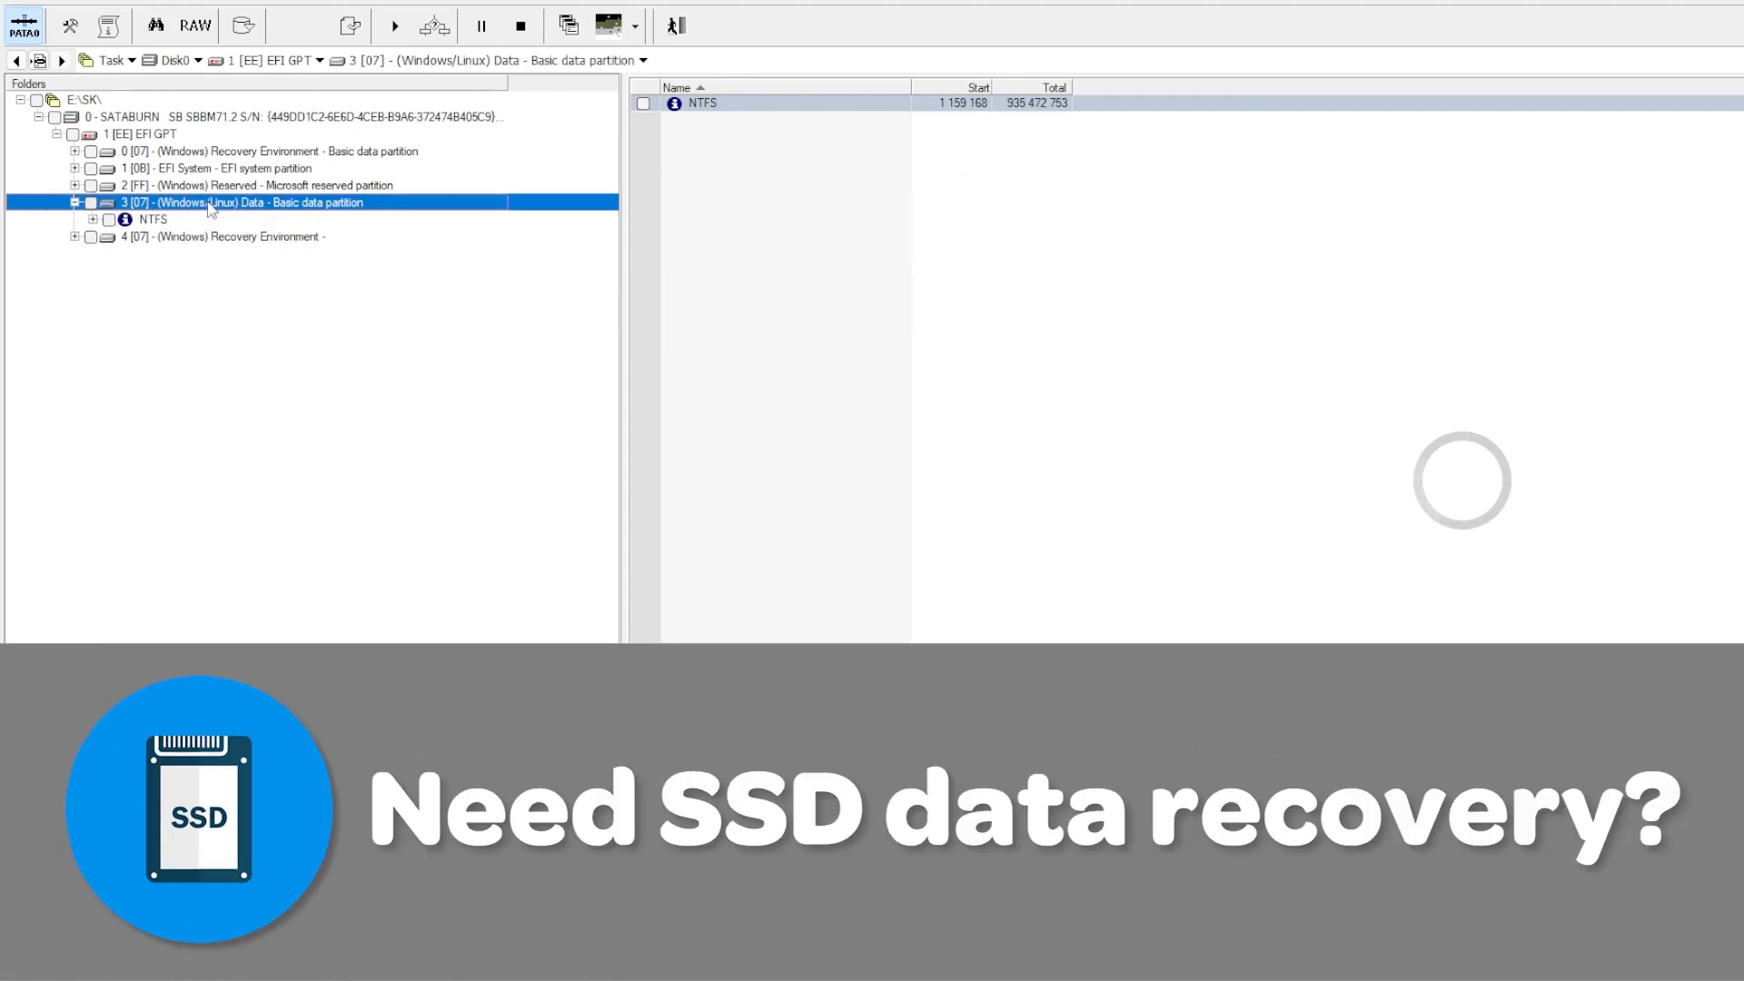
pyautogui.click(153, 220)
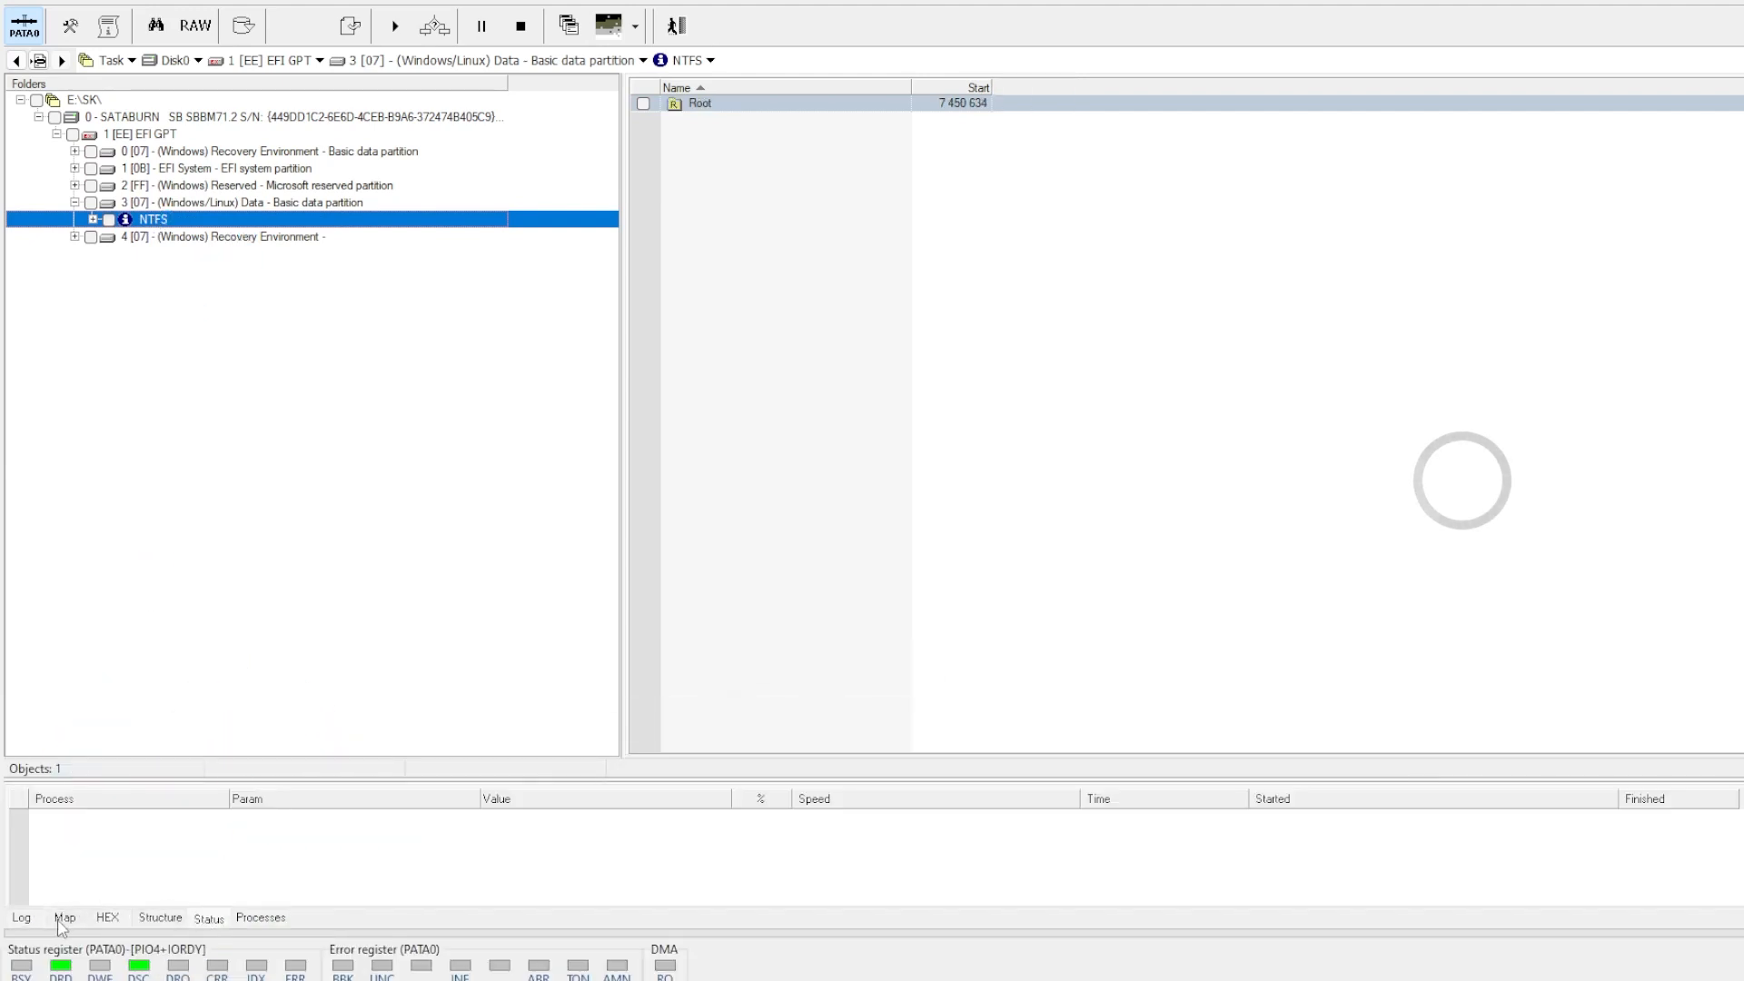
pyautogui.click(20, 917)
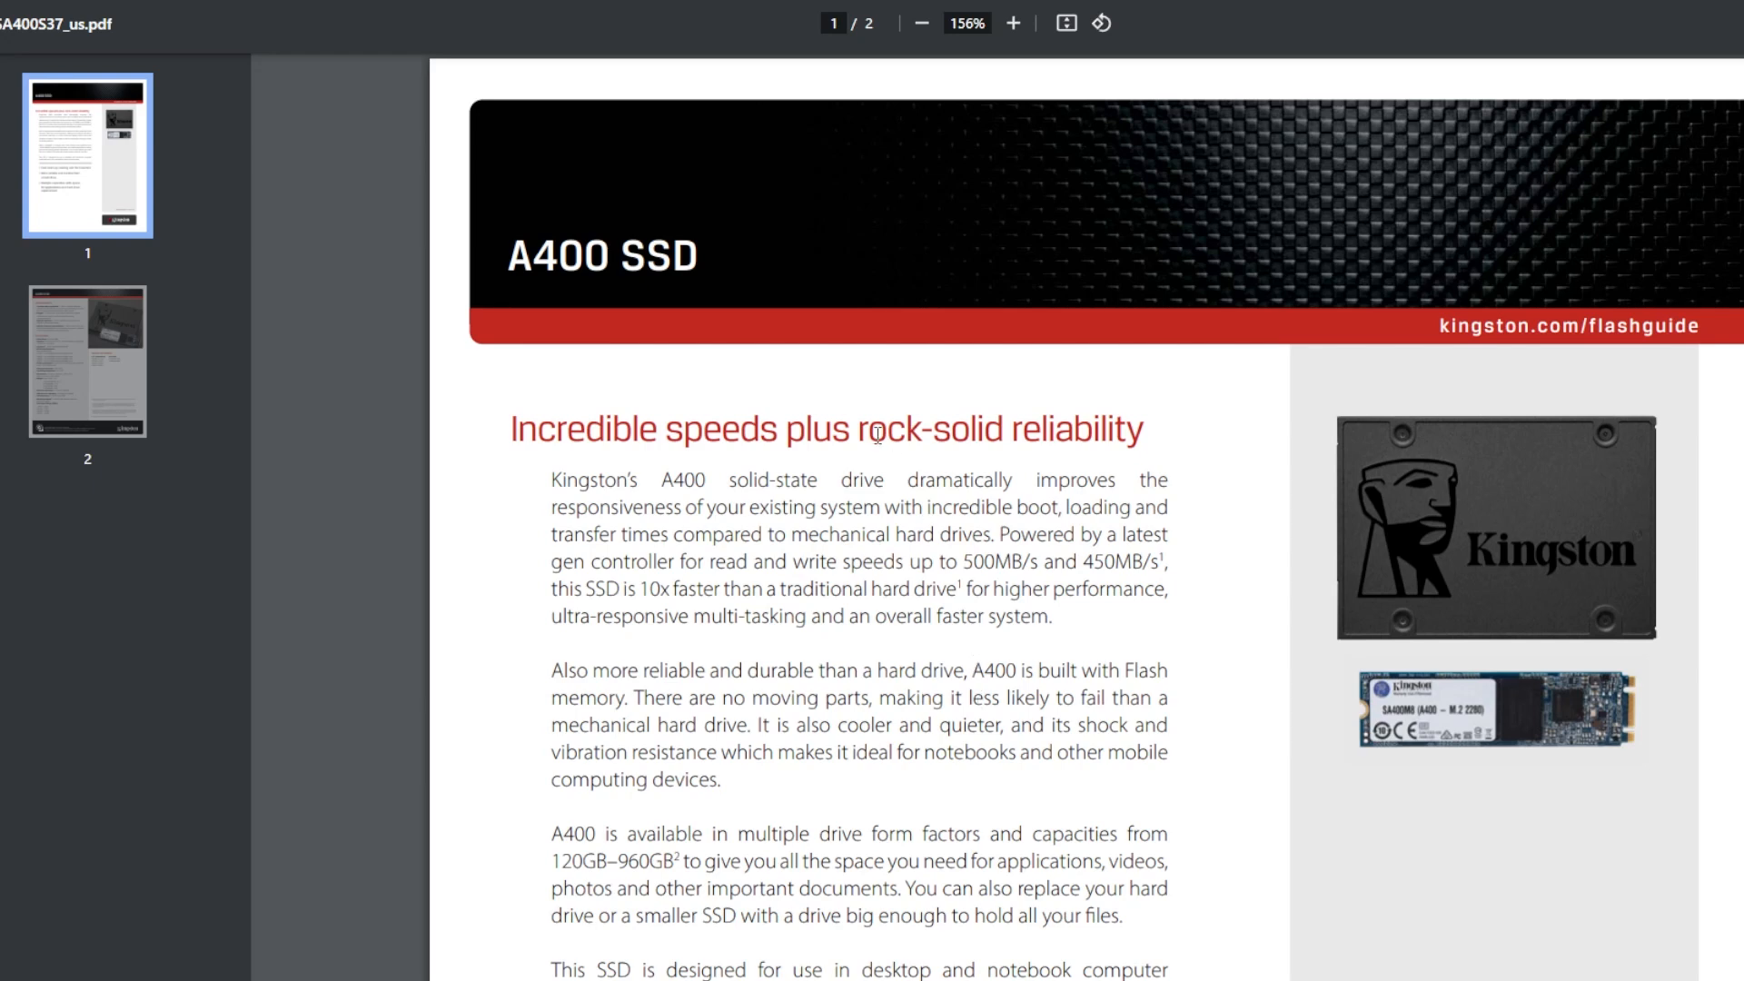
# - Scroll the SA400S37 datasheet to the Specifications and Total Bytes Written section on page 2
pyautogui.scroll(-3)
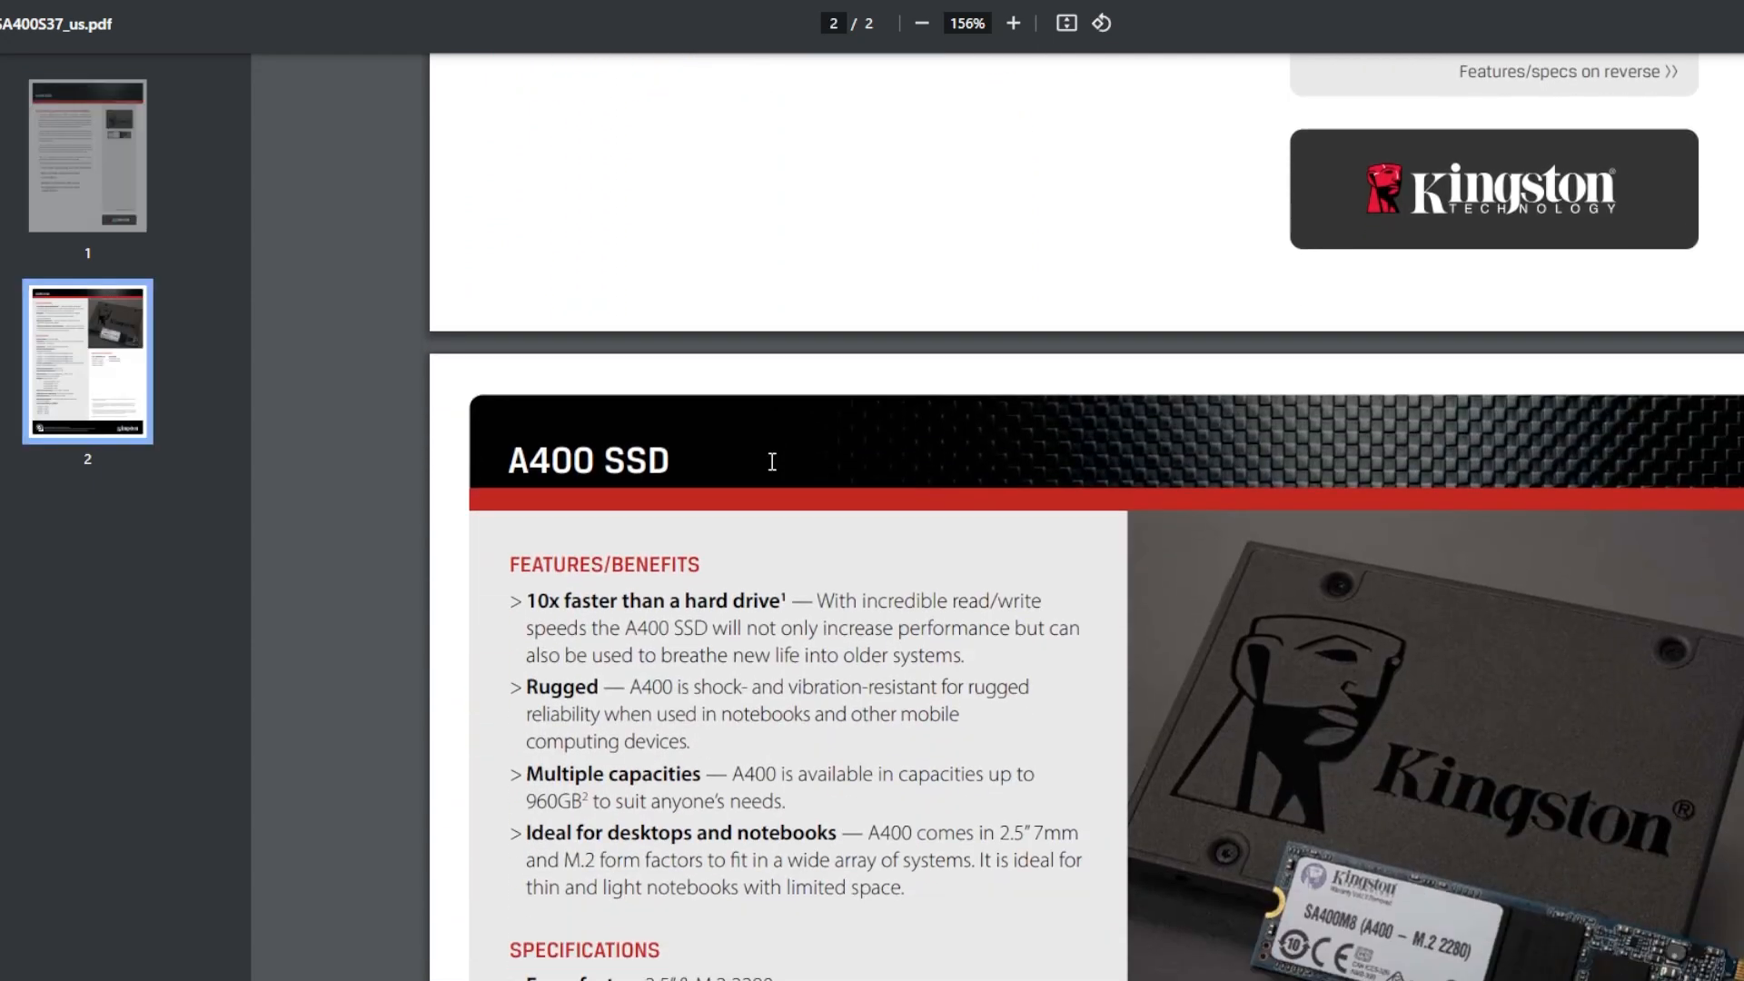
pyautogui.scroll(-3)
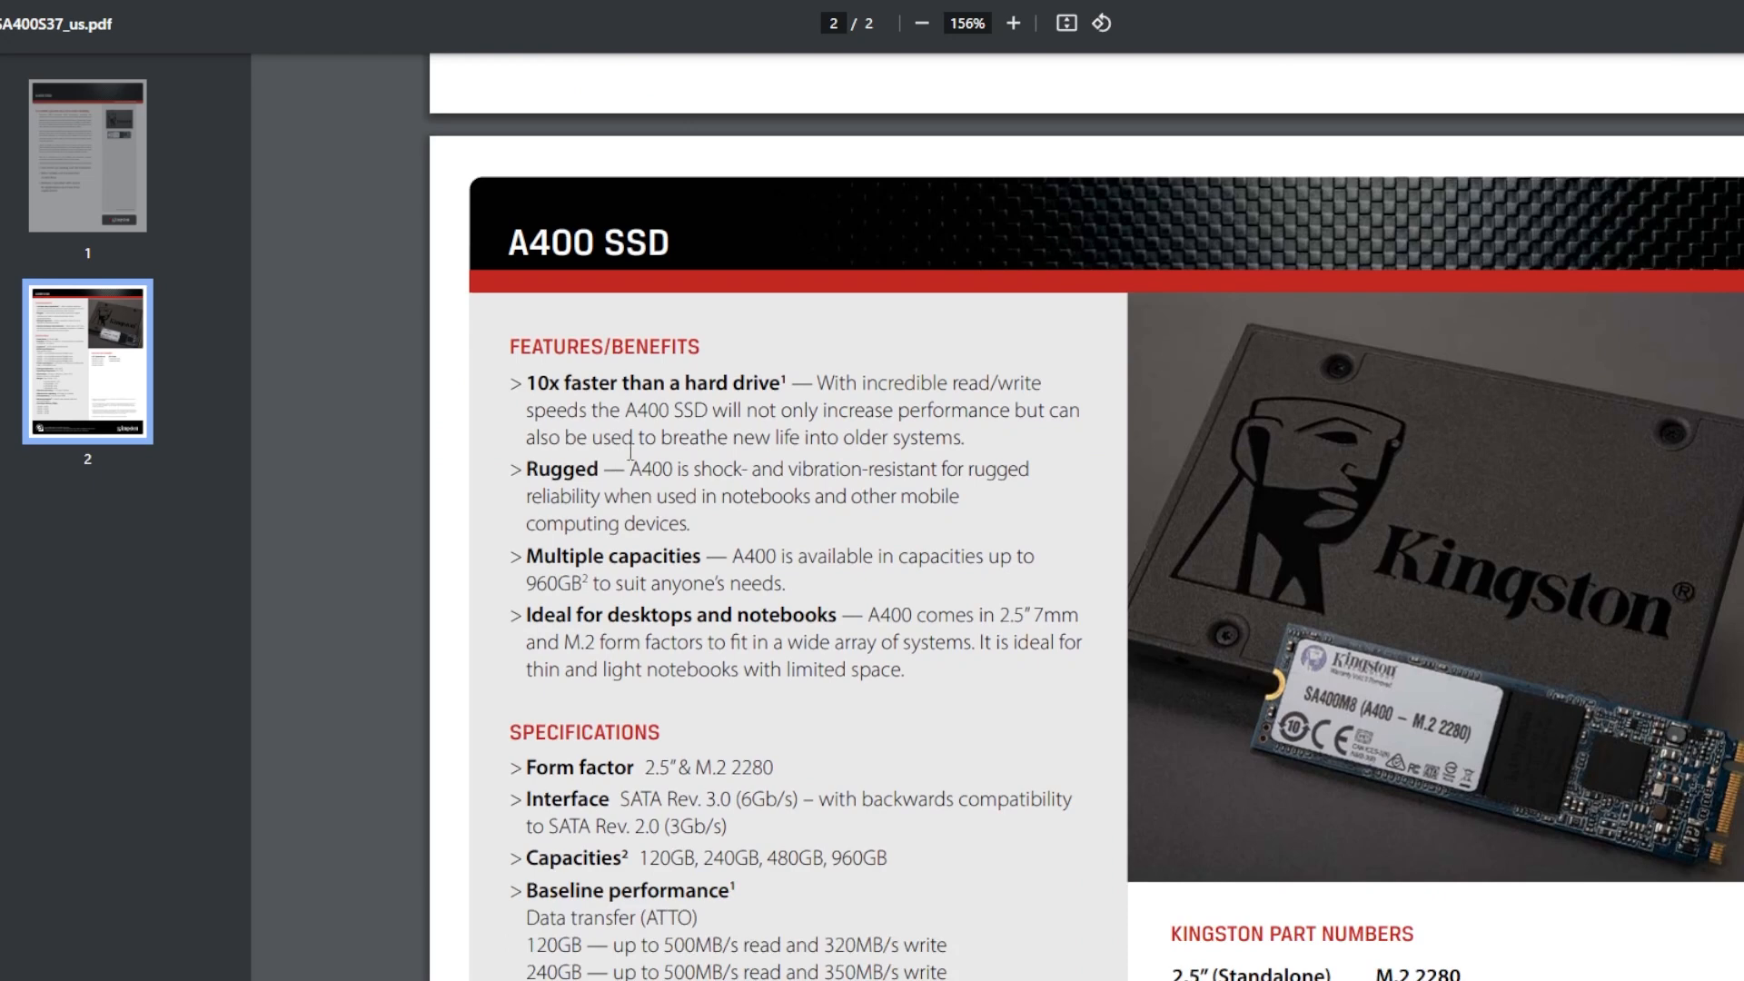
pyautogui.scroll(-3)
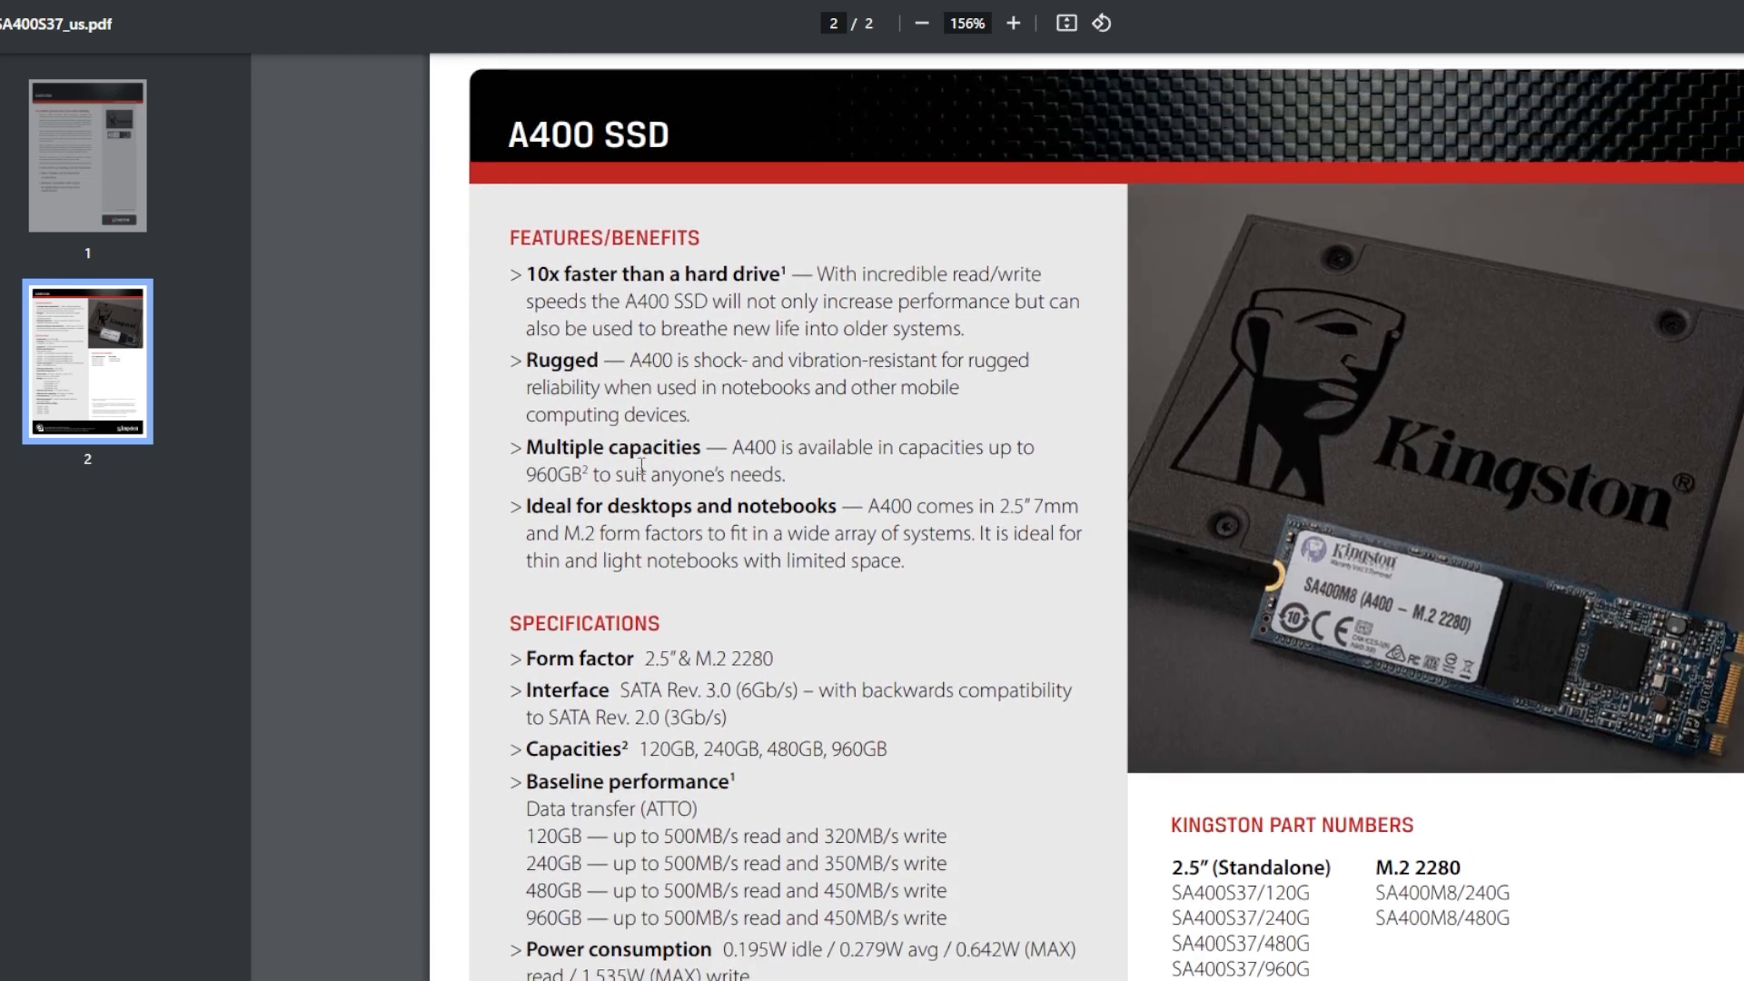
pyautogui.moveTo(681, 503)
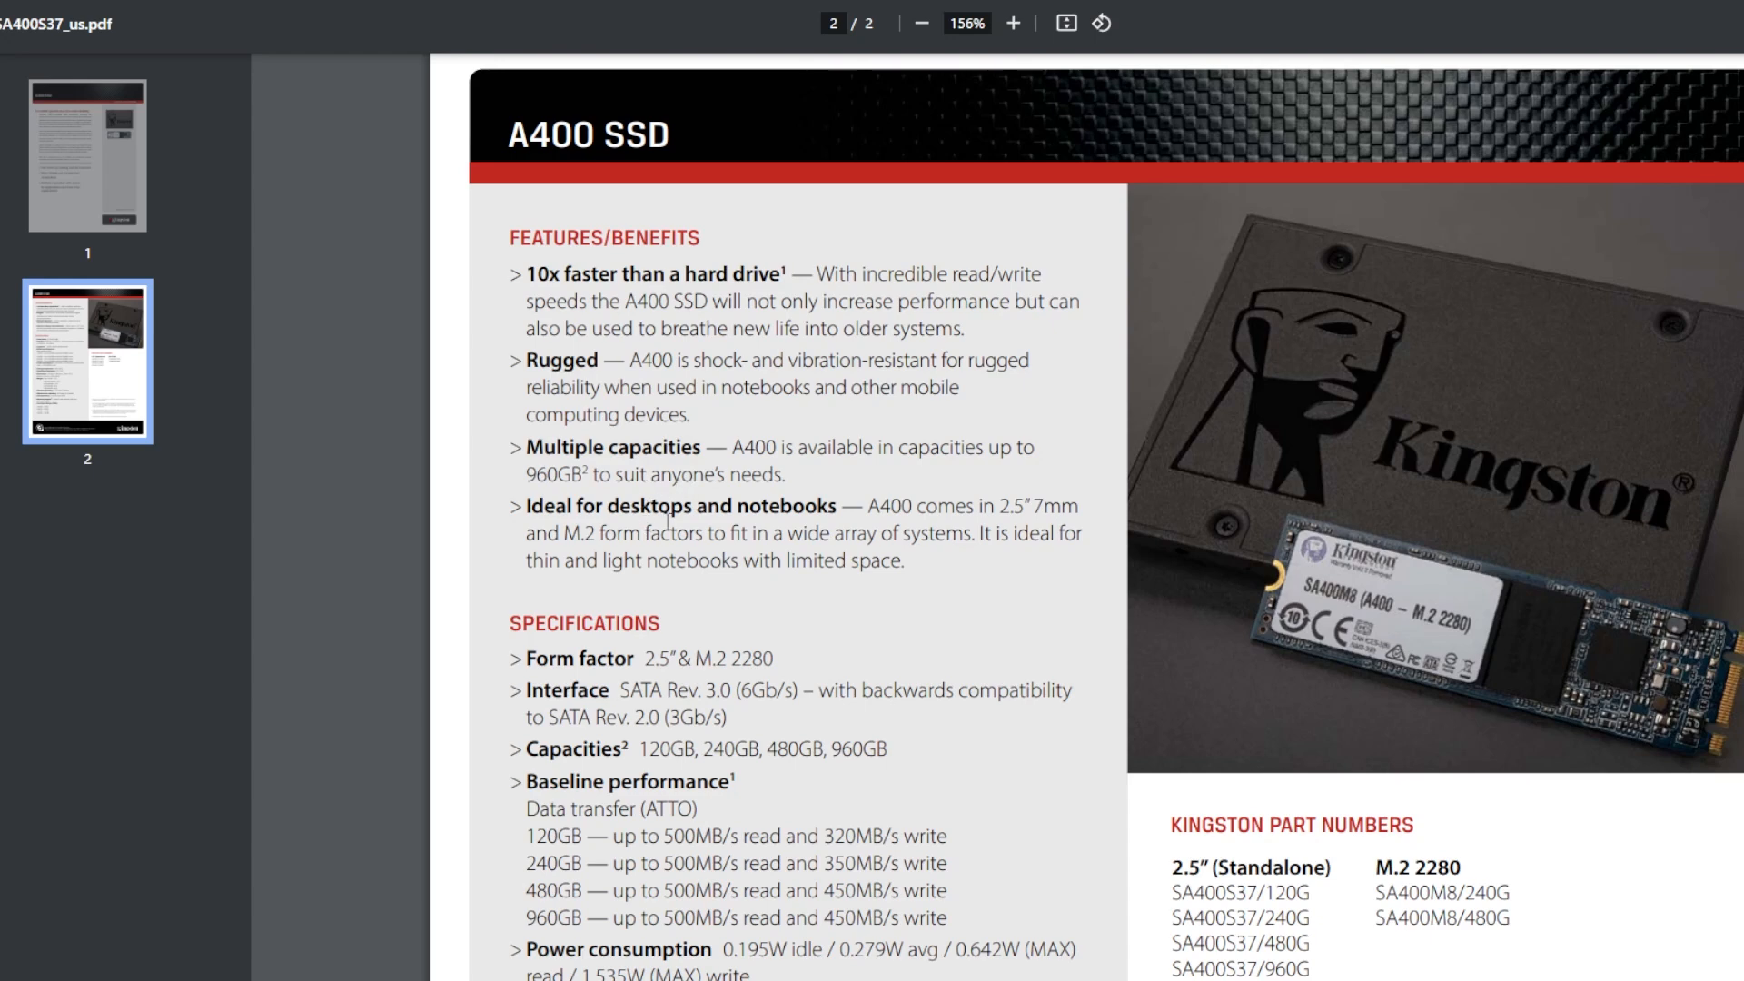
pyautogui.scroll(-3)
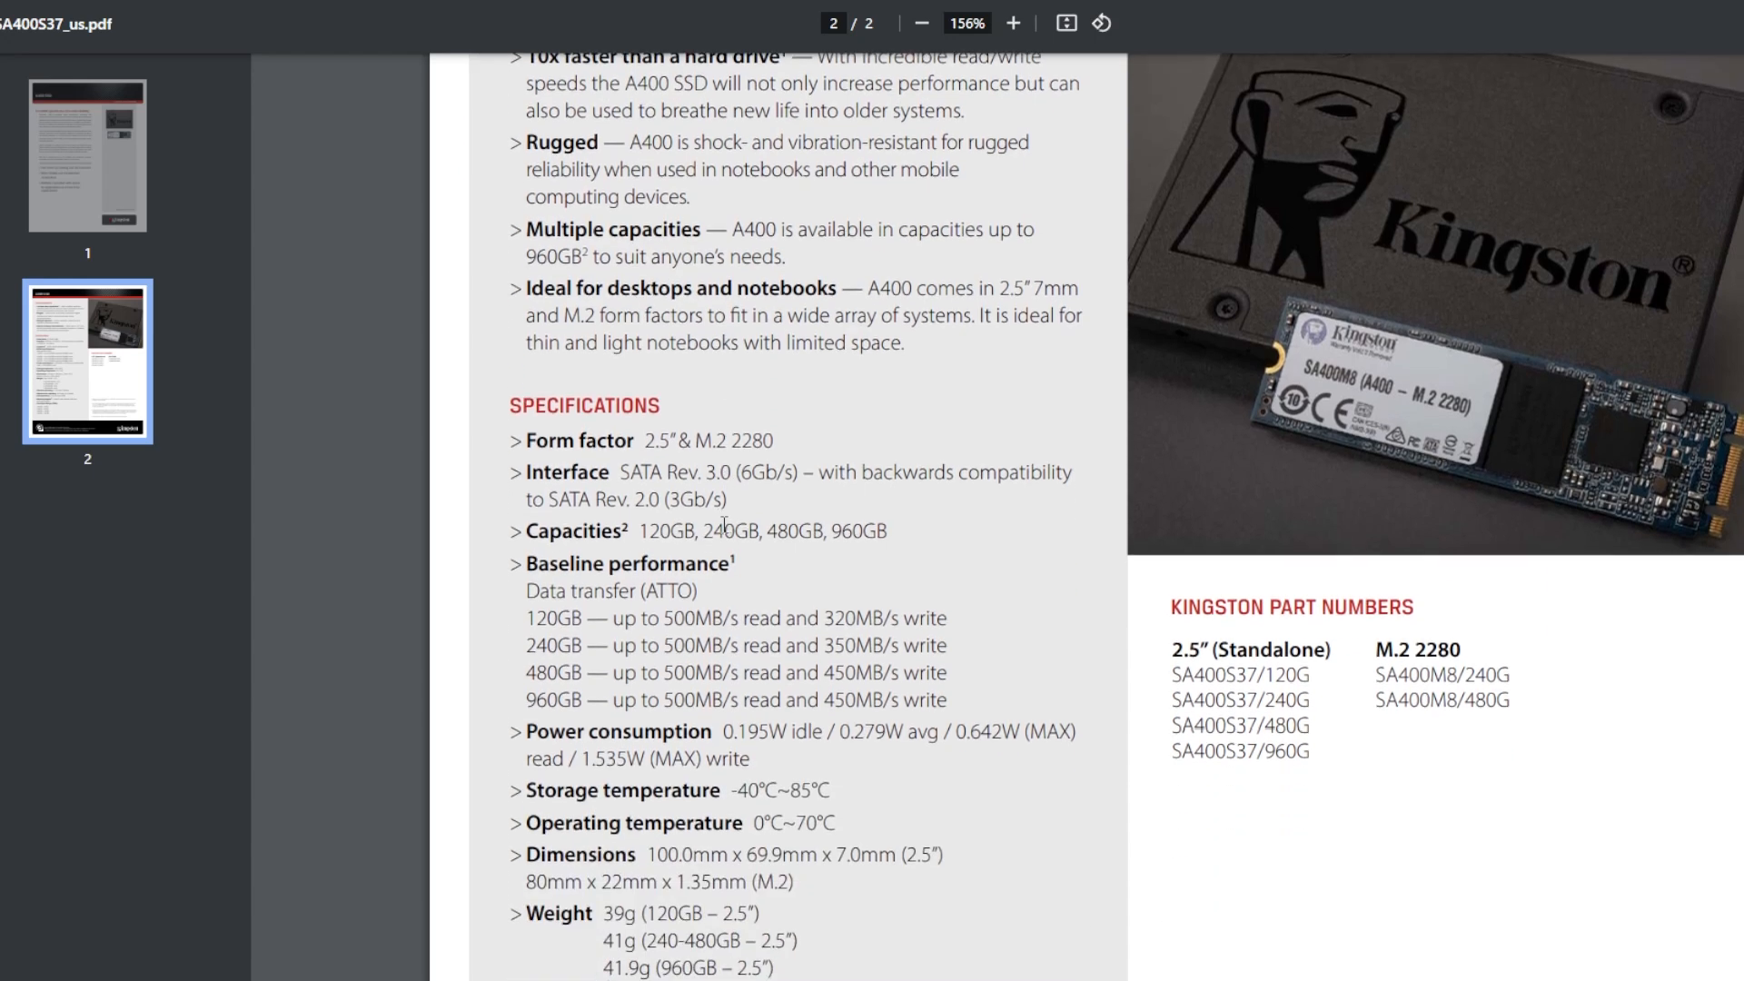
pyautogui.scroll(-3)
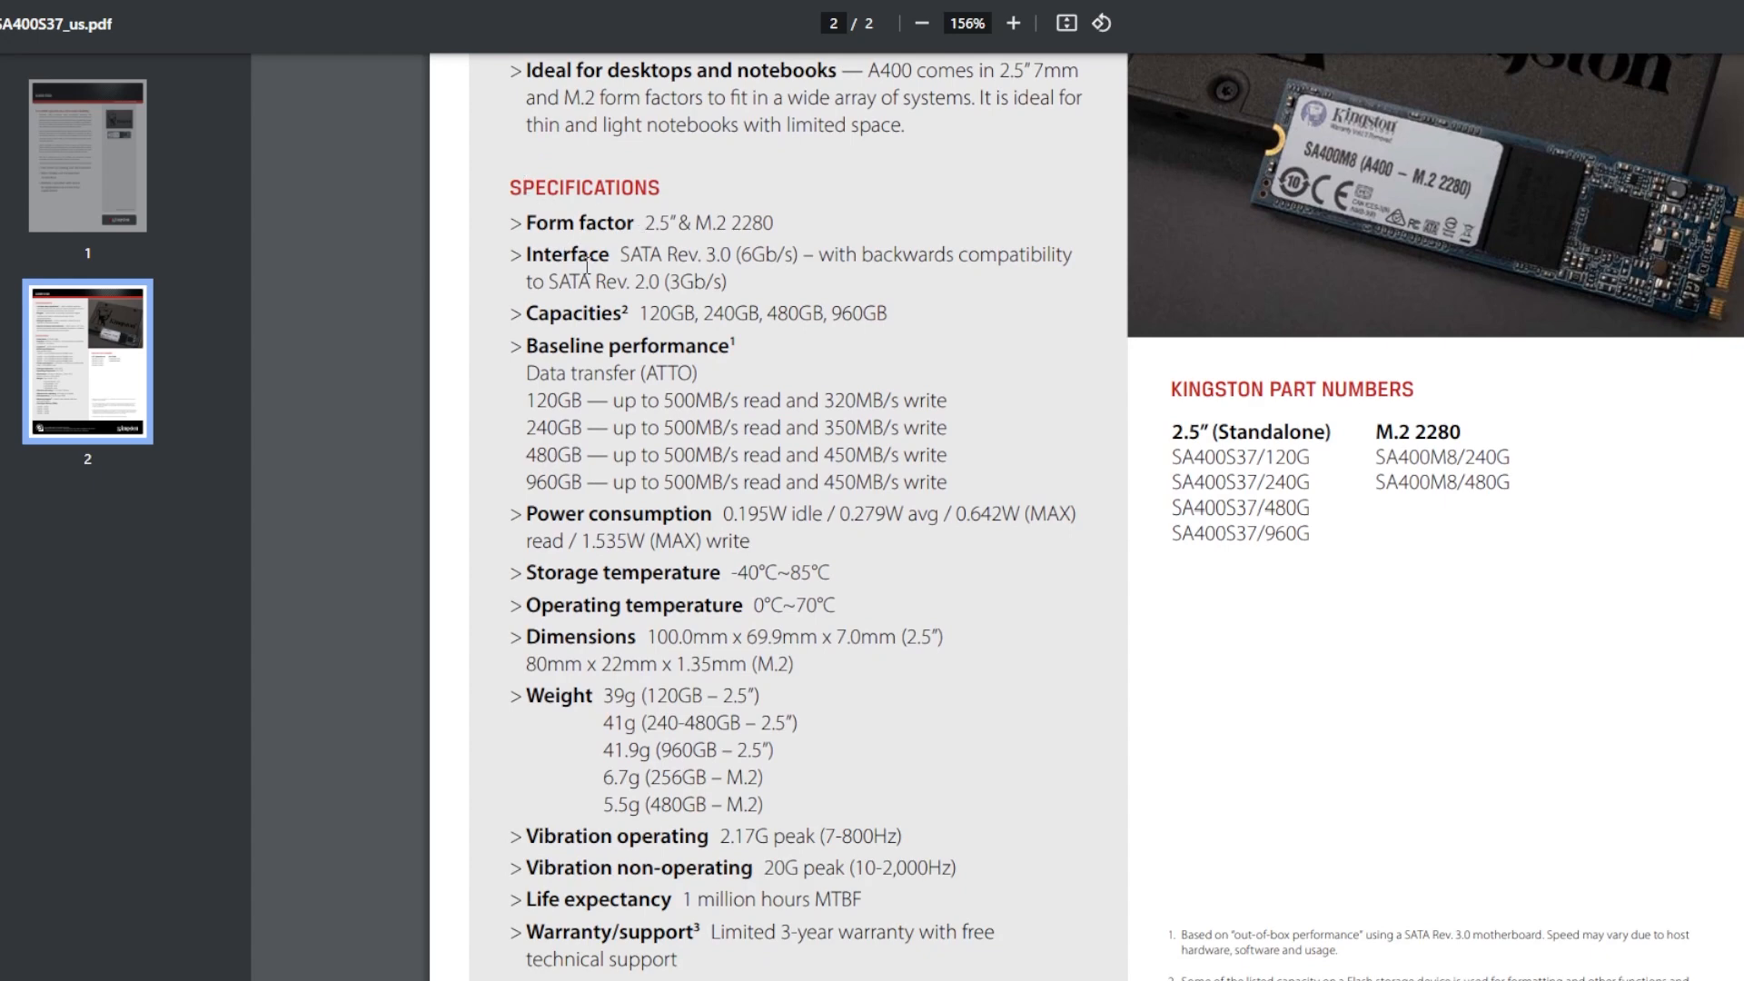
pyautogui.moveTo(685, 314); pyautogui.dragTo(920, 314)
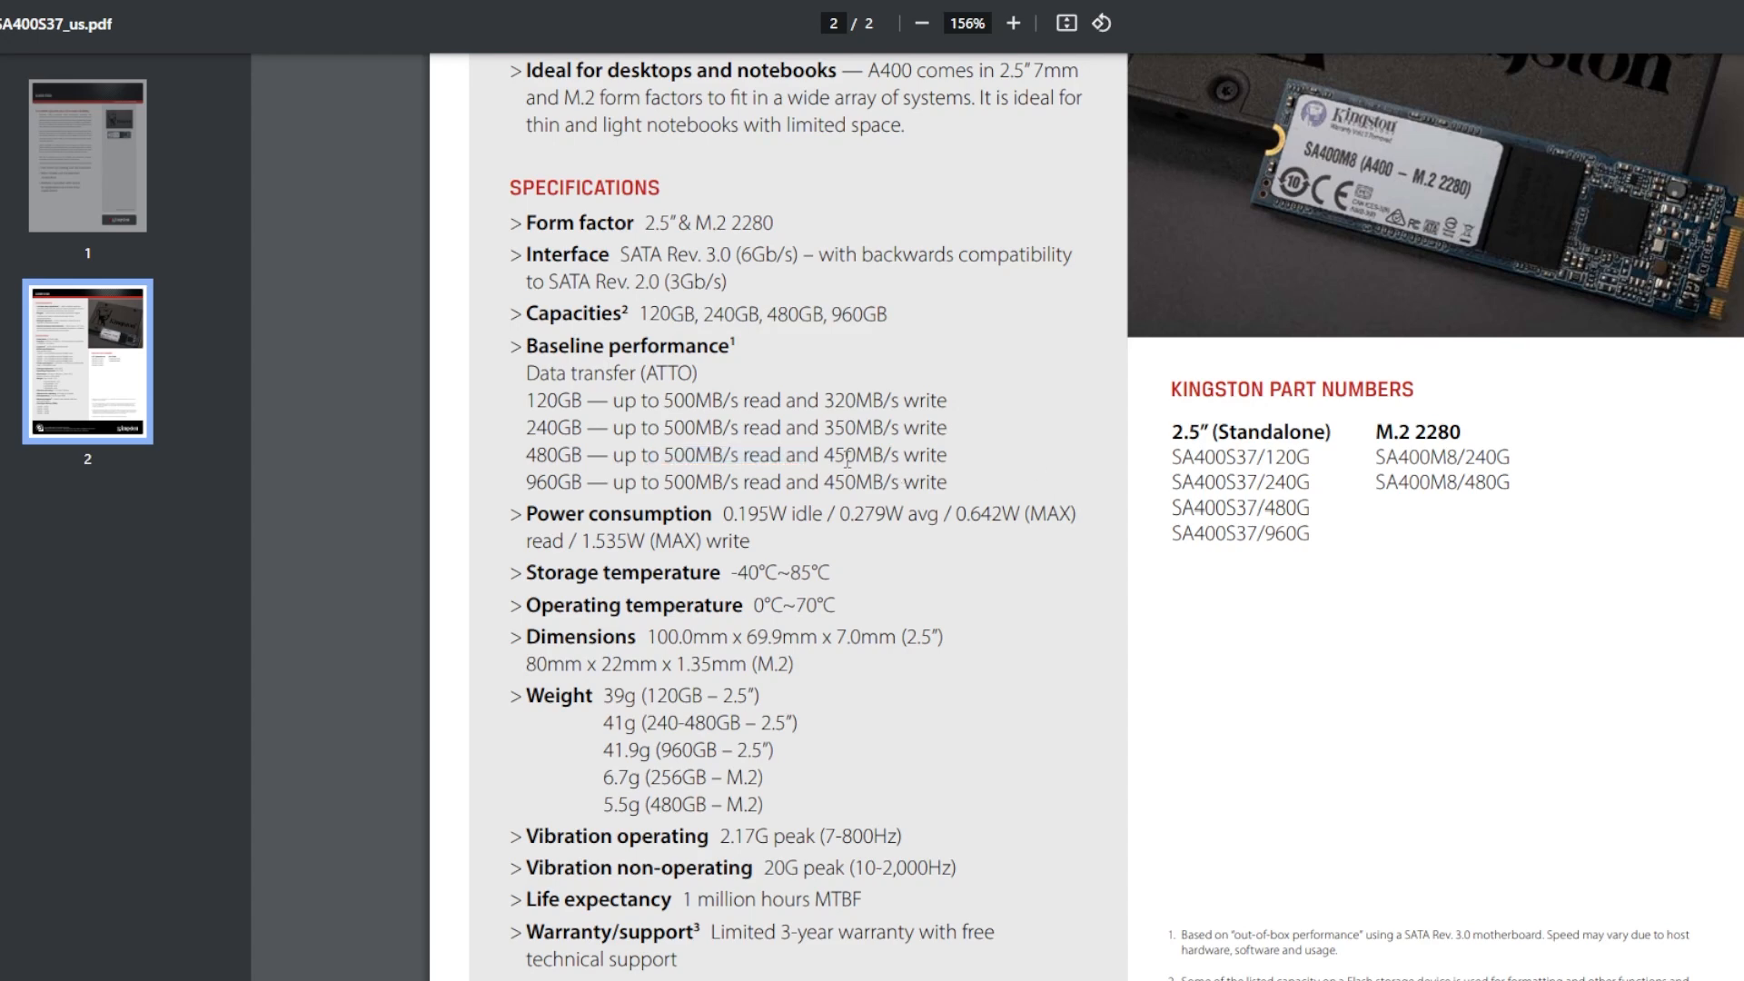
pyautogui.scroll(-3)
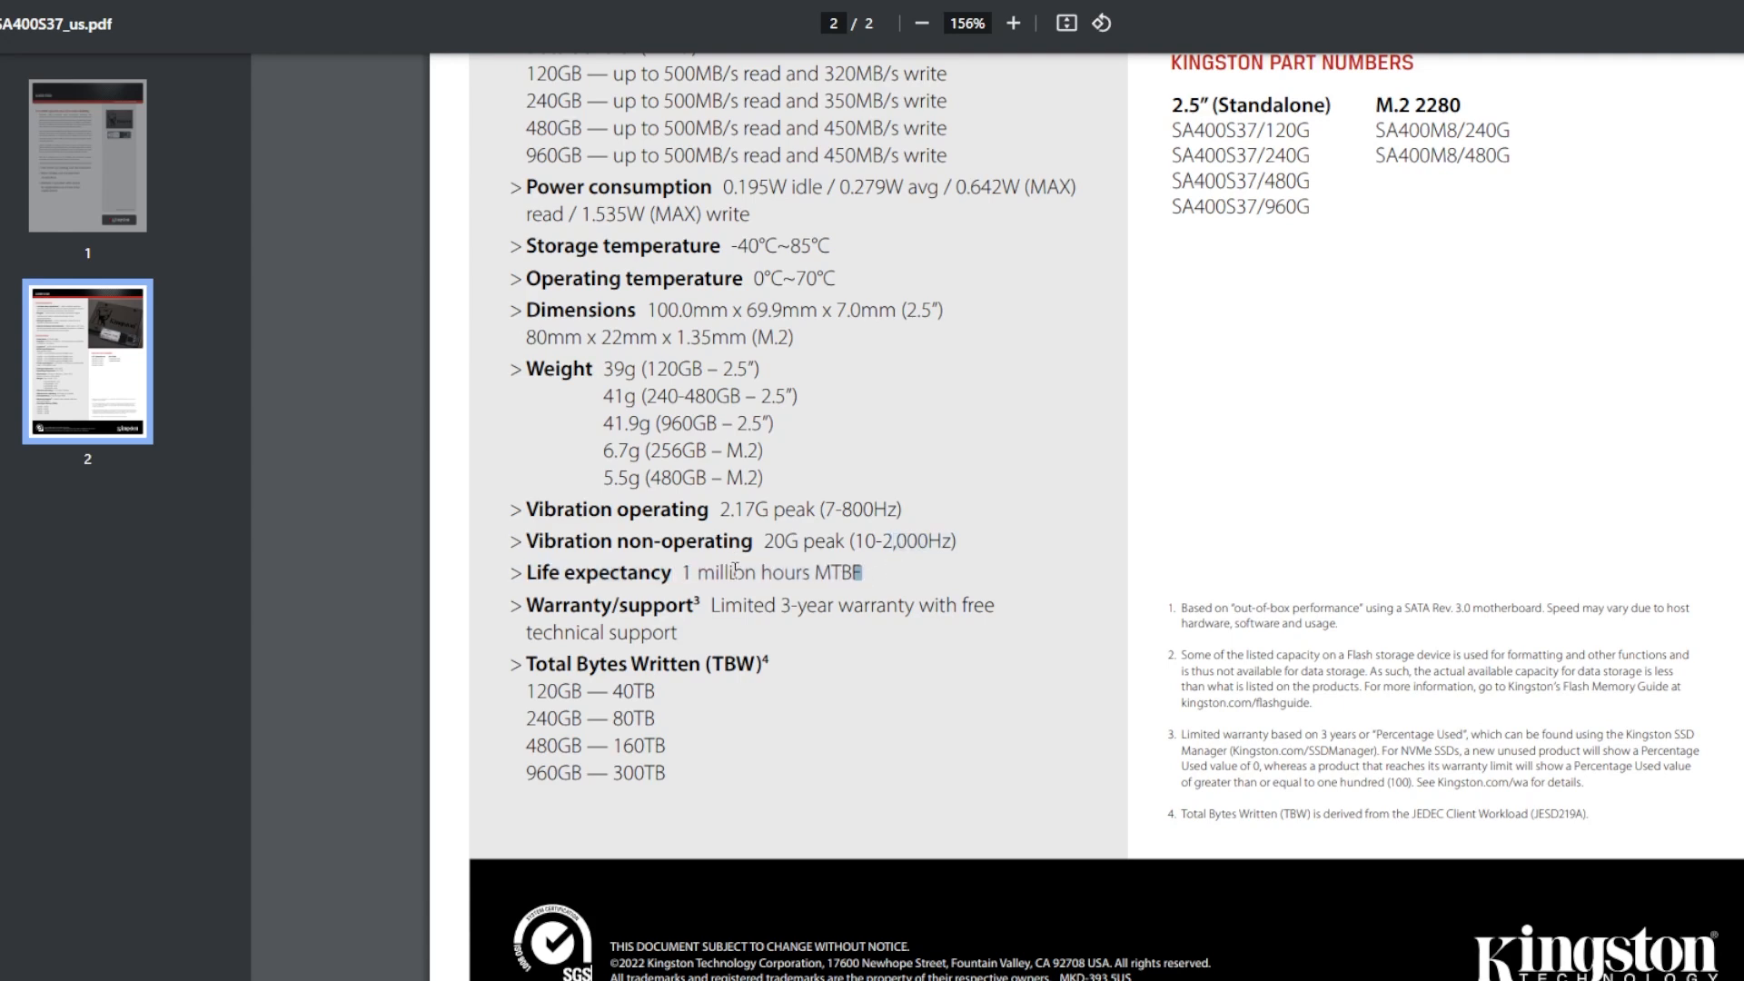
pyautogui.moveTo(665, 556)
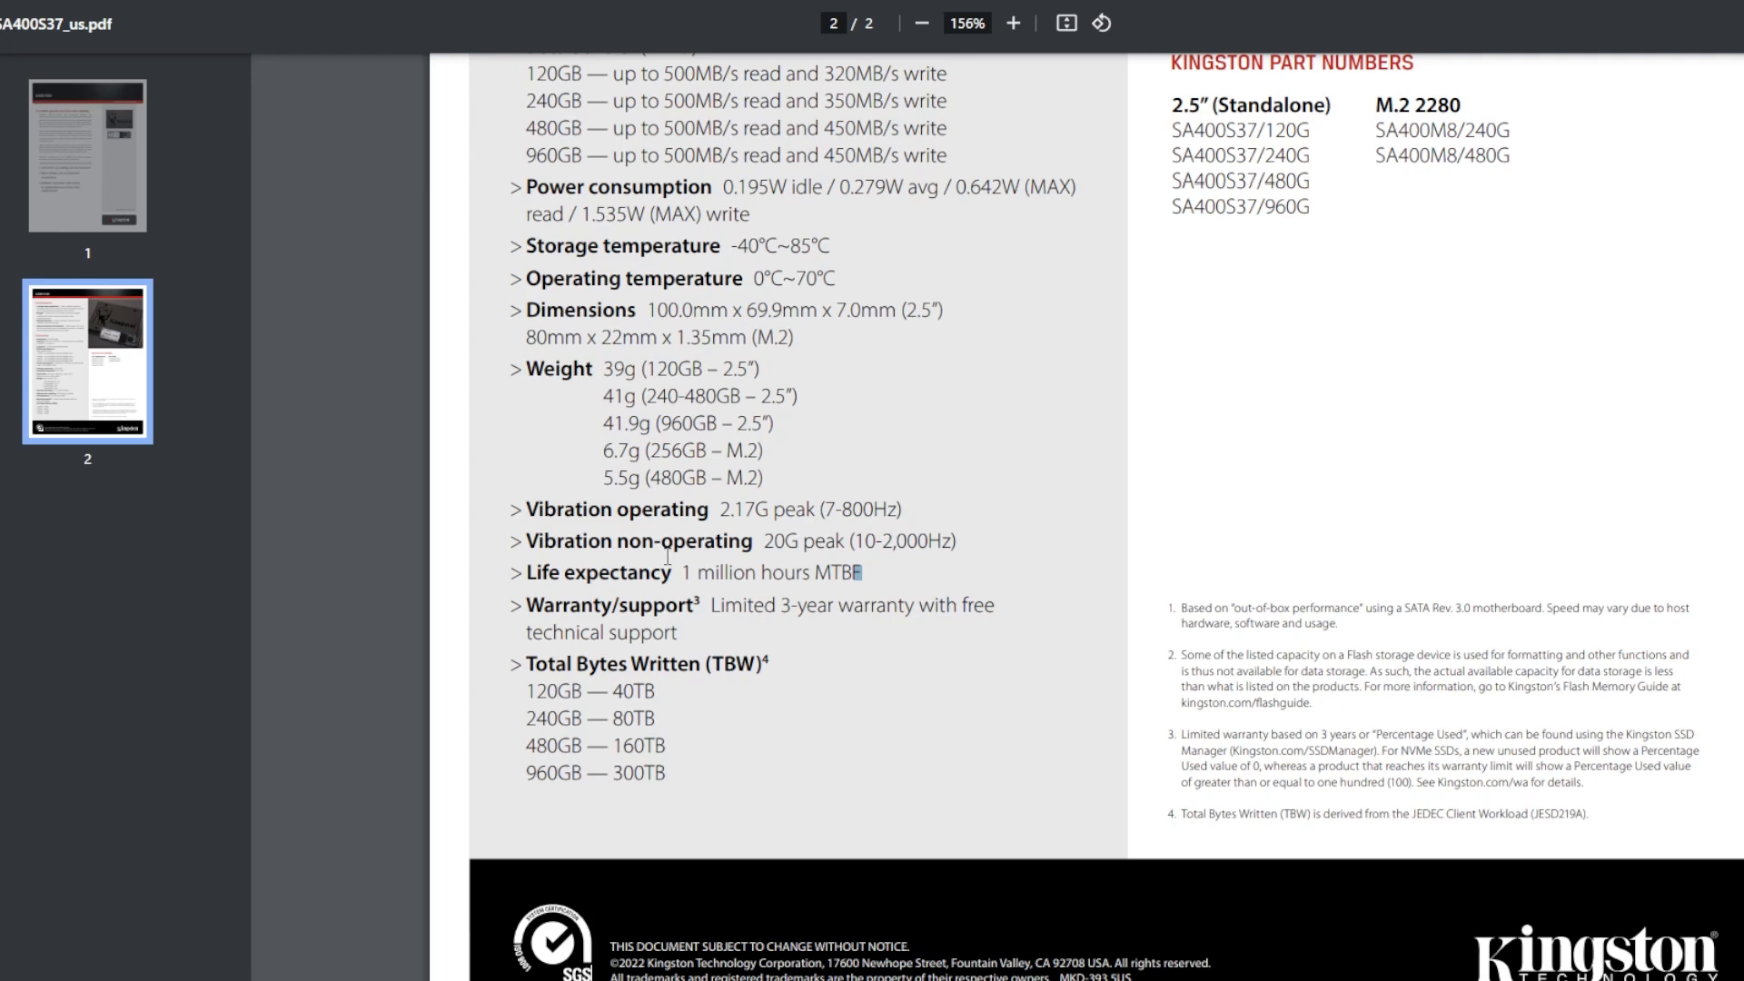
pyautogui.moveTo(652, 621)
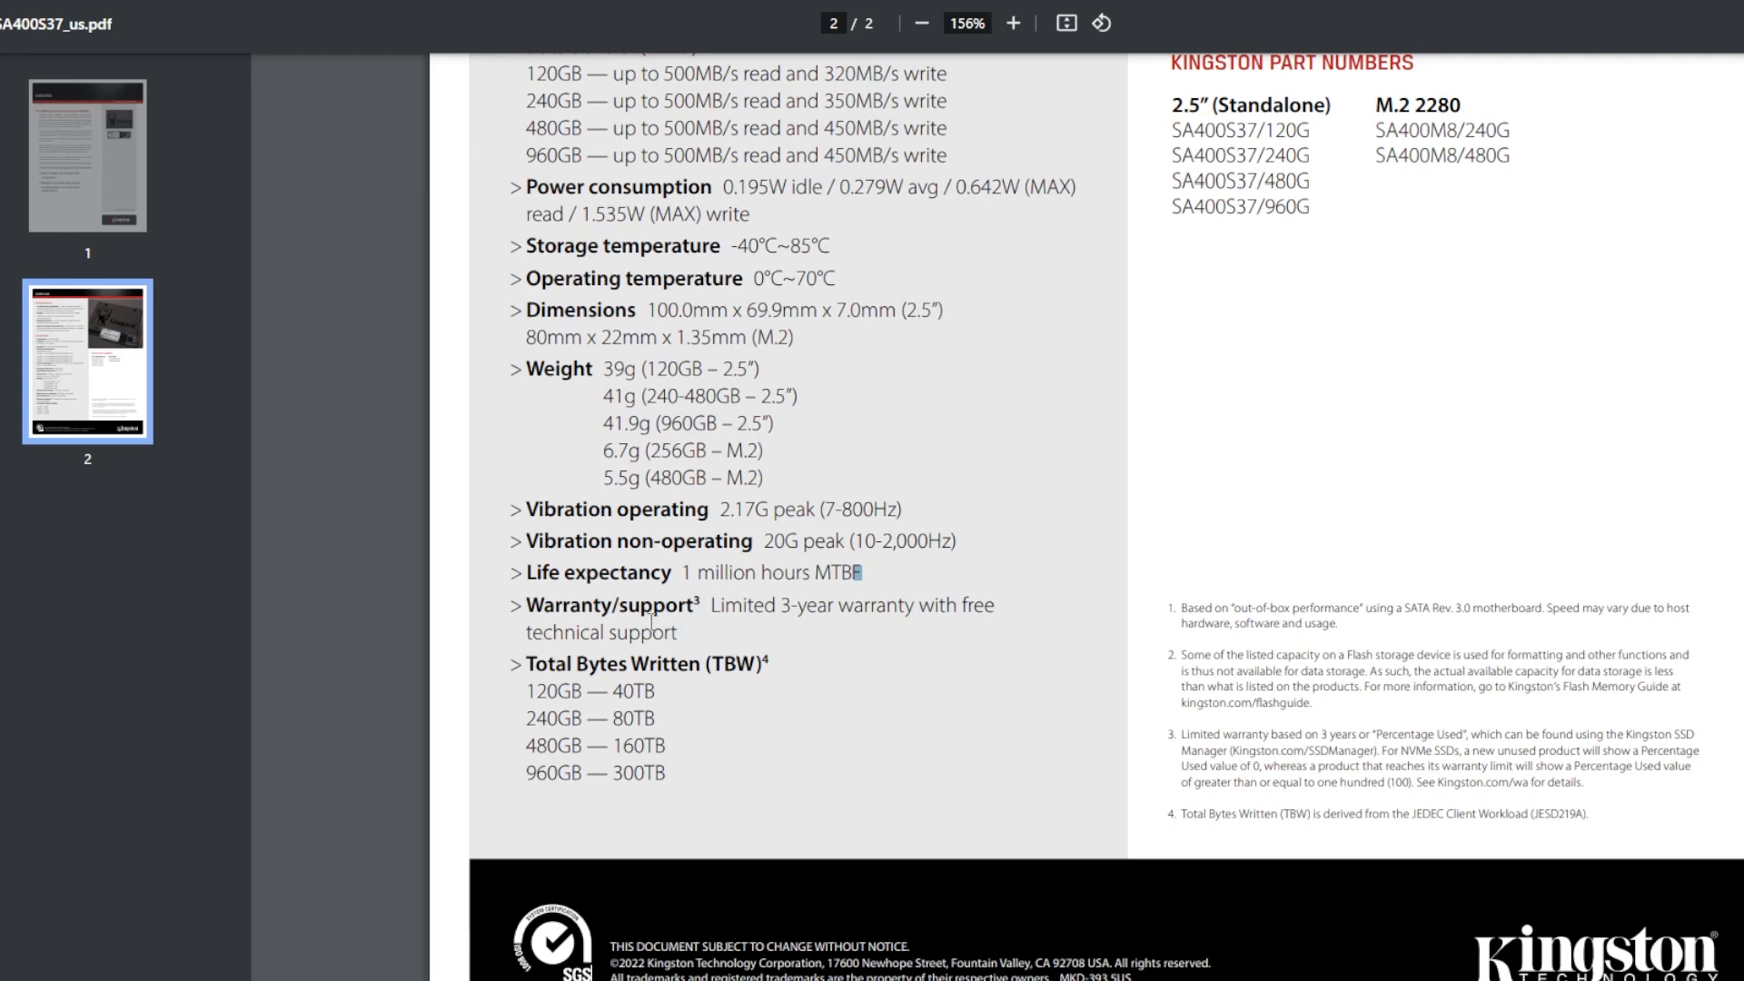
# - Highlight 'Limited 3-year warranty', then 480GB with its 160TB TBW rating
pyautogui.moveTo(707, 605); pyautogui.dragTo(901, 605)
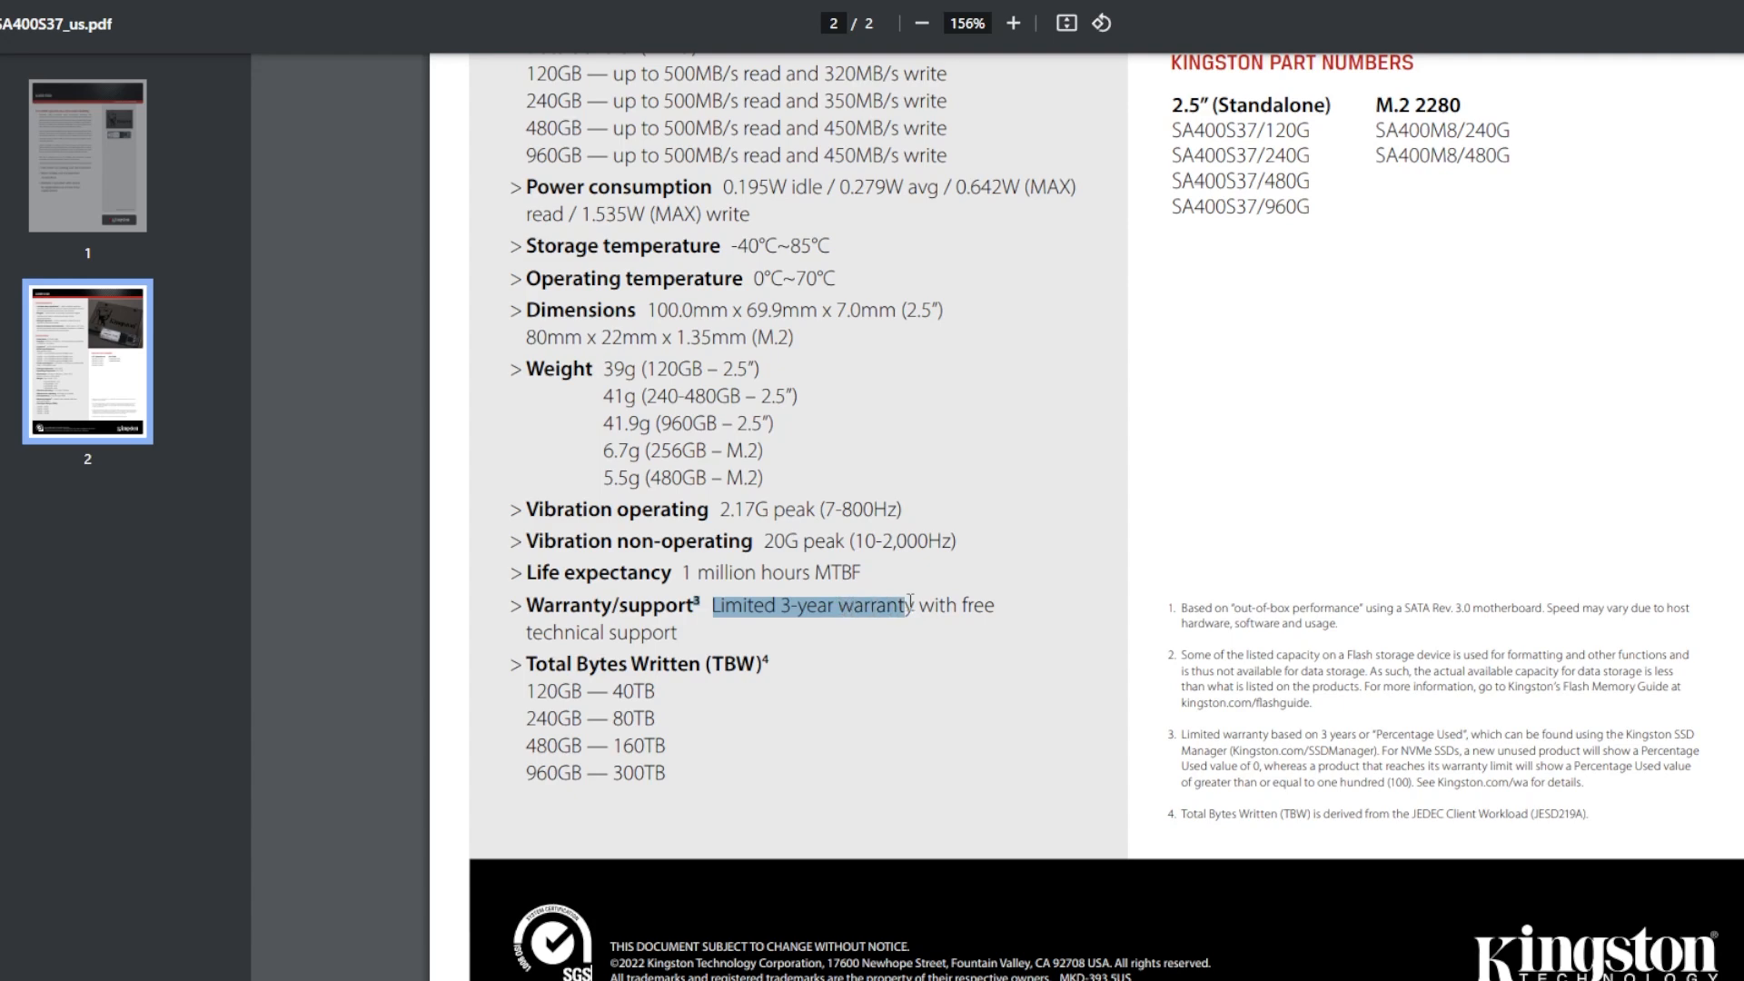
pyautogui.scroll(-3)
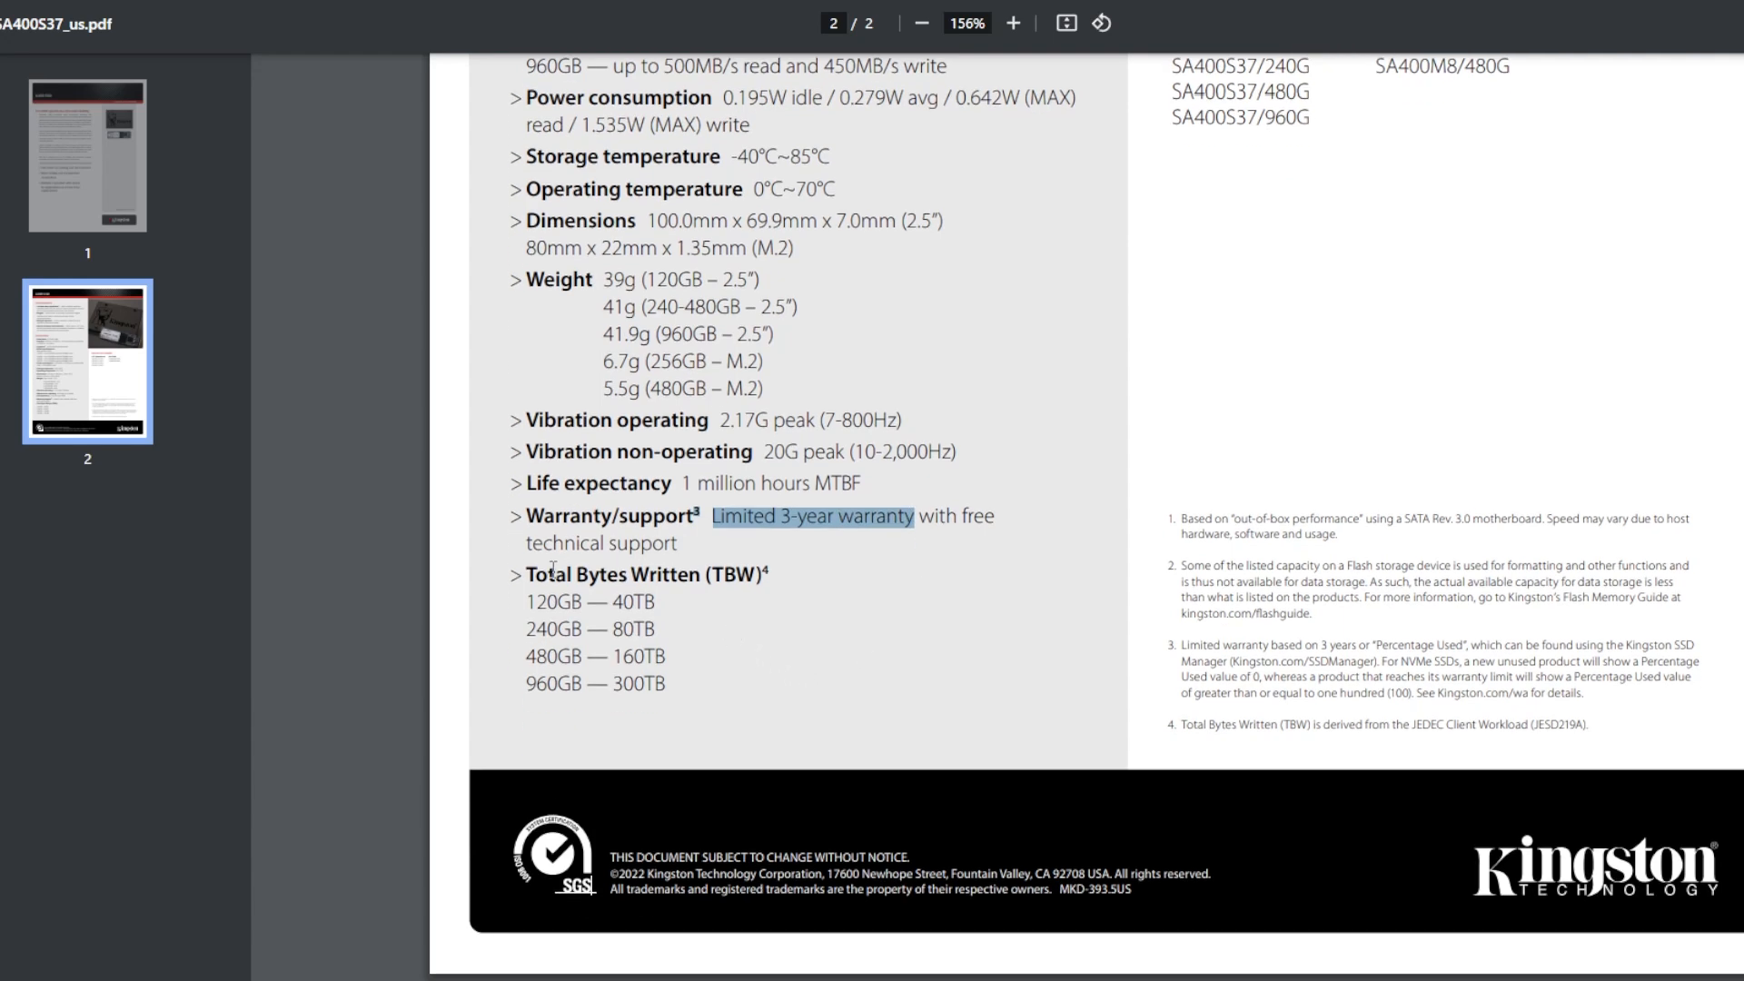
pyautogui.doubleClick(581, 576)
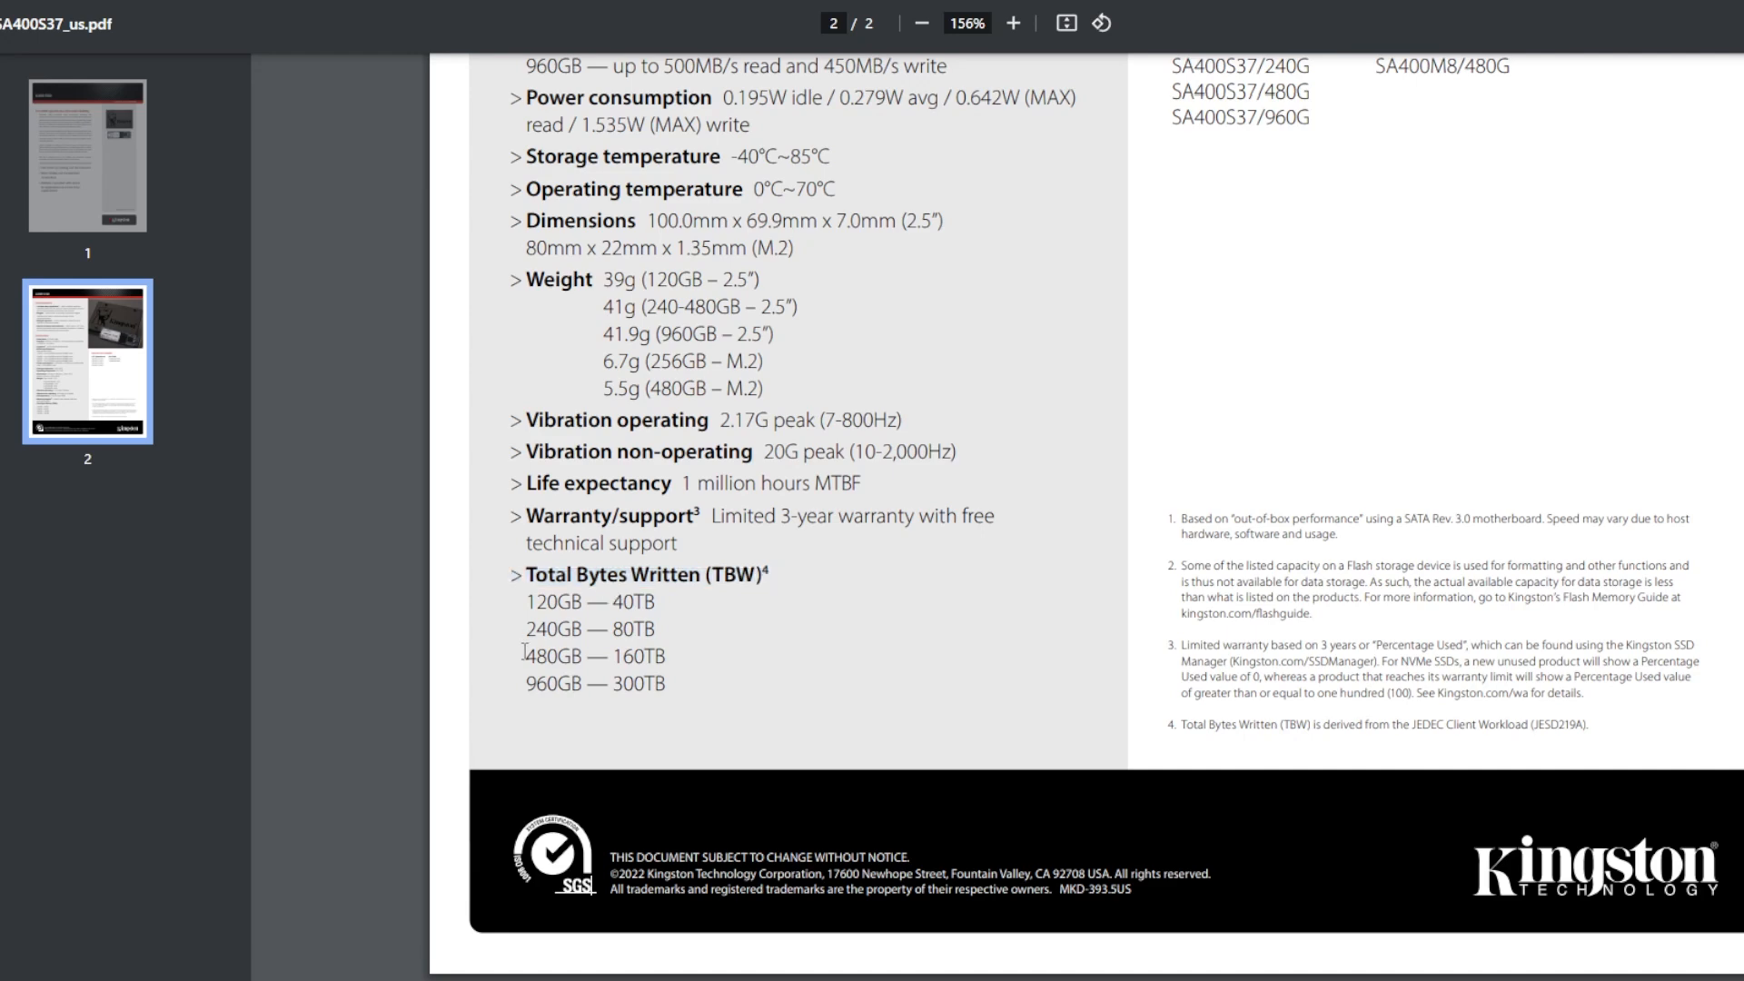
pyautogui.doubleClick(554, 655)
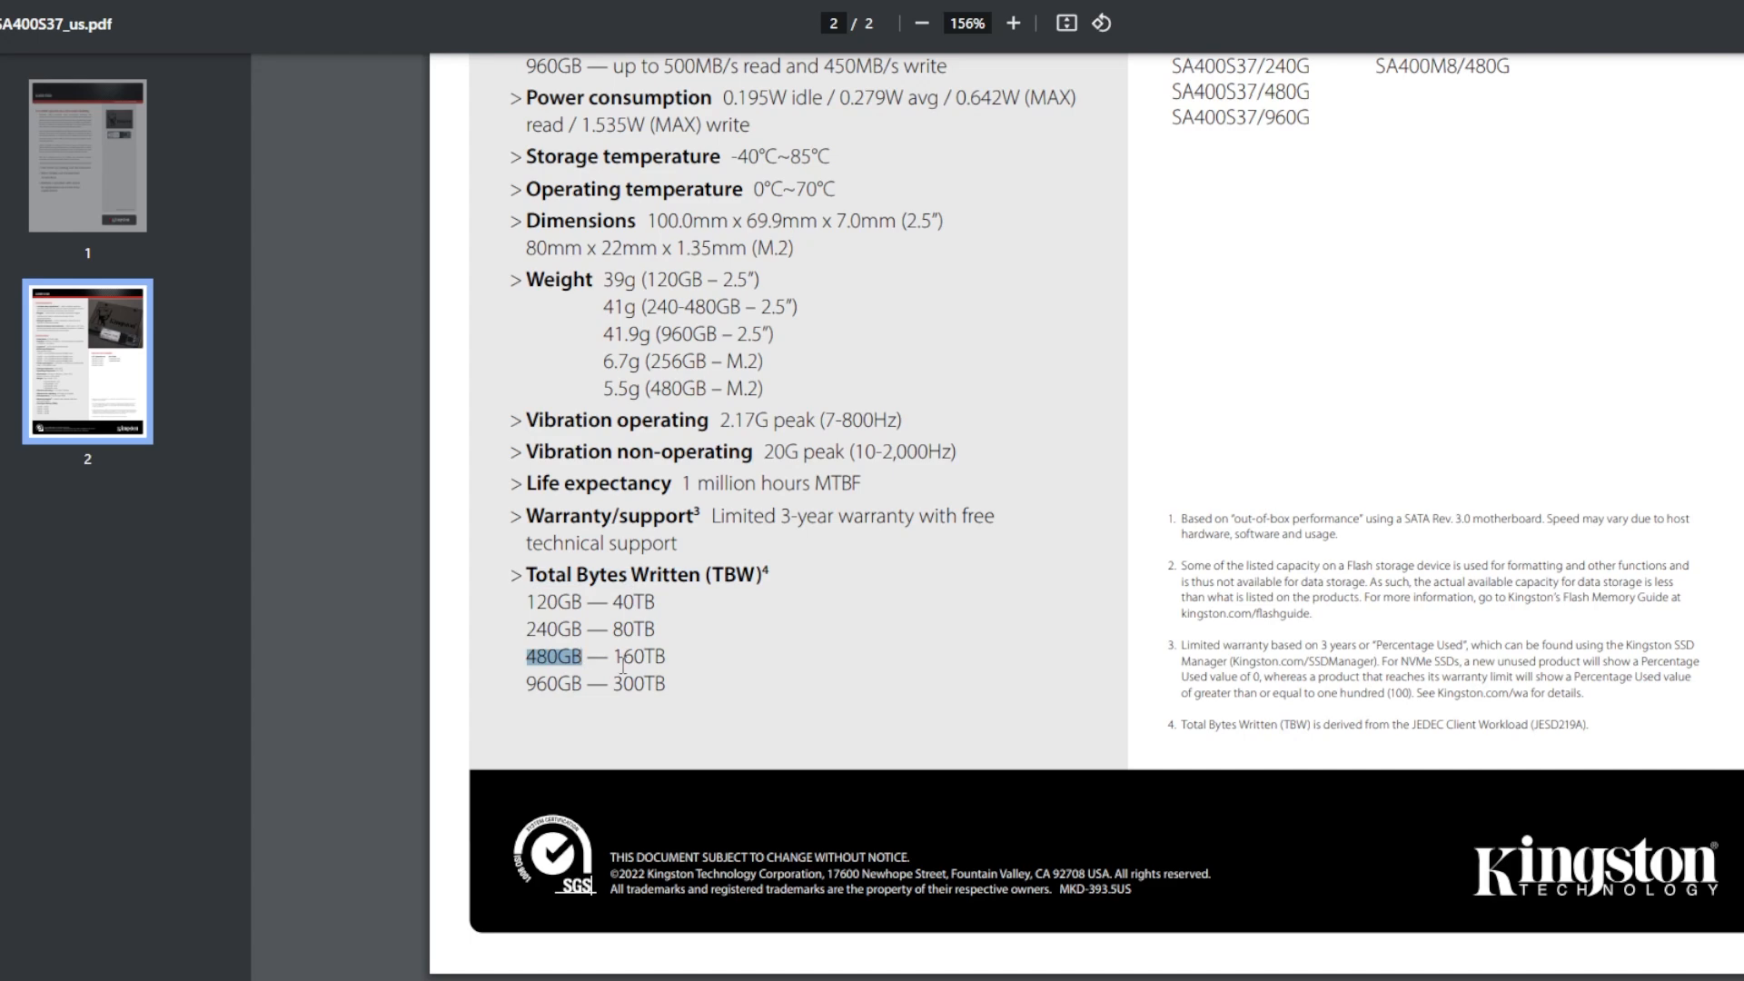